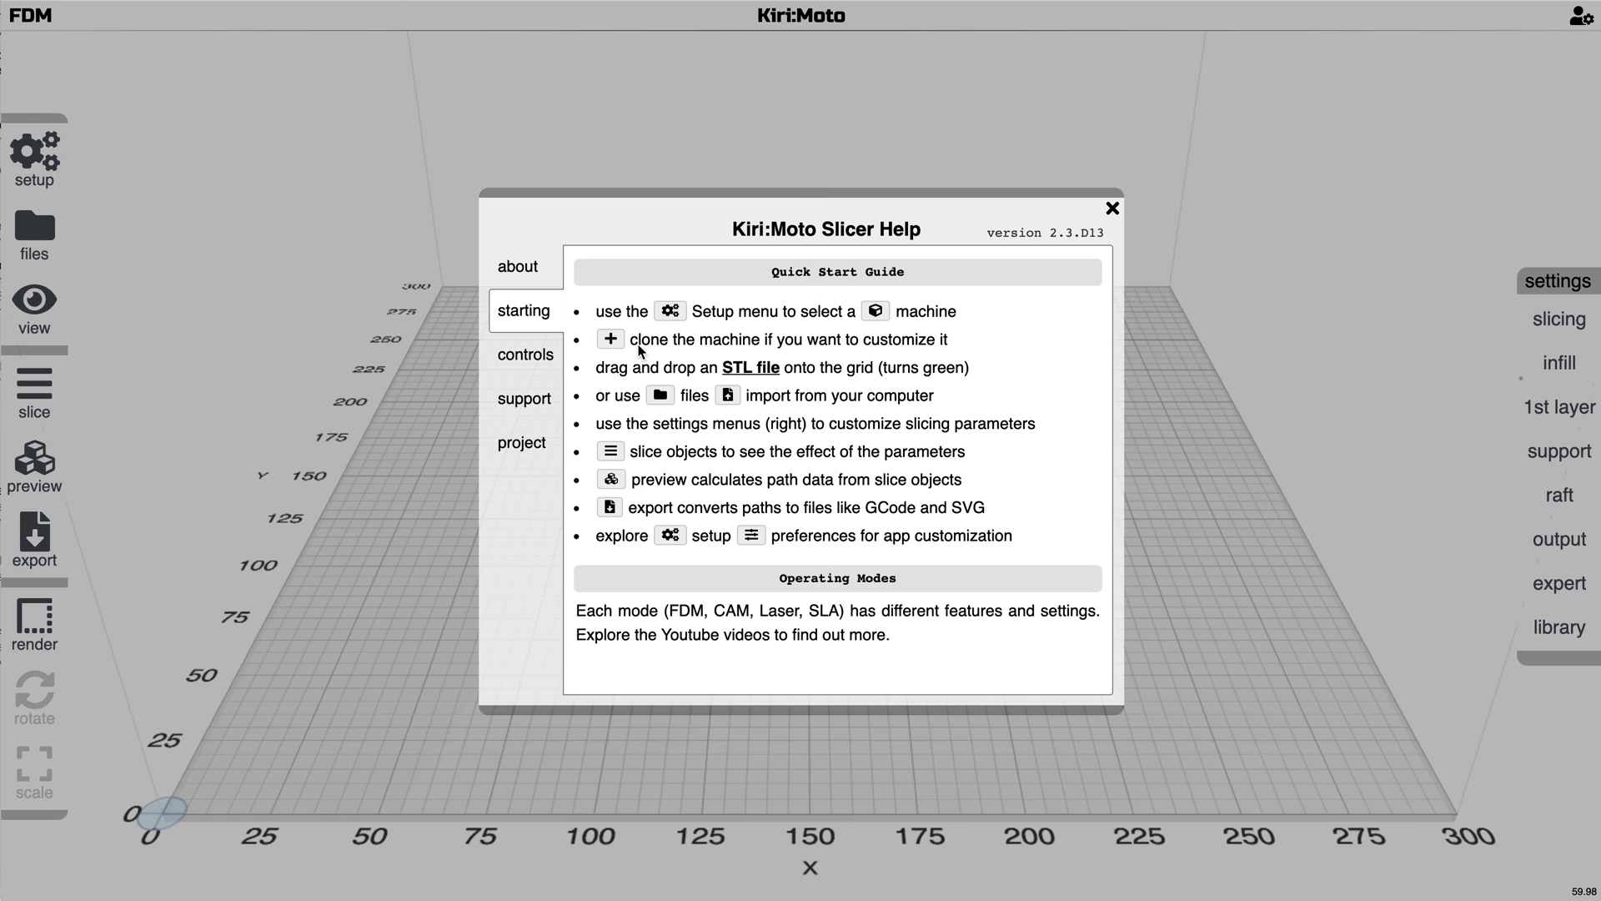
{"action": "mouse_move", "coordinate": [769, 385]}
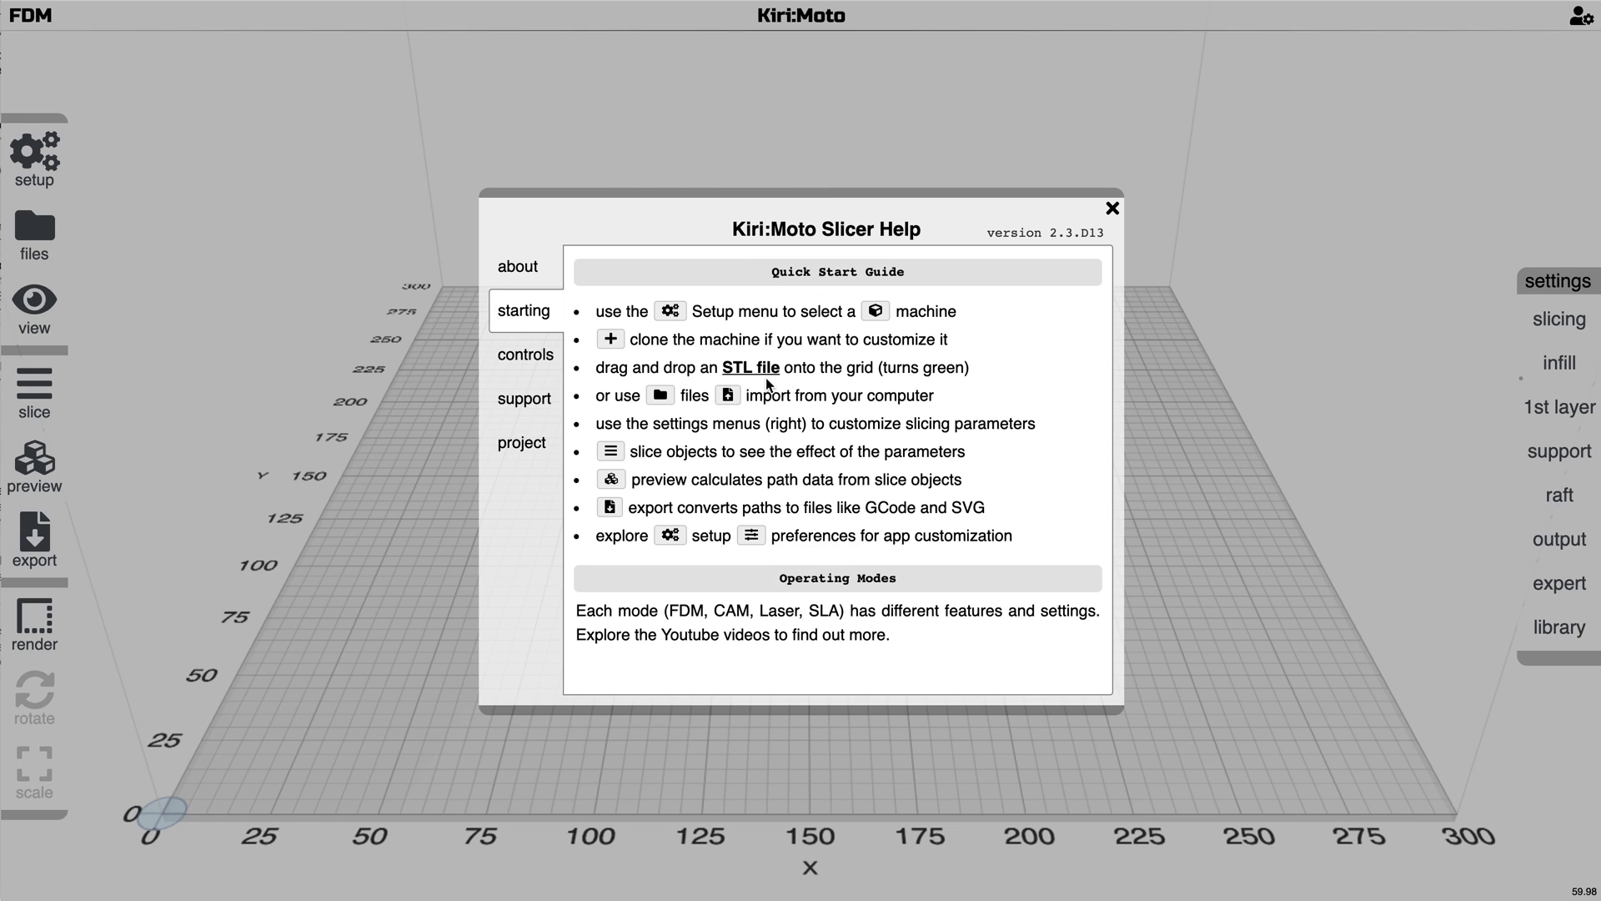
{"action": "mouse_move", "coordinate": [535, 365]}
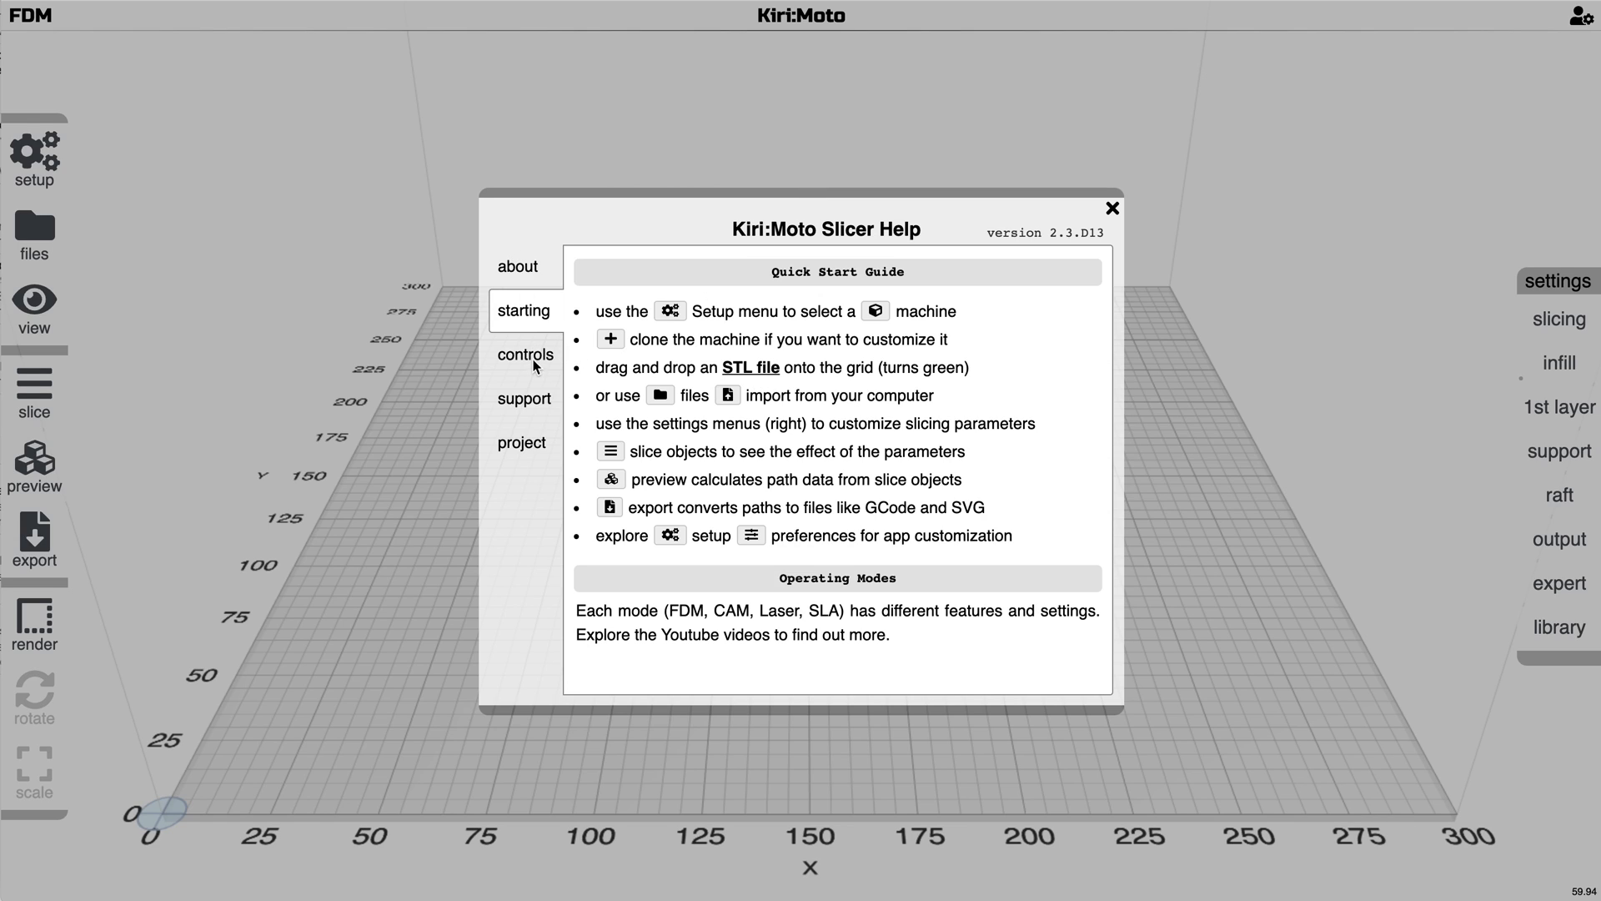
Review the community support resources in the help, then close the help guide
{"action": "left_click", "coordinate": [524, 399]}
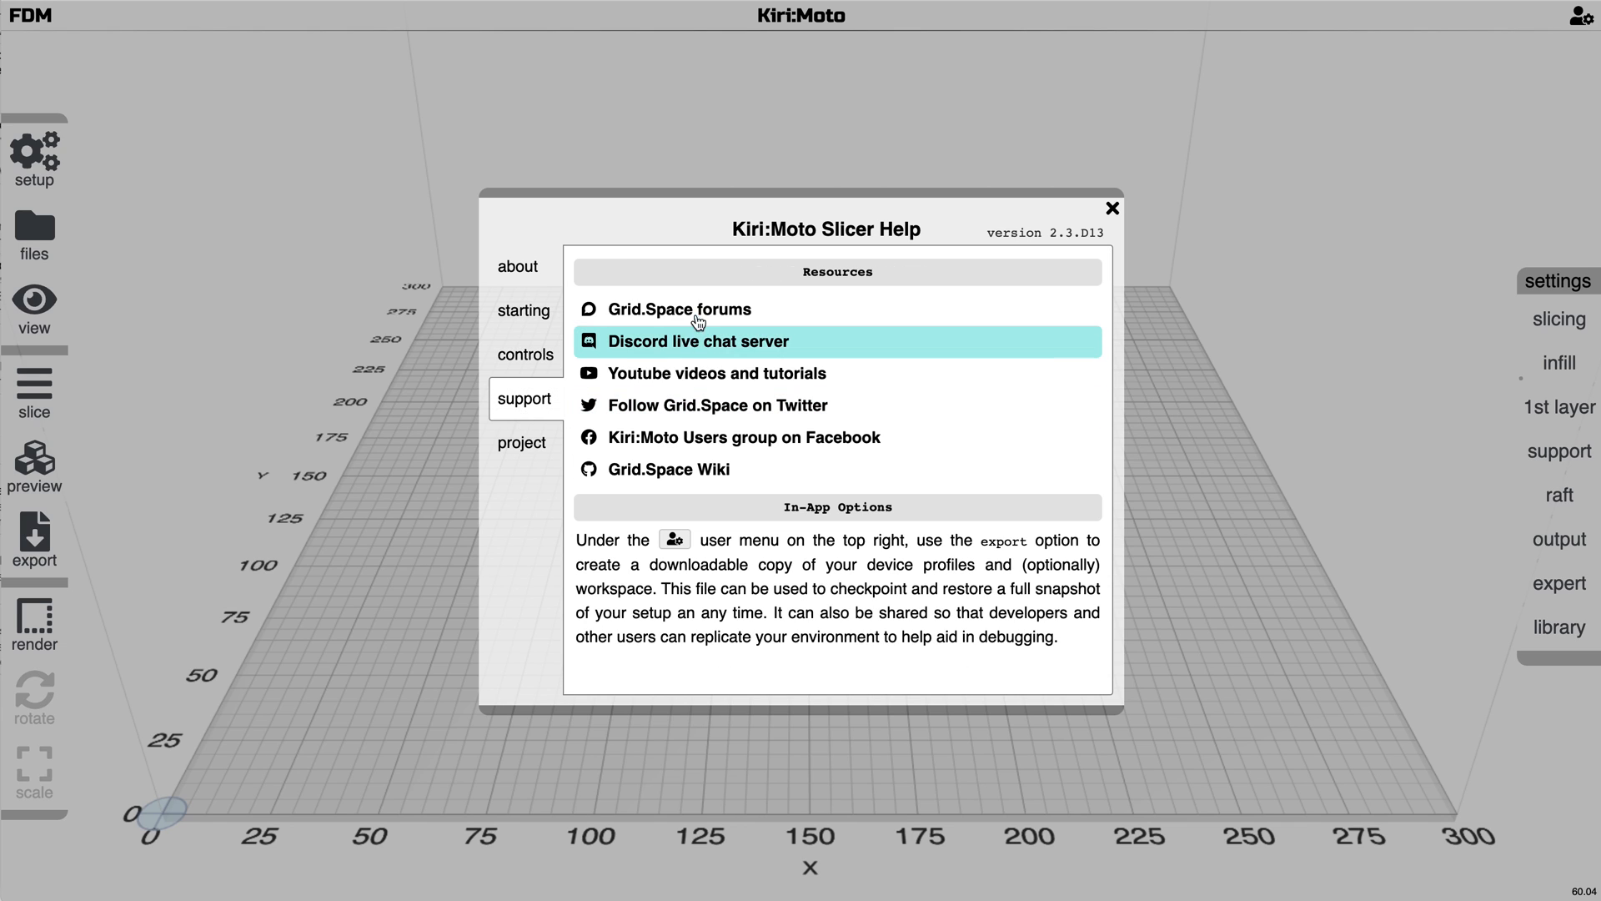
{"action": "mouse_move", "coordinate": [681, 309]}
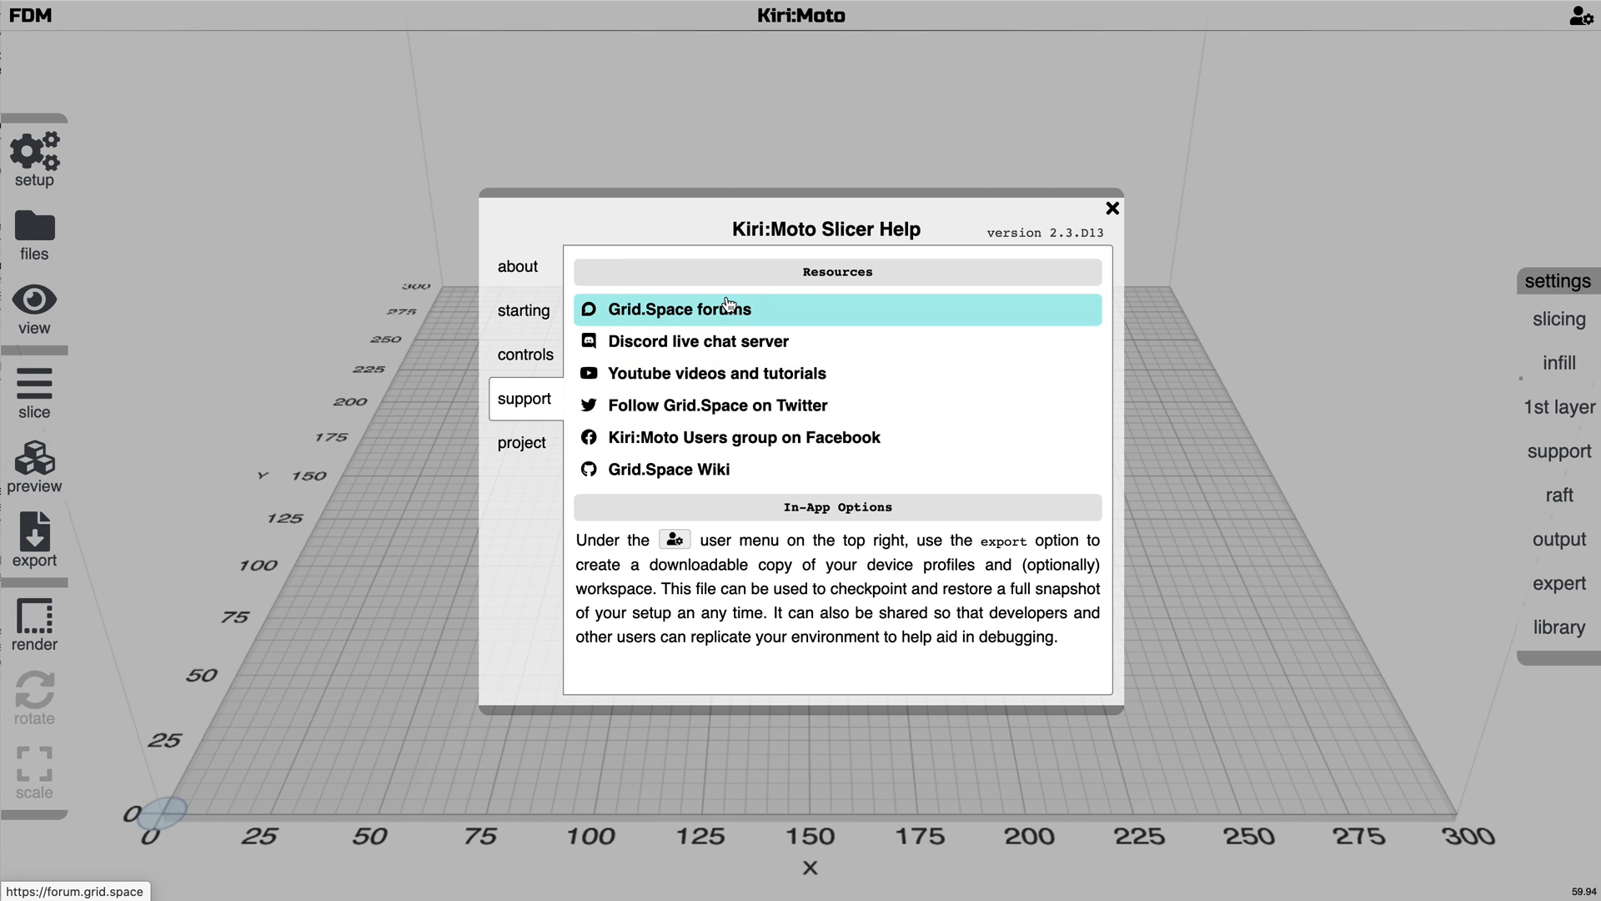
{"action": "left_click", "coordinate": [1113, 207]}
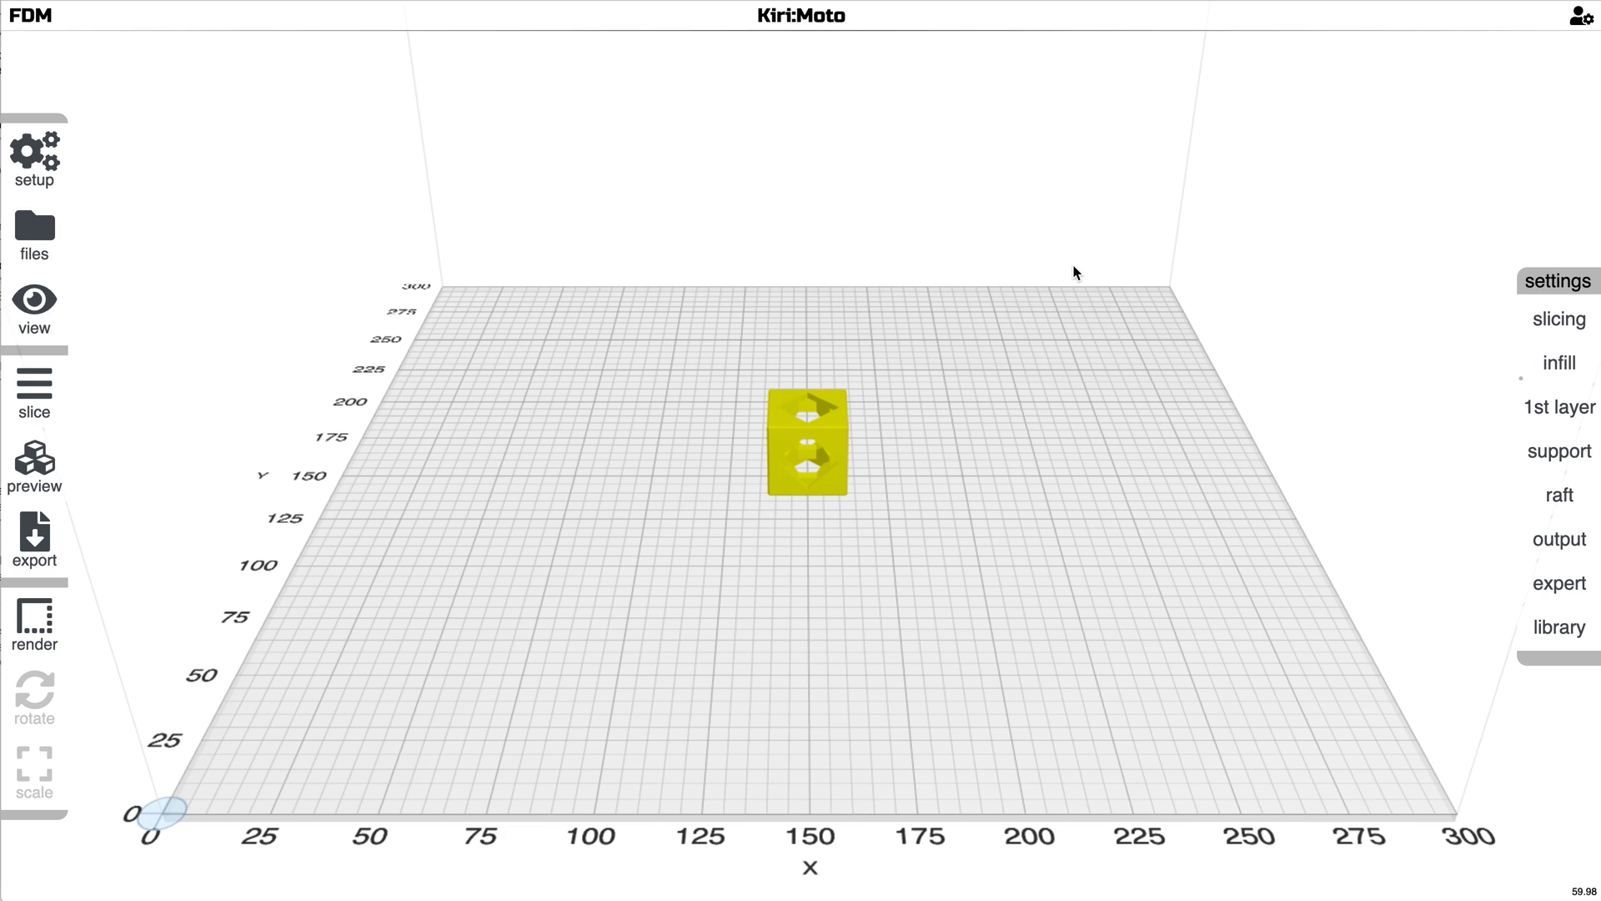
Slice the hollow cube into layers and generate its toolpath preview
{"action": "left_click", "coordinate": [1580, 15]}
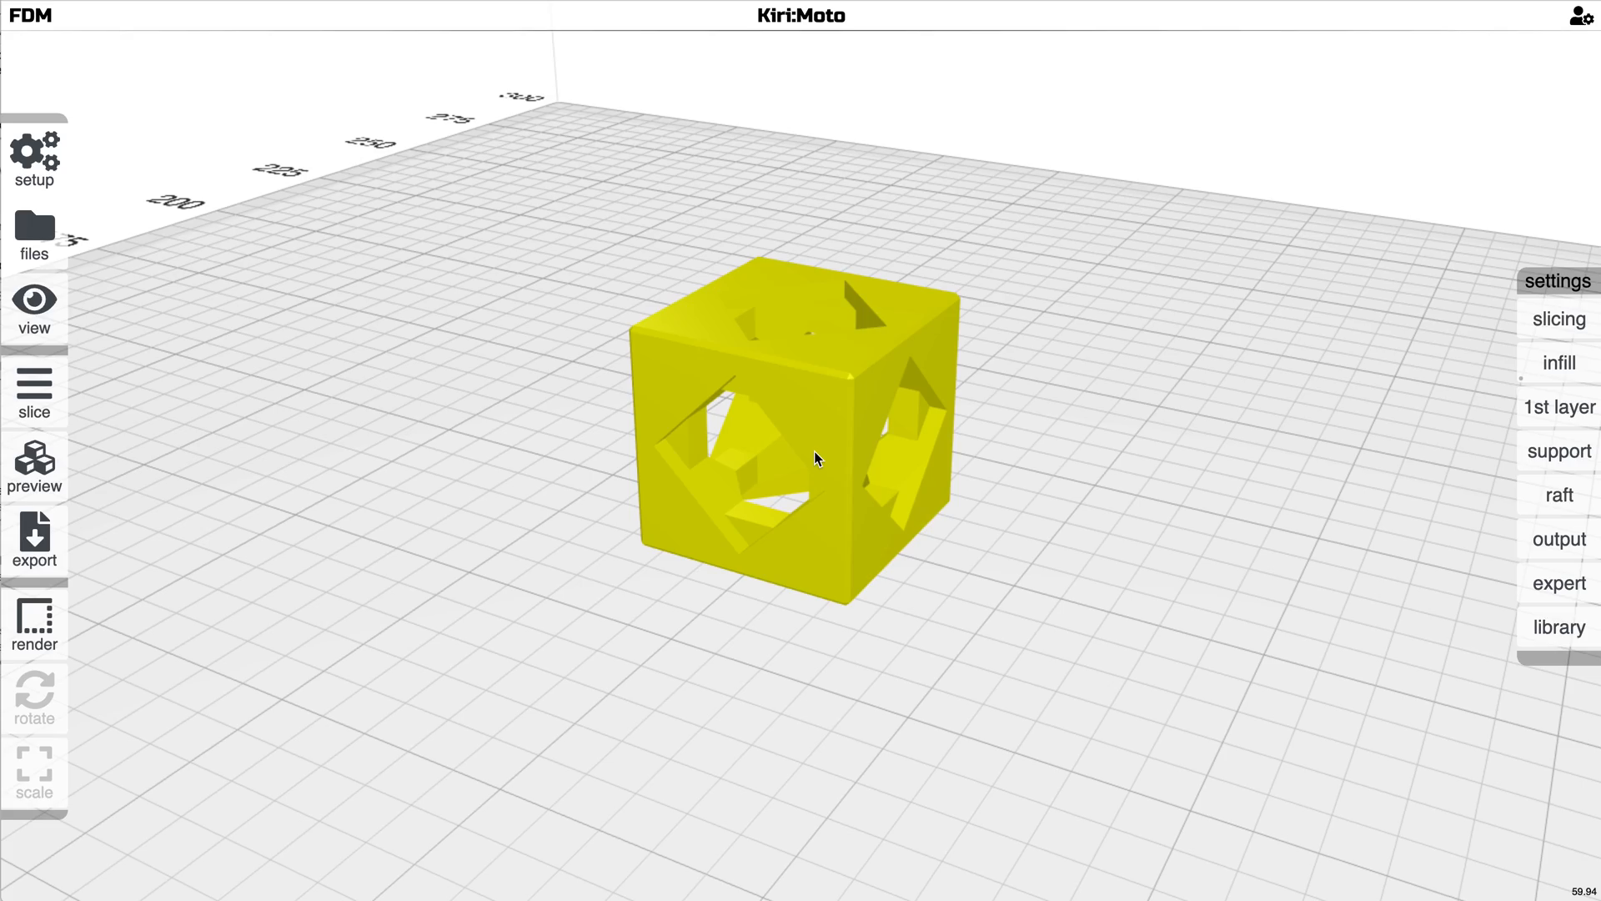
{"action": "left_click", "coordinate": [33, 390]}
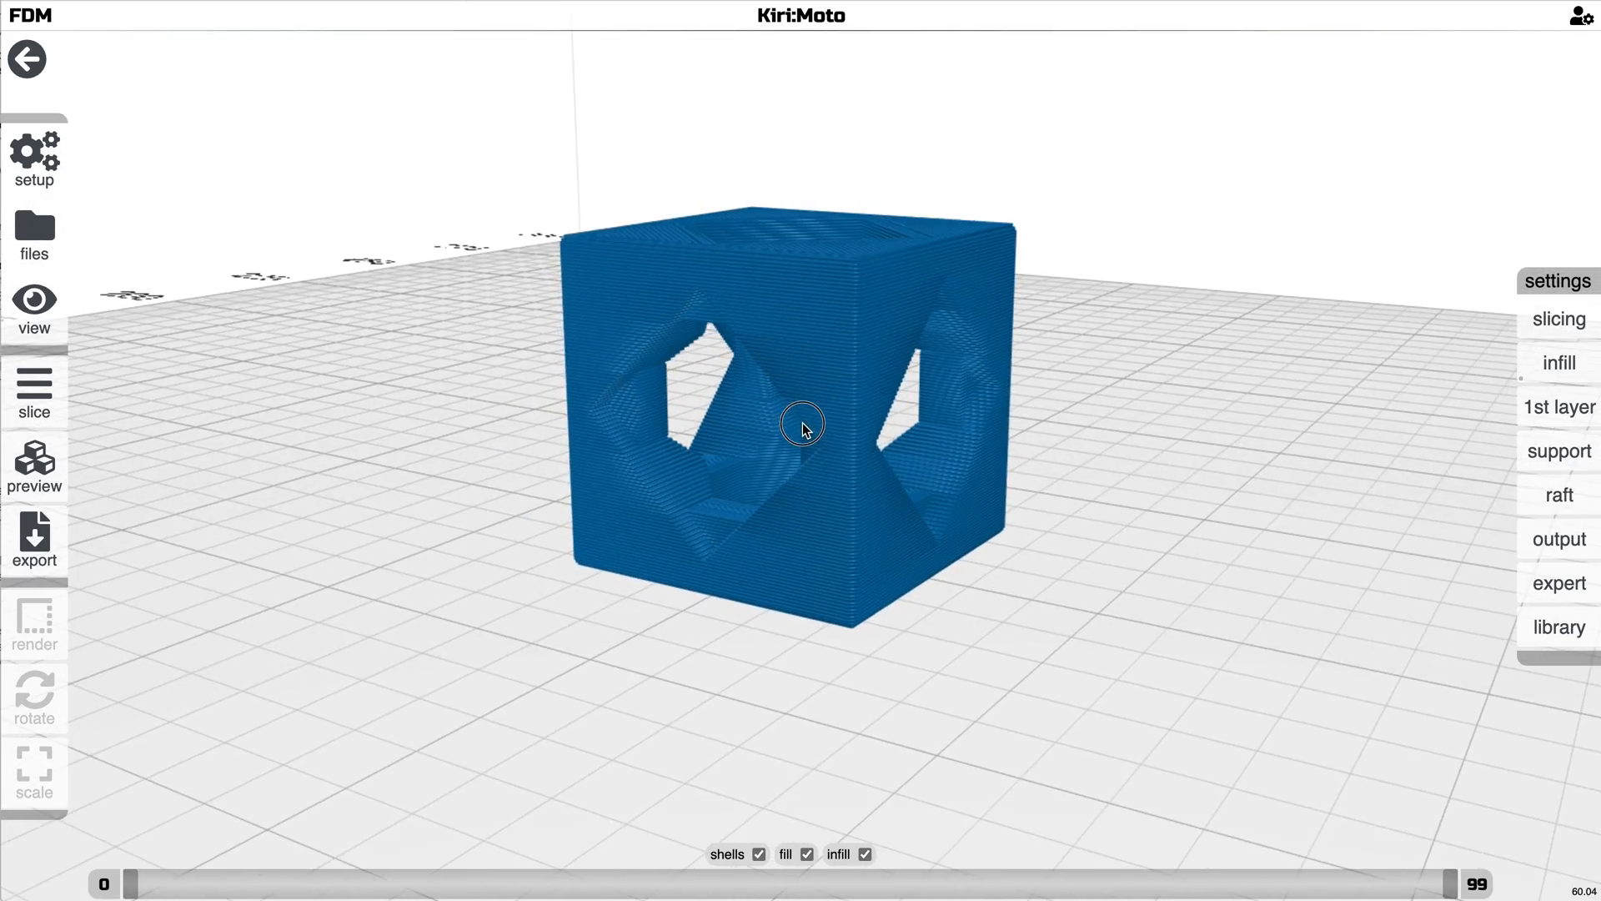
{"action": "left_click_drag", "start_coordinate": [802, 427], "coordinate": [1009, 529]}
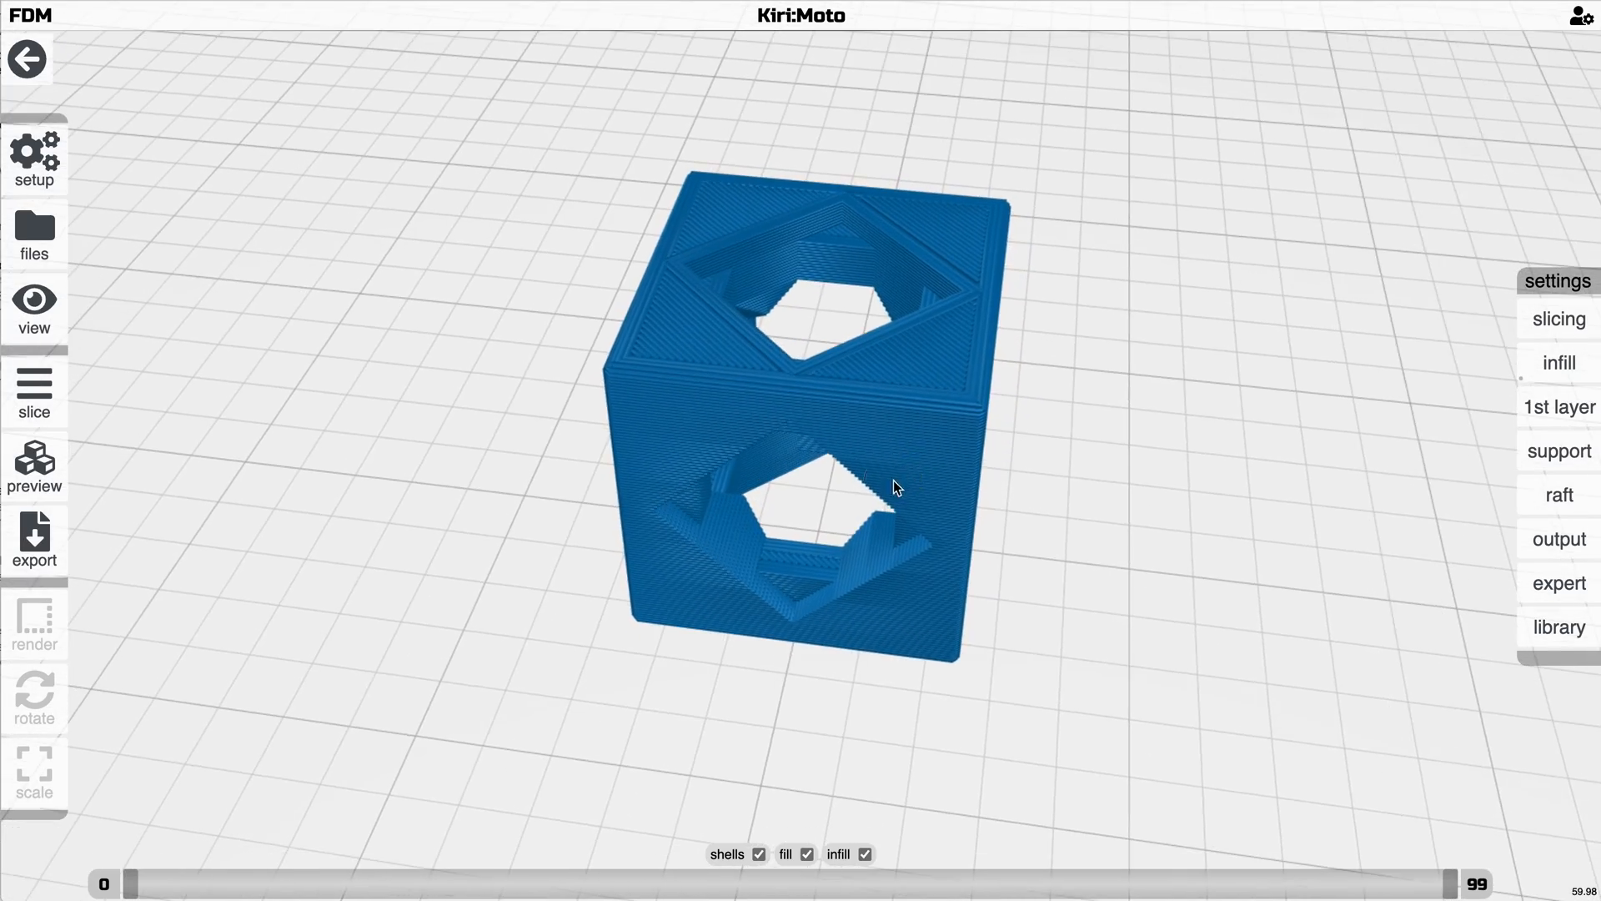
{"action": "left_click", "coordinate": [34, 466]}
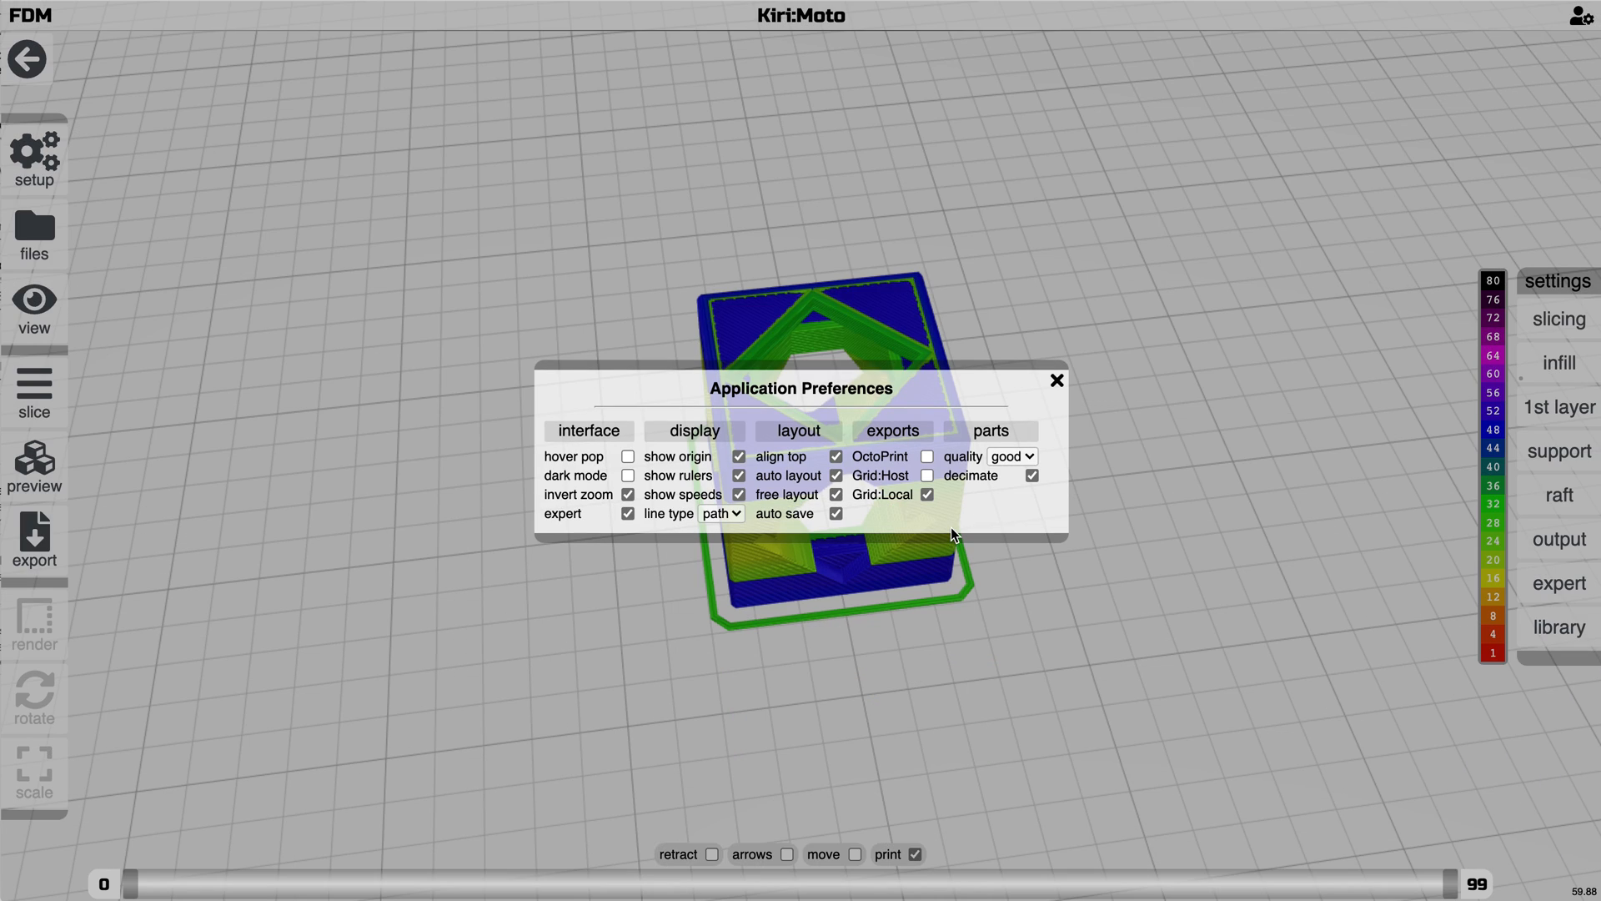
{"action": "mouse_move", "coordinate": [659, 464]}
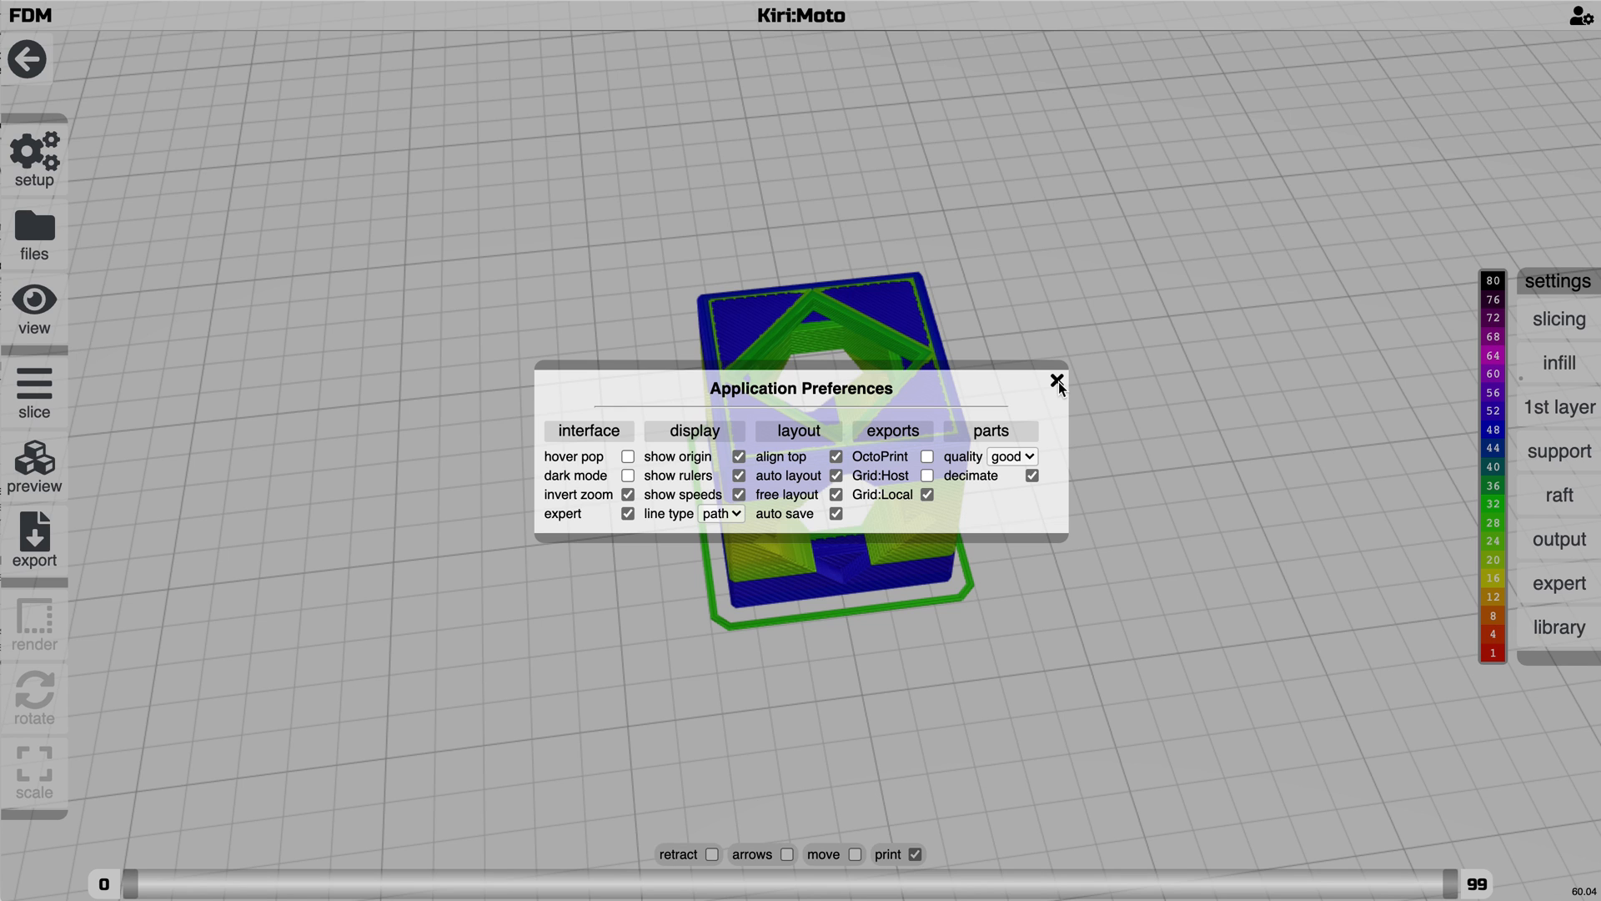
{"action": "mouse_move", "coordinate": [1006, 460]}
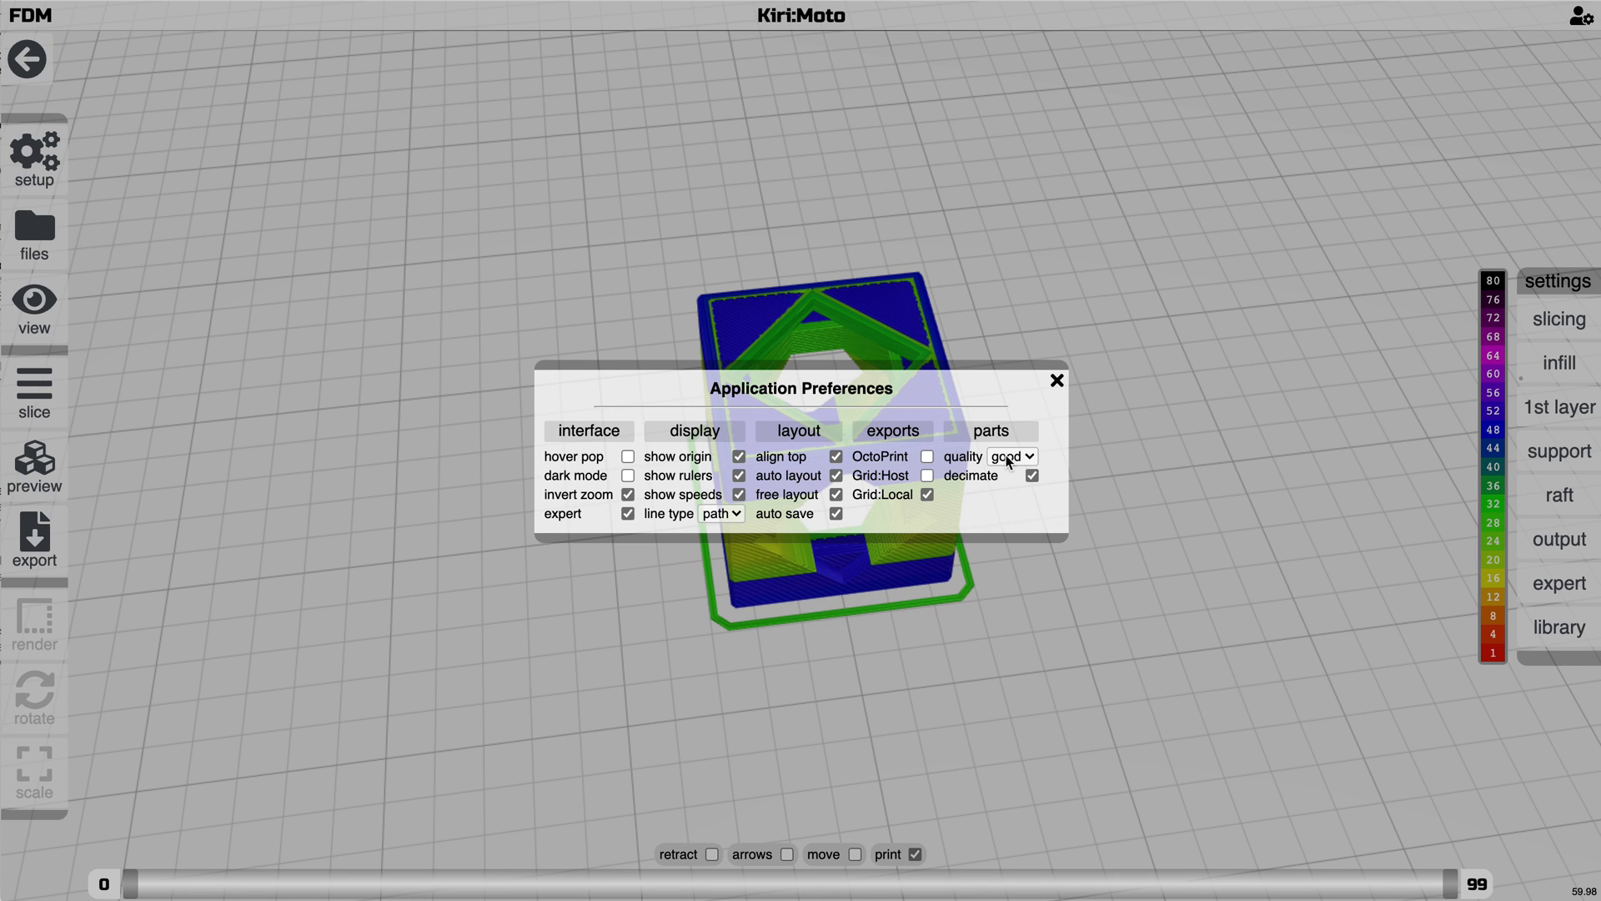
Check the available part quality presets in preferences and return to the plain cube
{"action": "left_click", "coordinate": [1058, 380]}
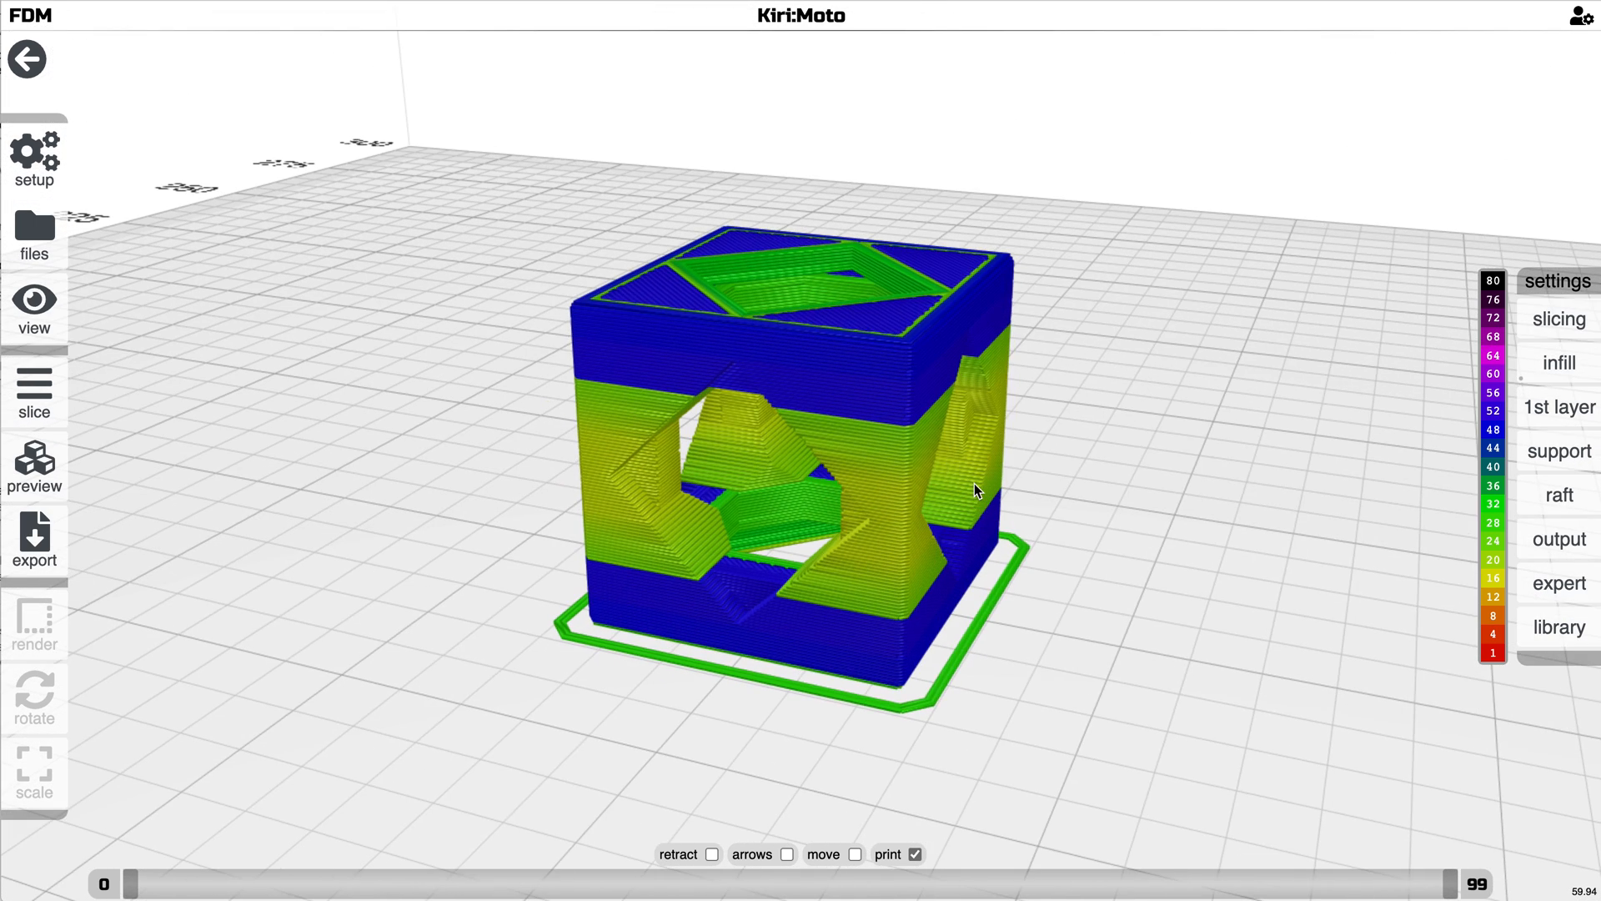
{"action": "left_click_drag", "start_coordinate": [976, 491], "coordinate": [976, 480]}
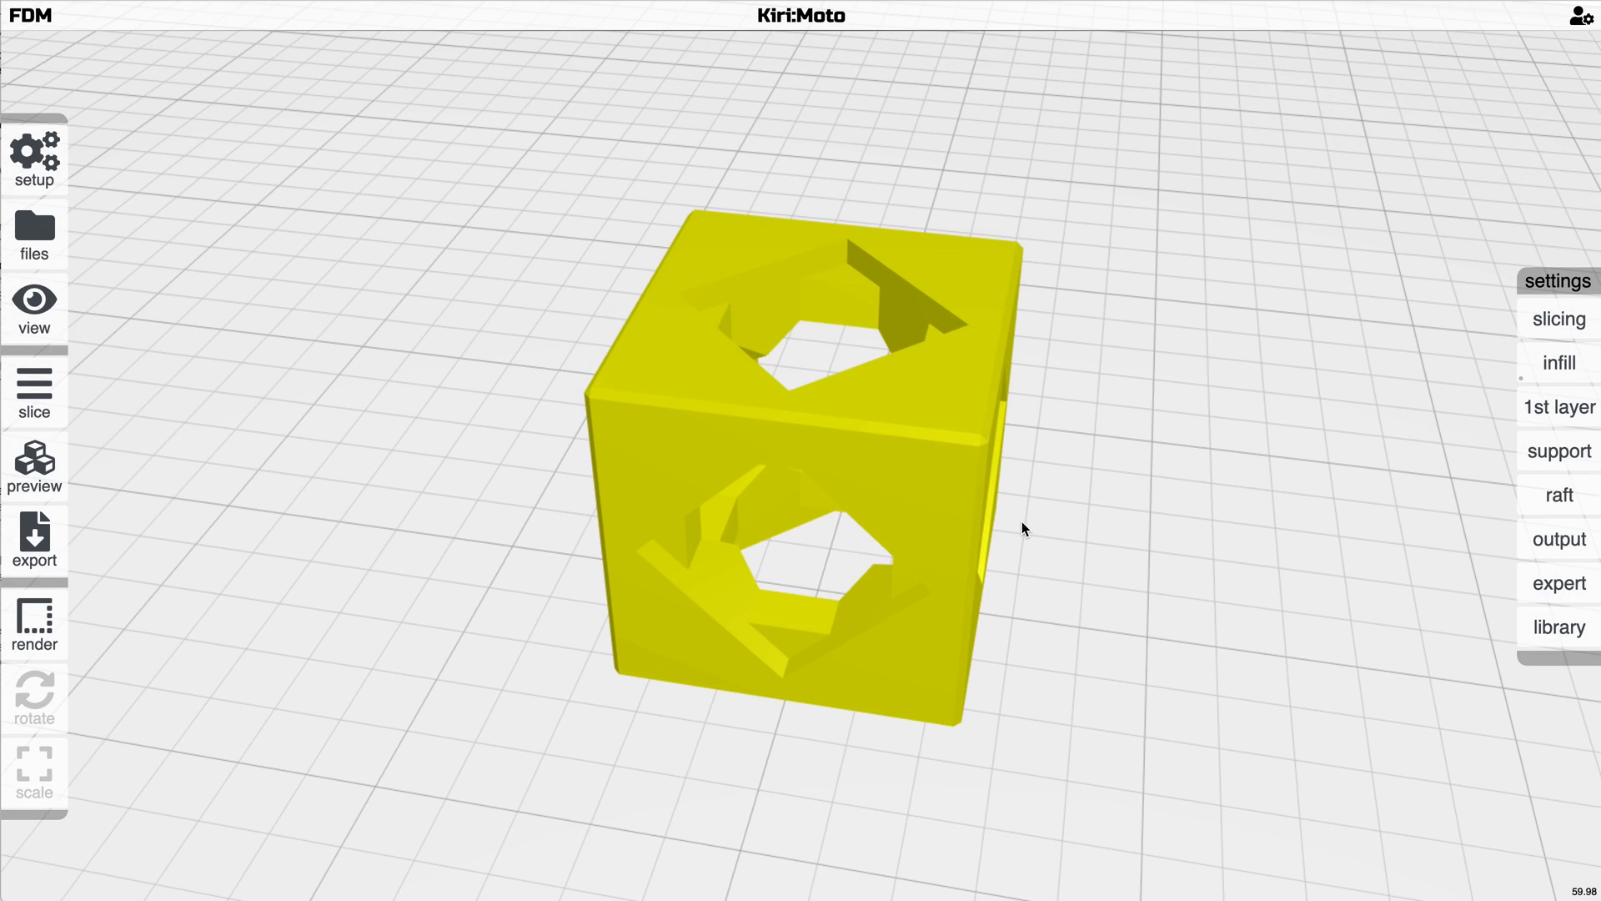
Set the toolpath line type to flat and show the full range of sliced cube layers
{"action": "left_click", "coordinate": [720, 512]}
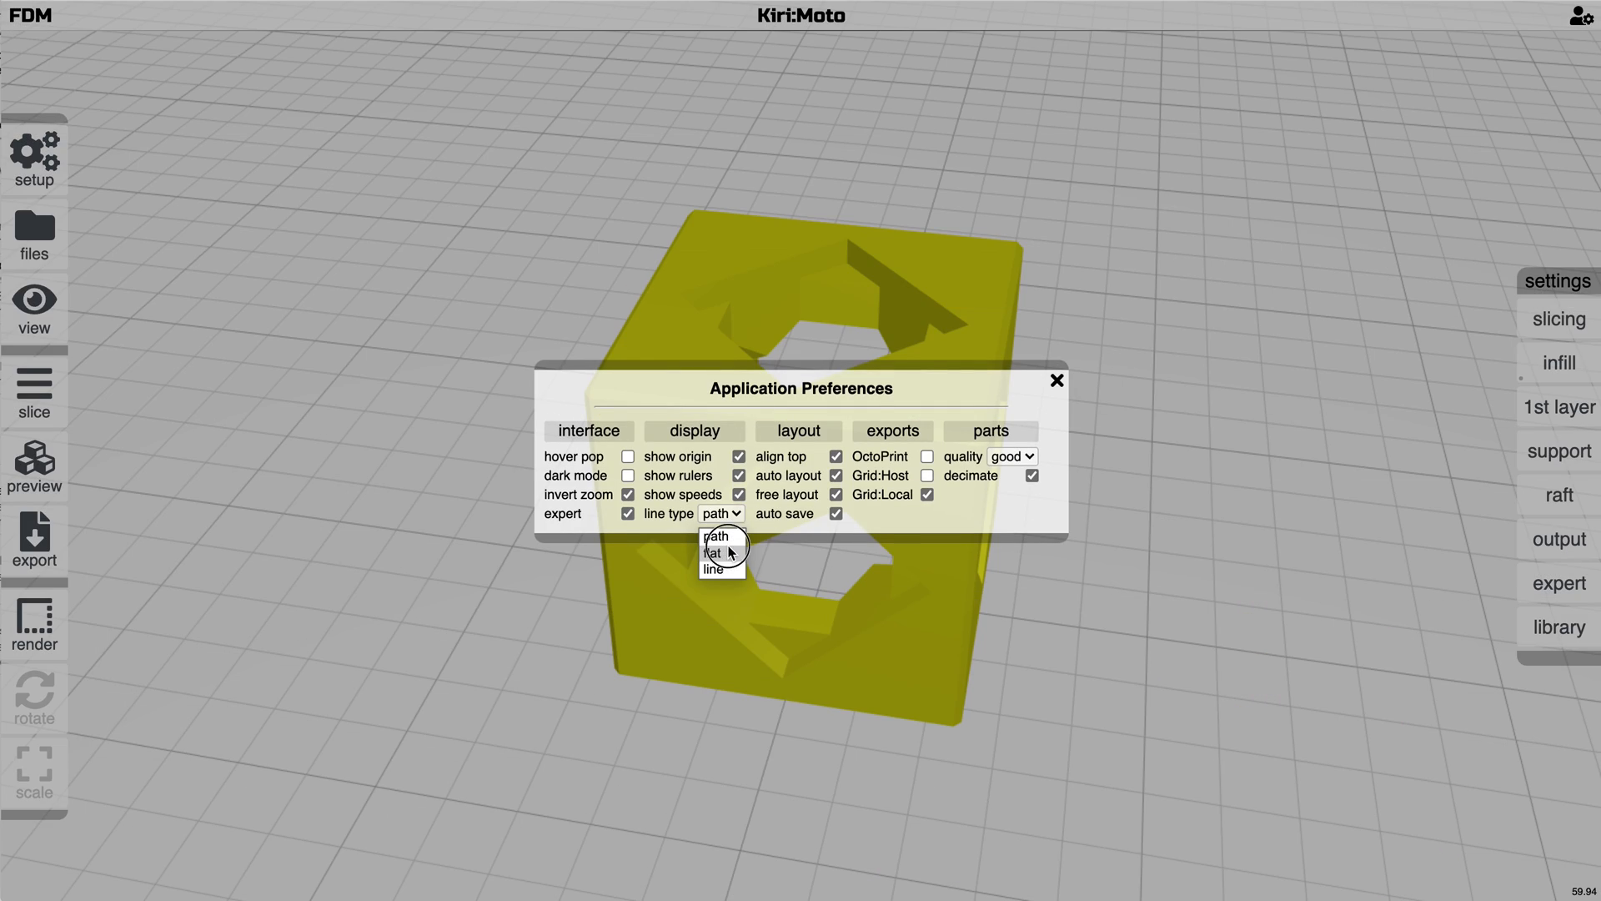
{"action": "left_click", "coordinate": [1058, 380]}
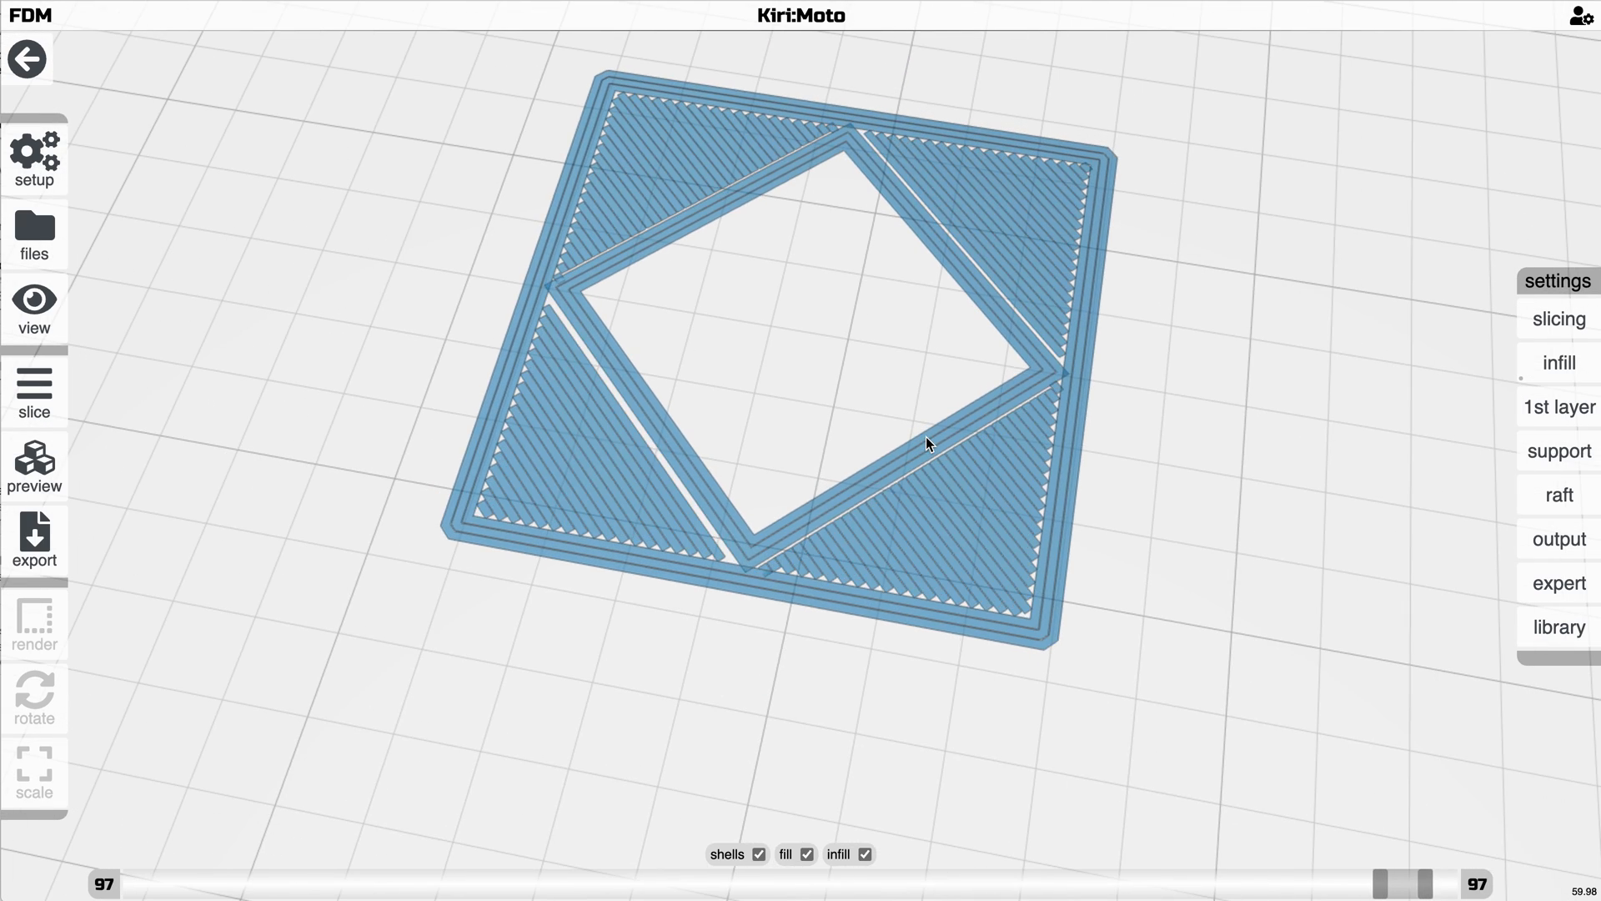
{"action": "left_click_drag", "start_coordinate": [1410, 884], "coordinate": [1440, 884]}
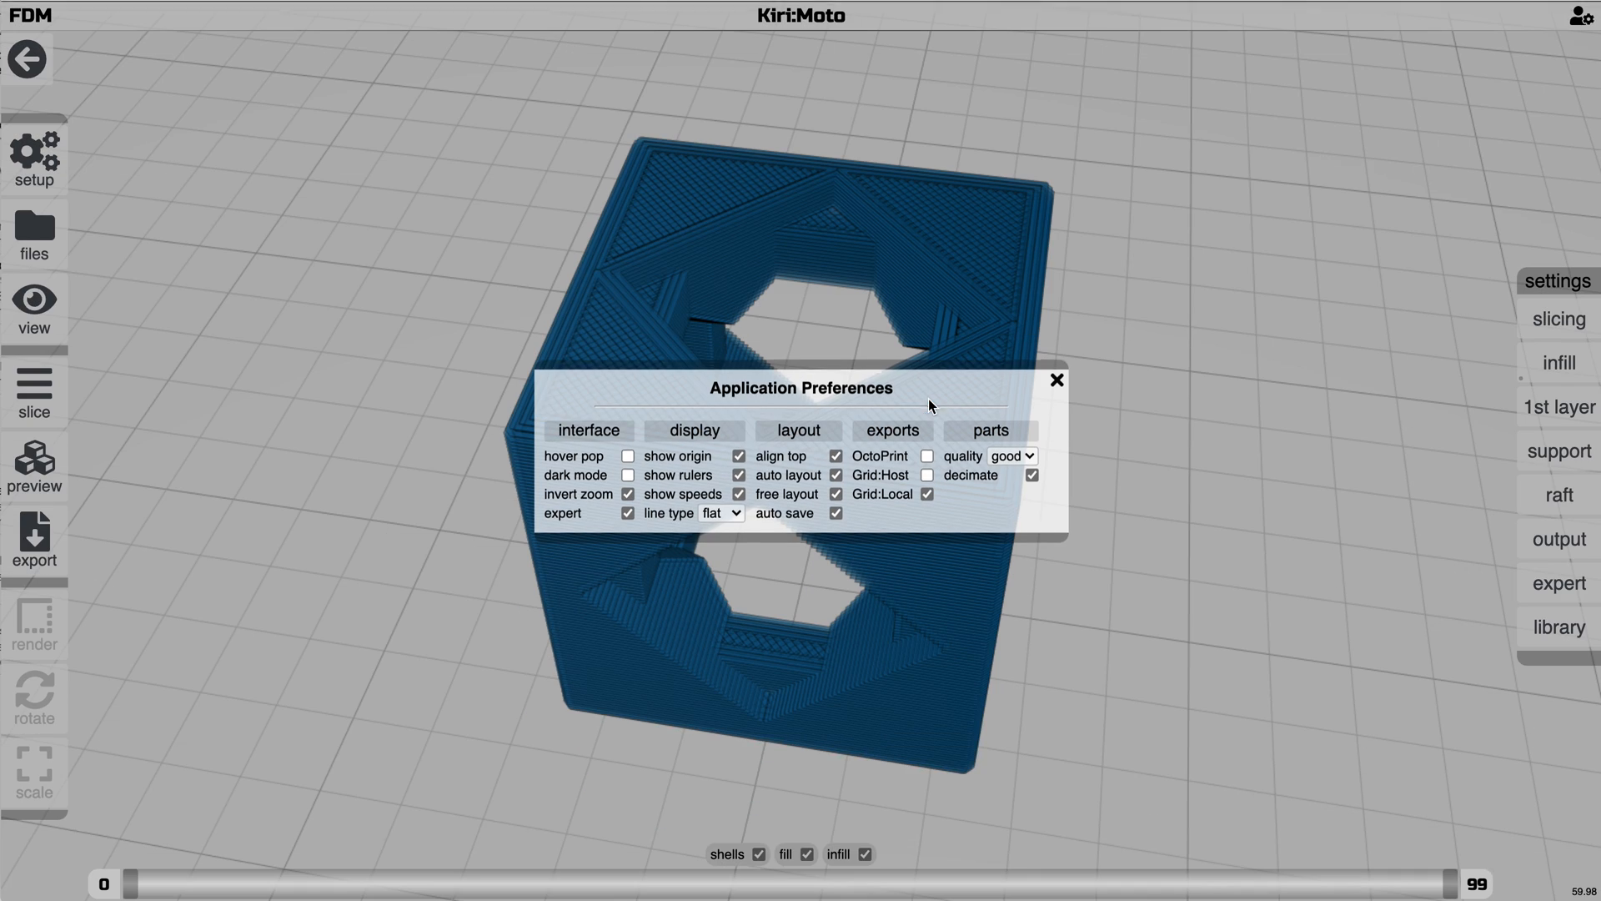
Set the toolpath line type to line and switch to the cube's toolpath preview
{"action": "left_click", "coordinate": [721, 512]}
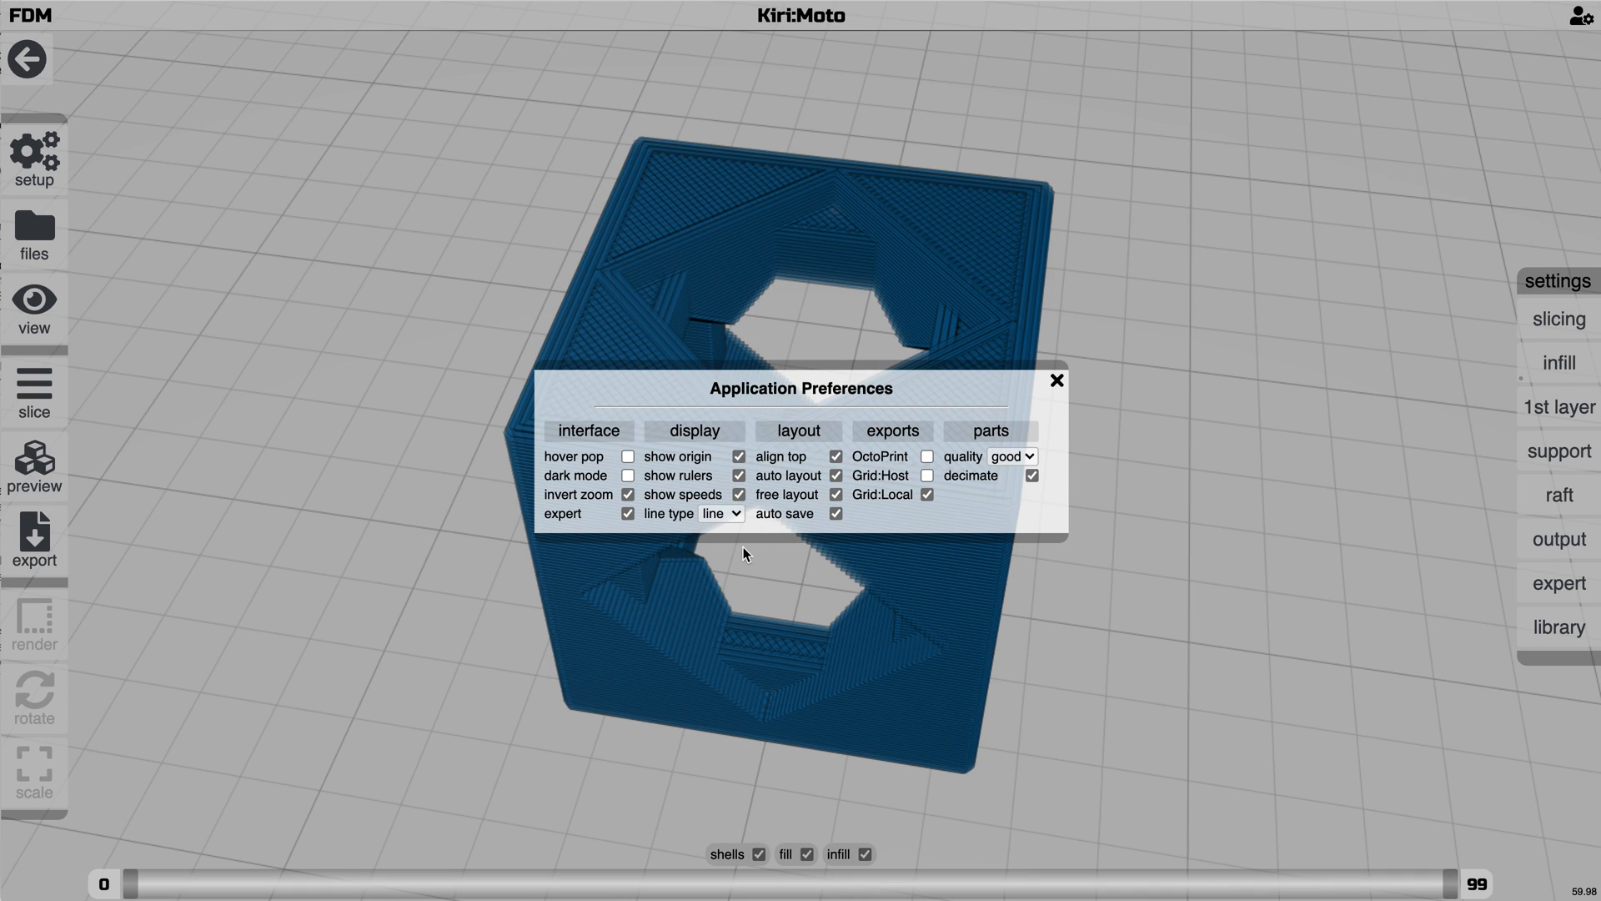
{"action": "left_click", "coordinate": [1057, 380]}
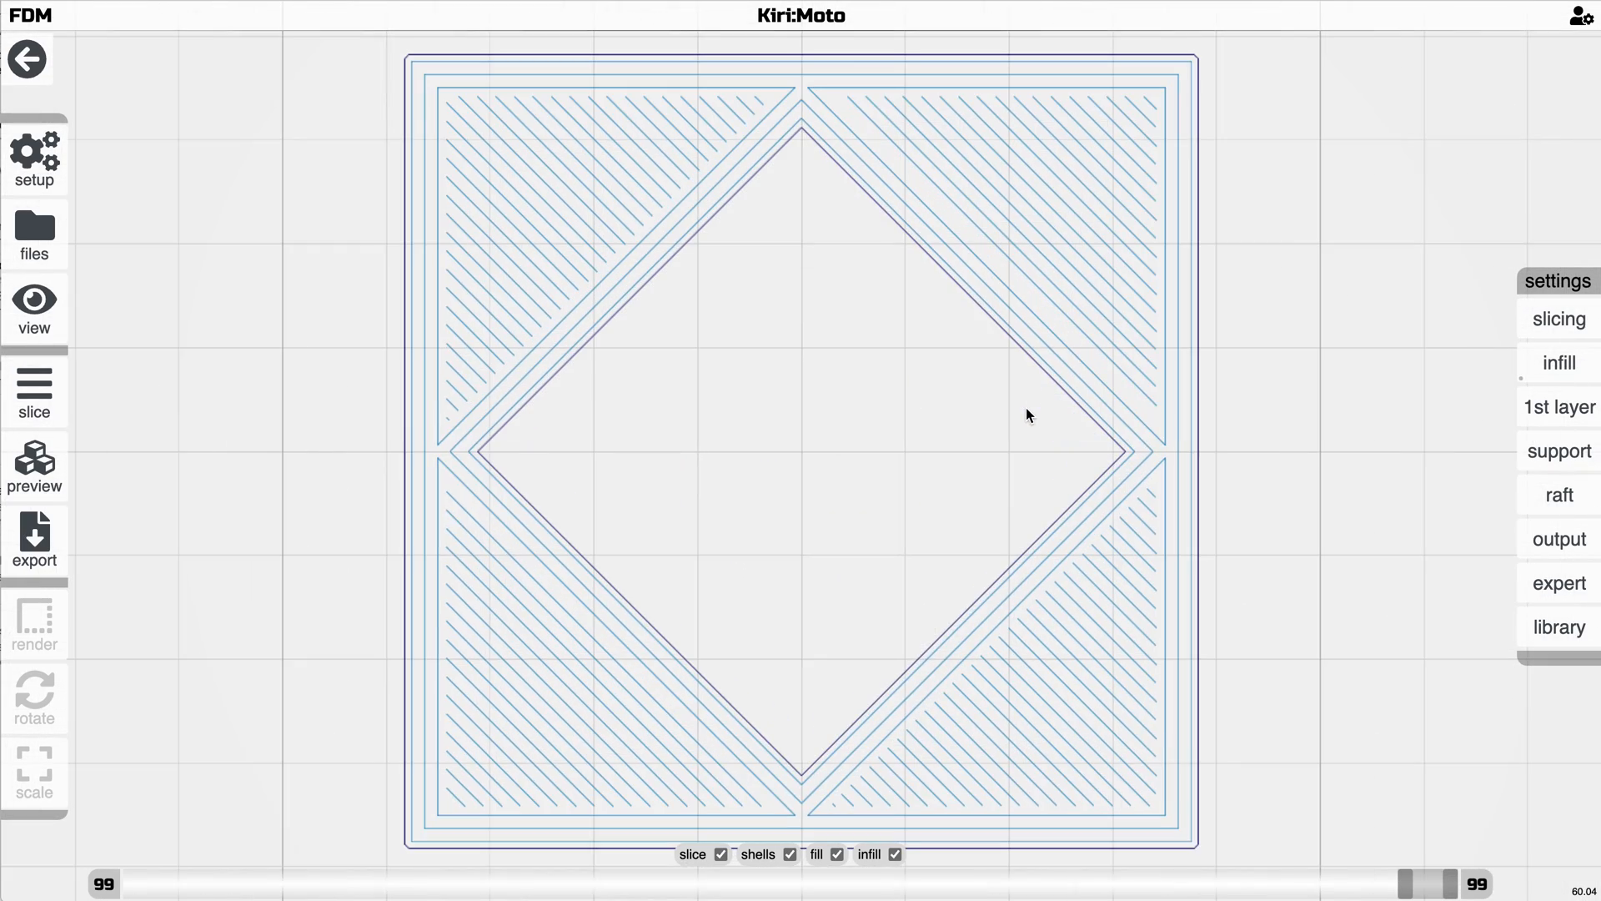
{"action": "left_click", "coordinate": [33, 467]}
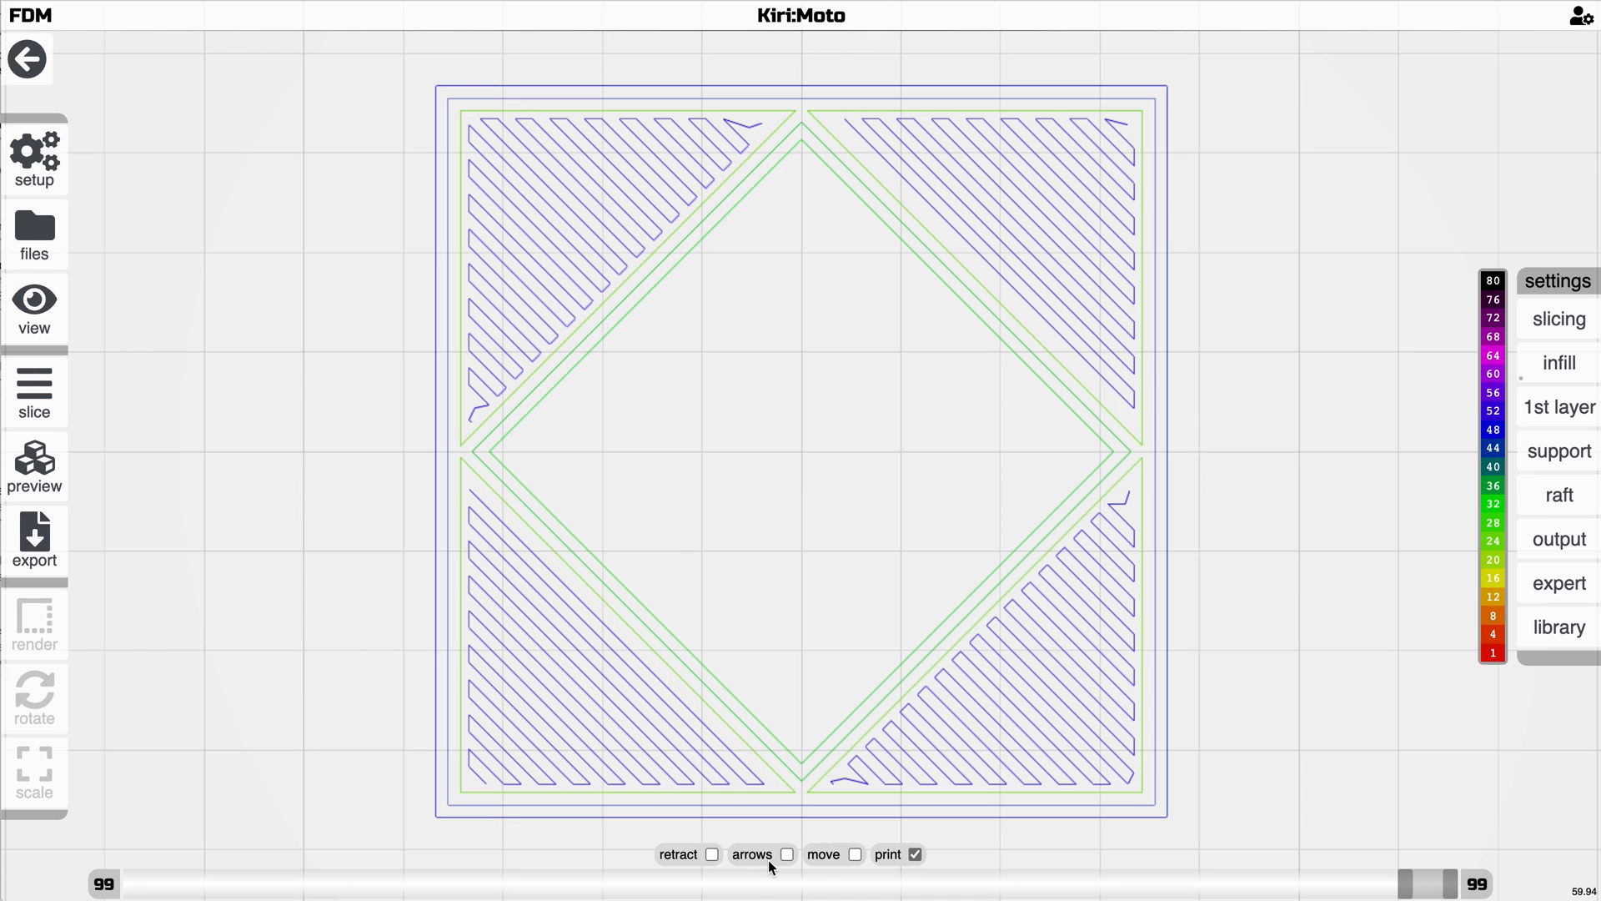
Show direction arrows, travel moves and retraction points on the cube's toolpaths
{"action": "left_click", "coordinate": [854, 854]}
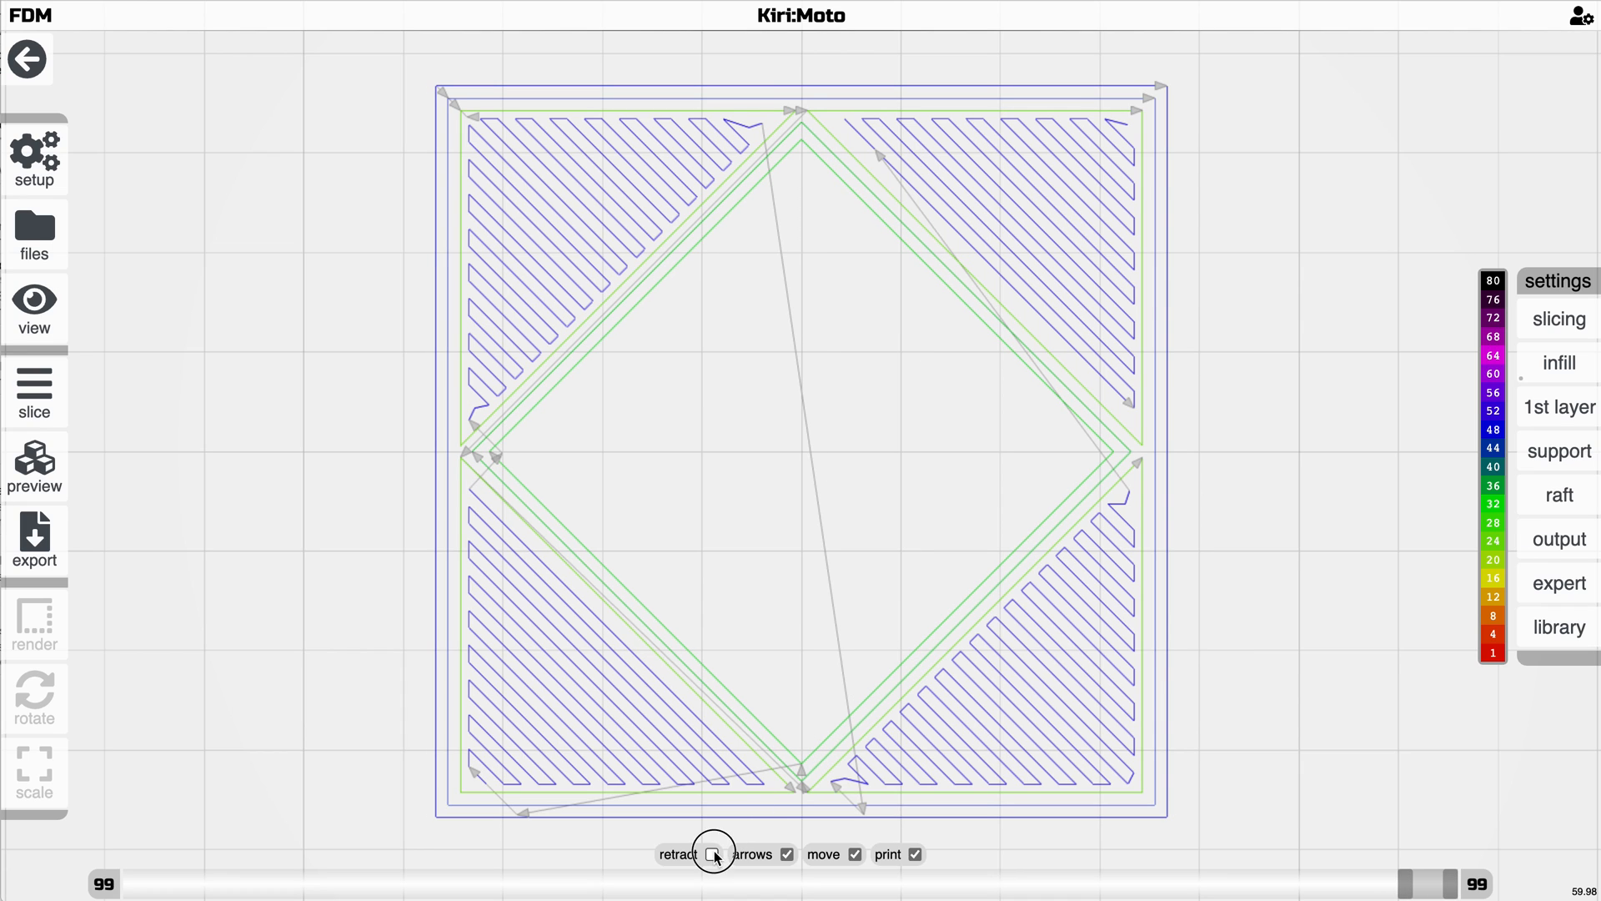
{"action": "left_click", "coordinate": [712, 854]}
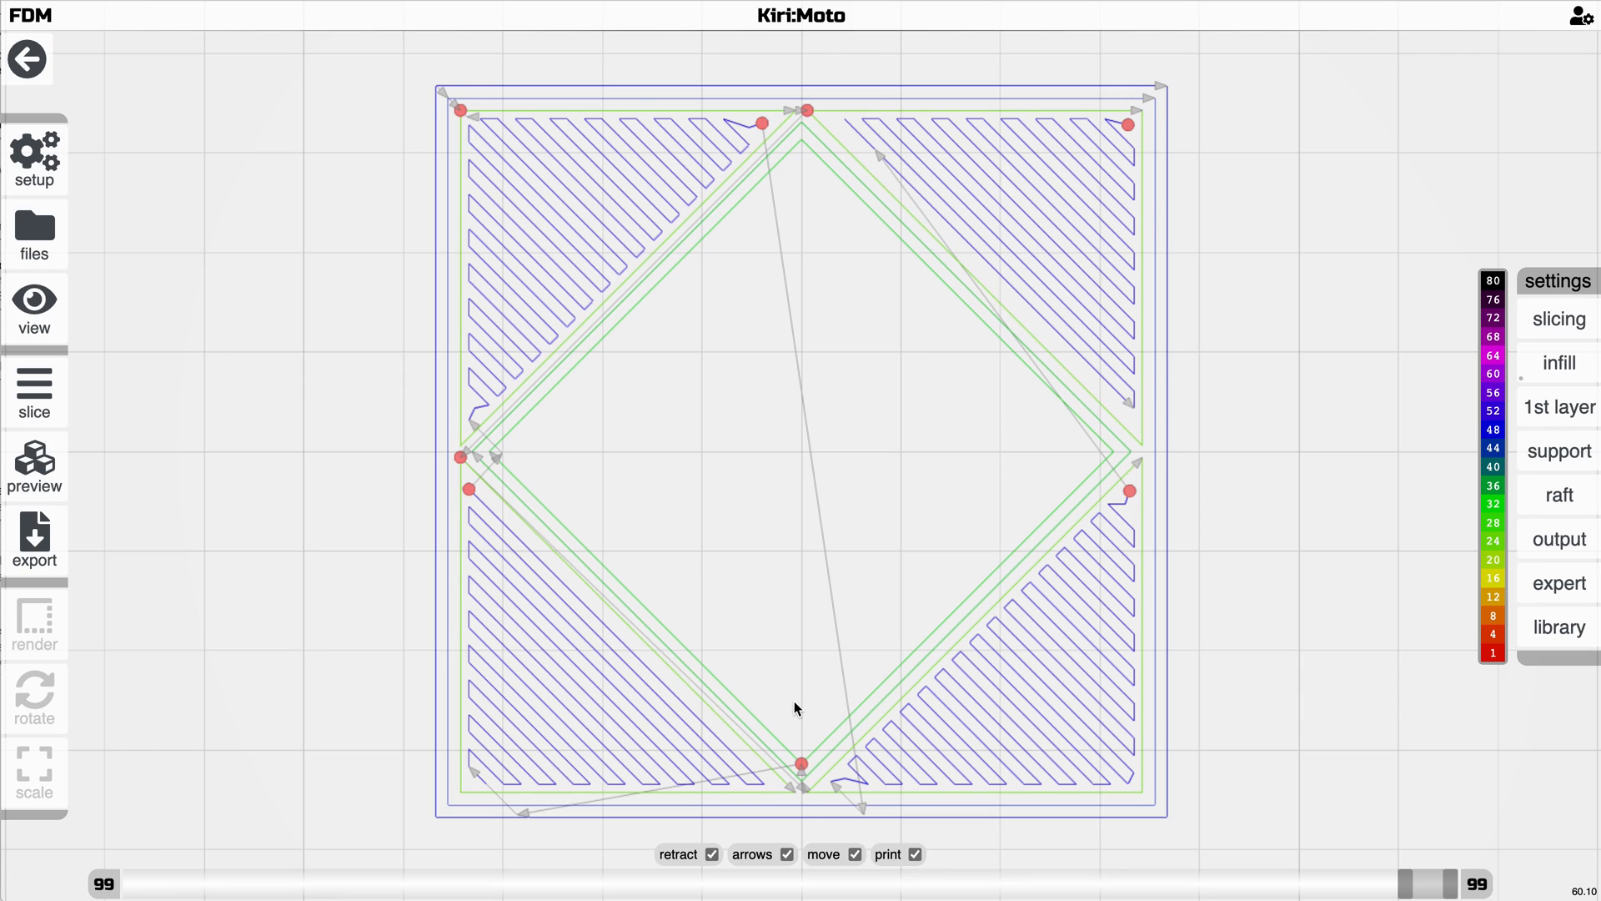
{"action": "left_click_drag", "start_coordinate": [1430, 884], "coordinate": [1373, 884]}
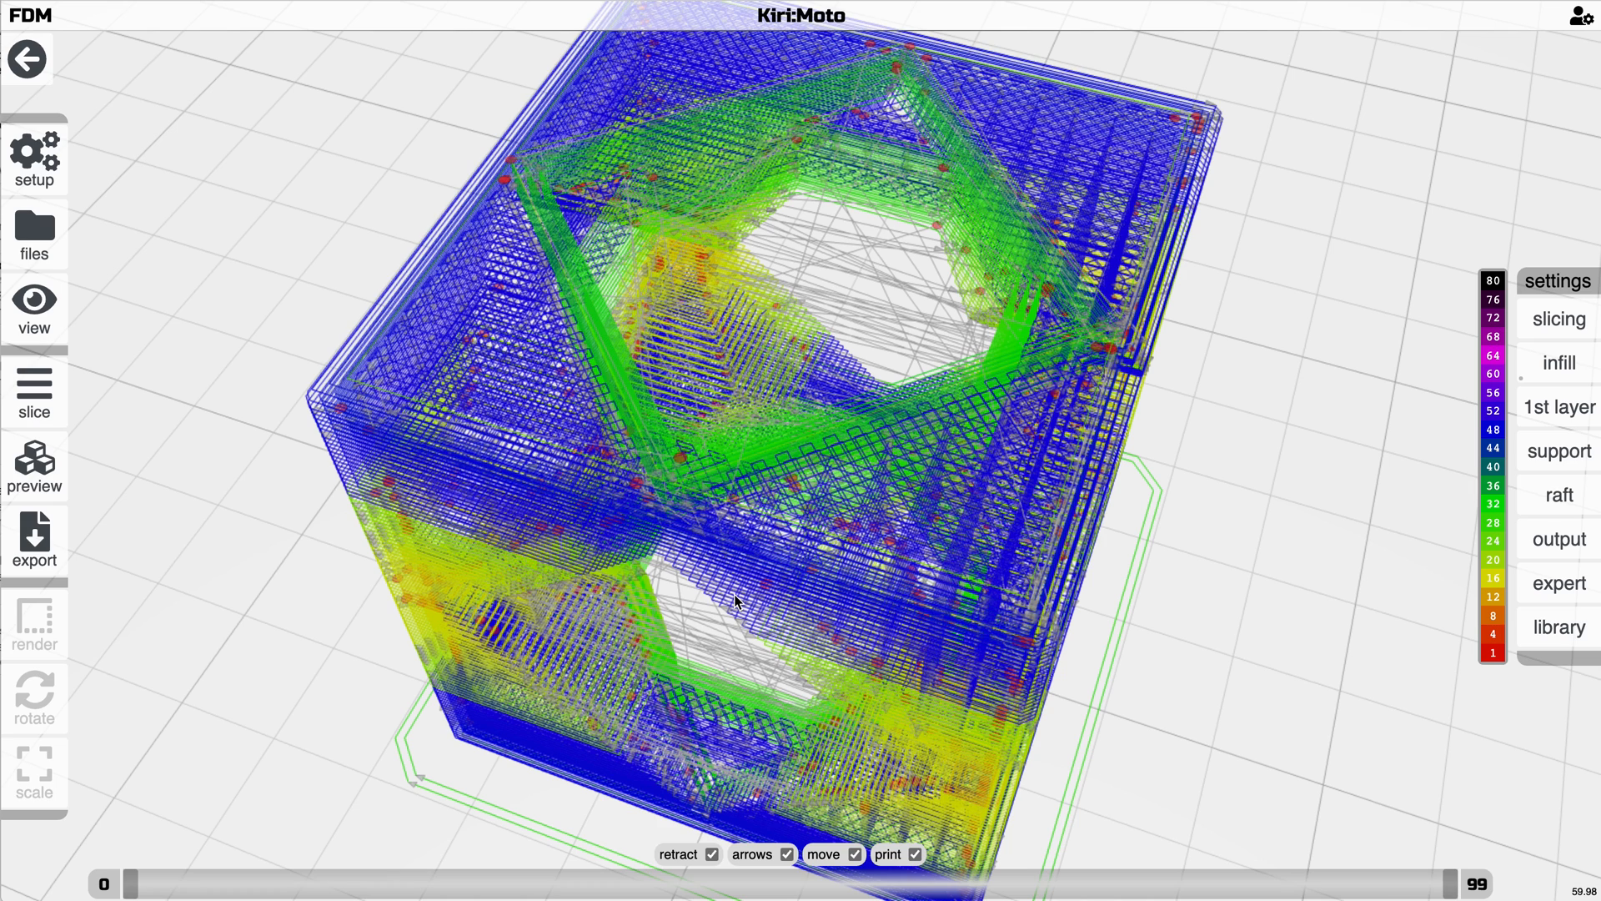
{"action": "left_click_drag", "start_coordinate": [735, 602], "coordinate": [742, 510]}
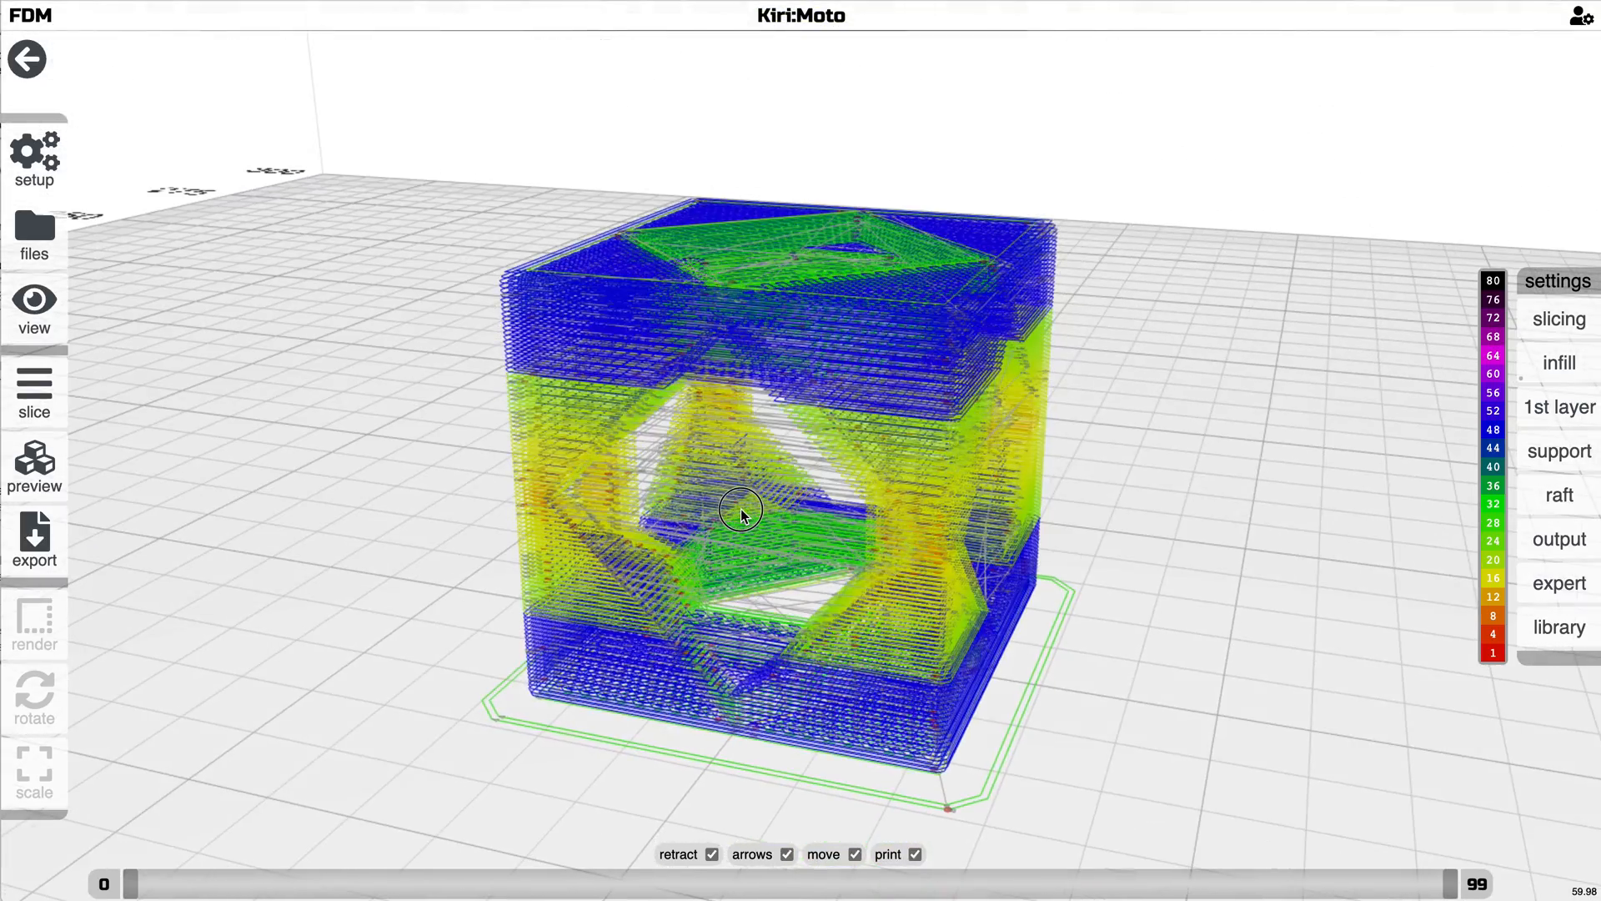
{"action": "left_click_drag", "start_coordinate": [744, 510], "coordinate": [754, 568]}
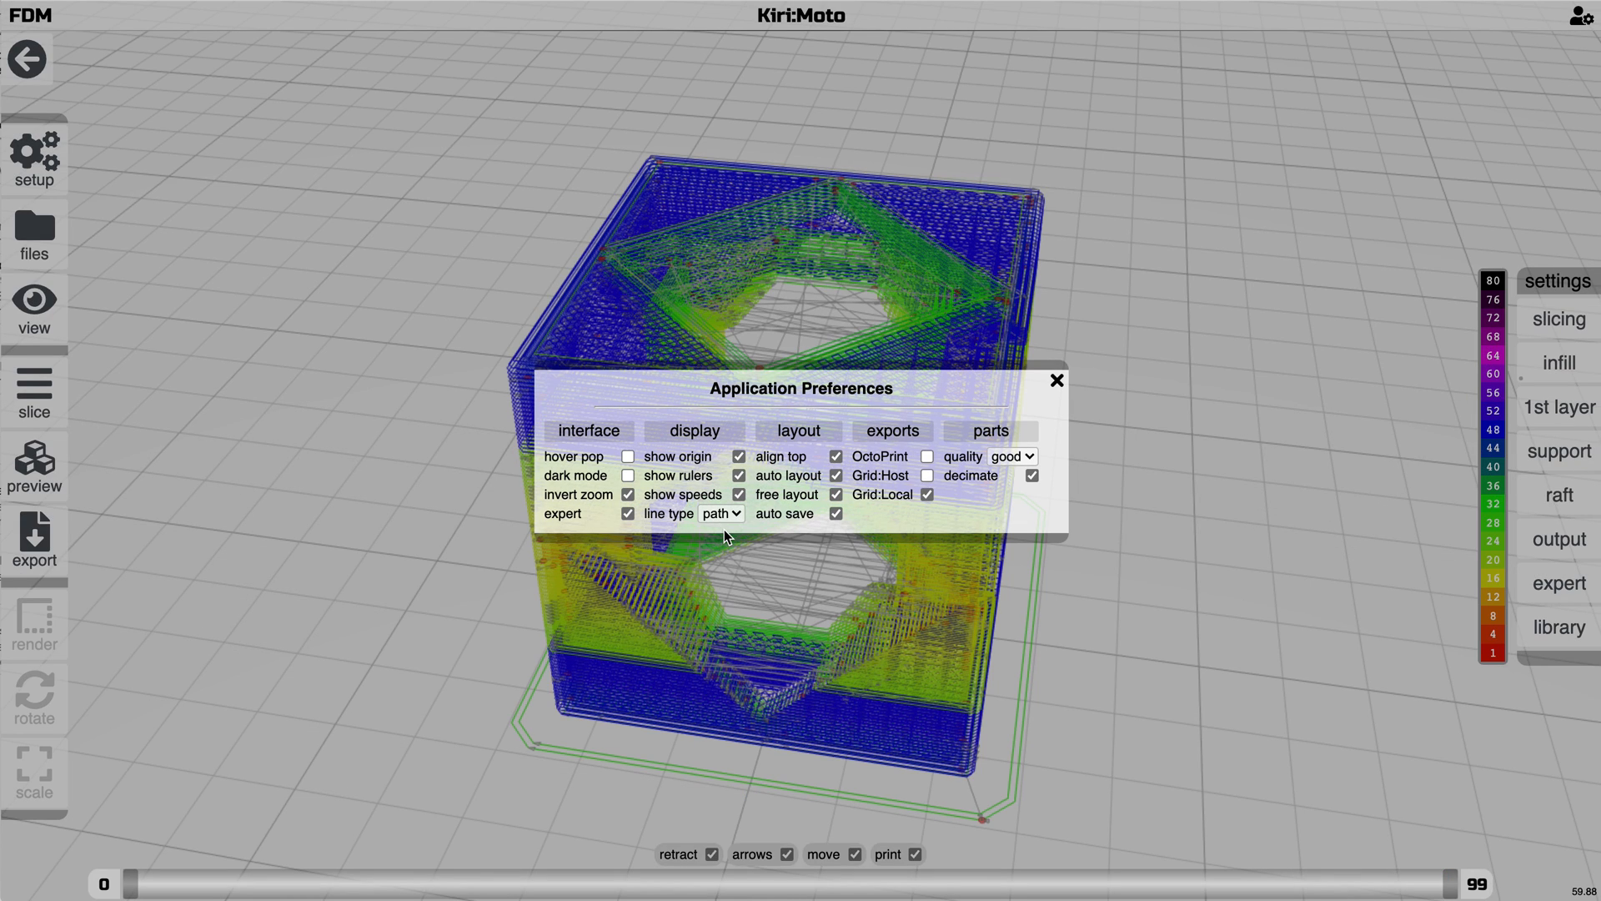
Return from the preview to the plain cube model and close the preferences
{"action": "left_click", "coordinate": [1057, 380]}
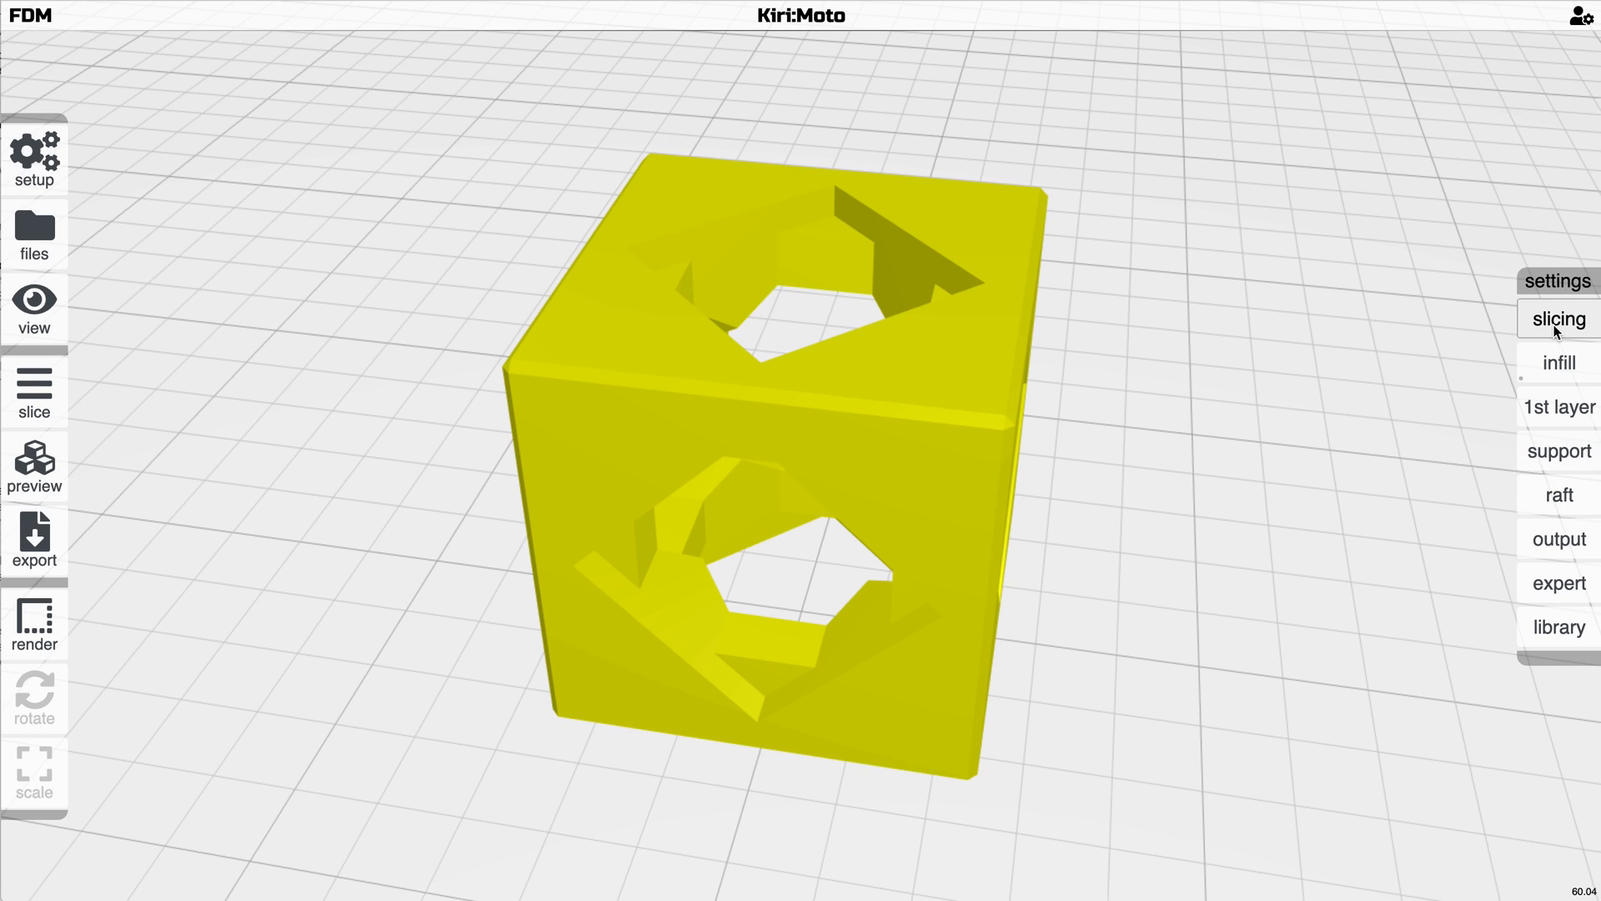
{"action": "left_click", "coordinate": [1558, 319]}
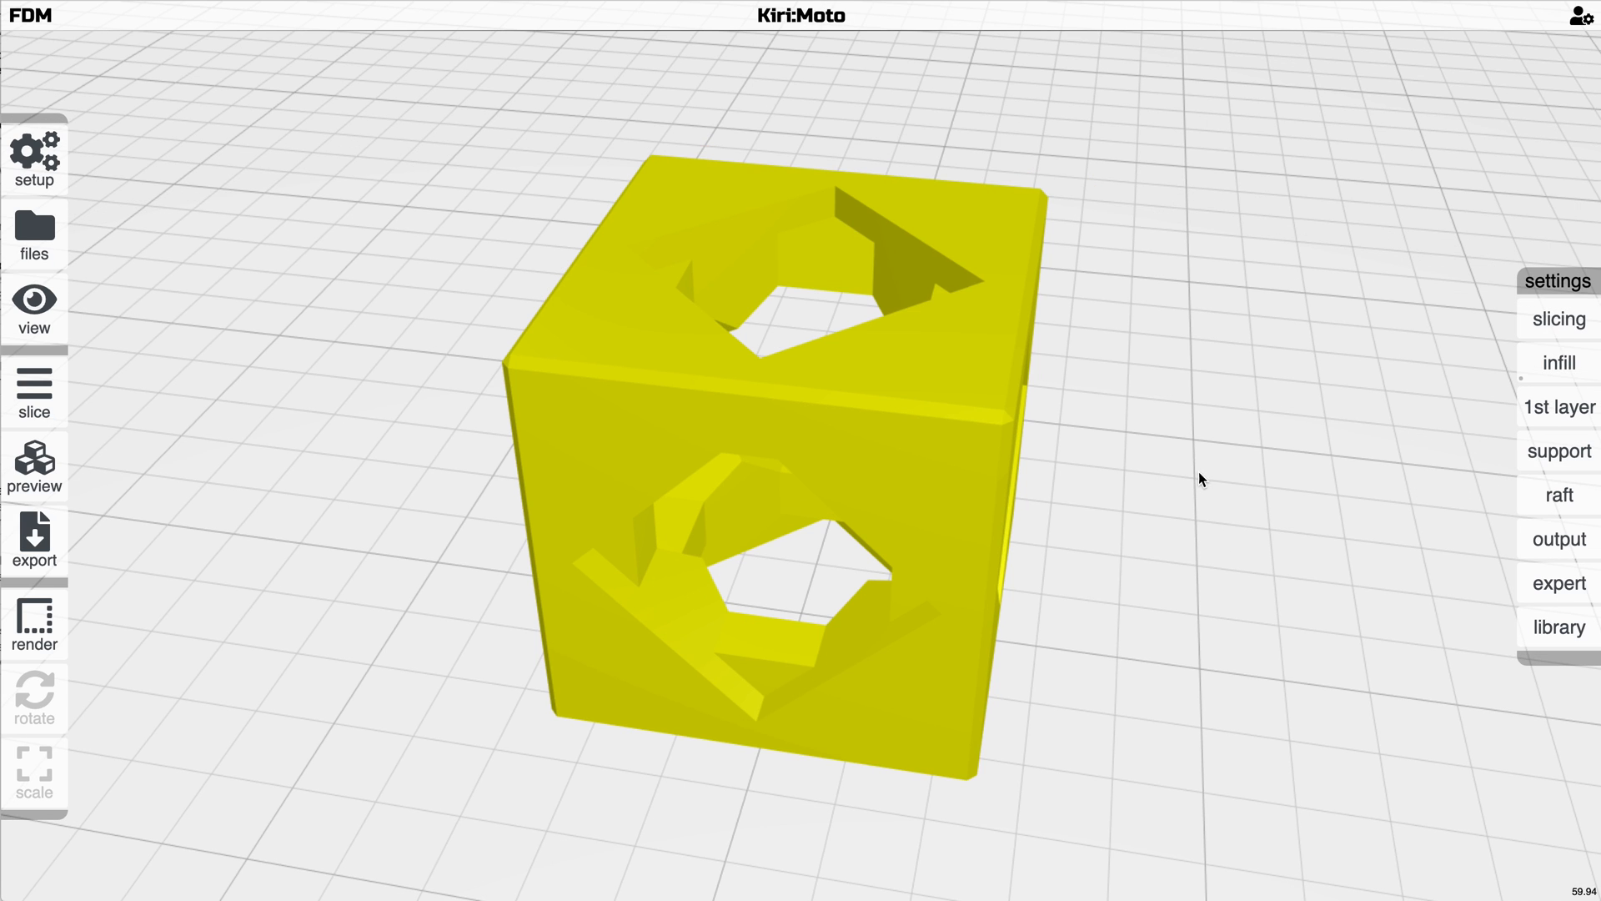
{"action": "left_click_drag", "start_coordinate": [1201, 478], "coordinate": [1063, 460]}
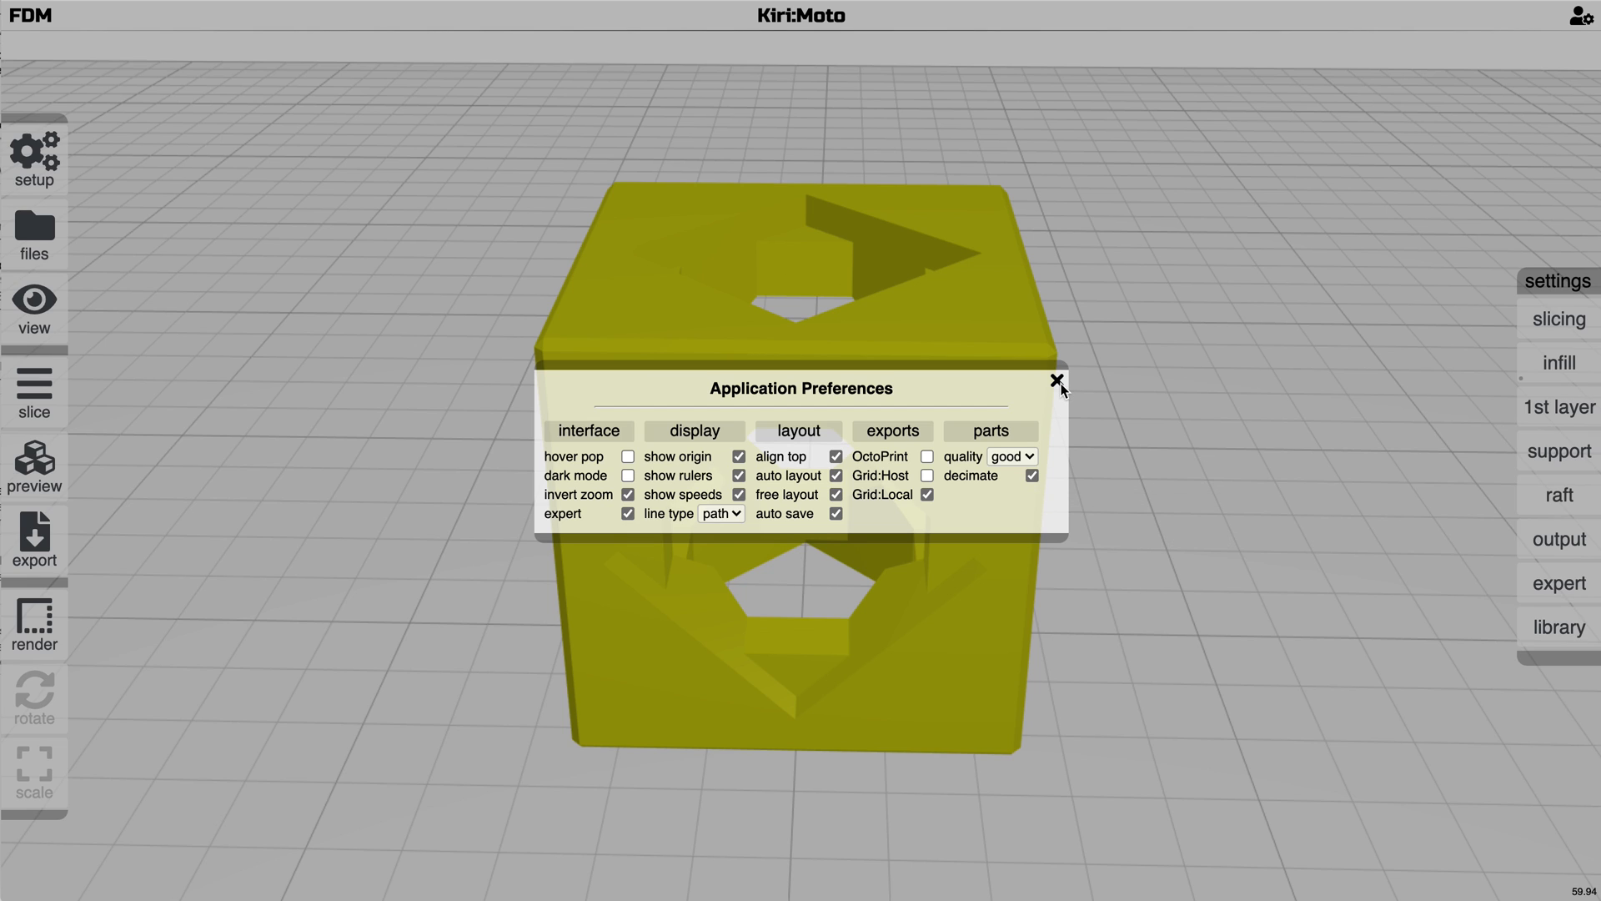
{"action": "left_click", "coordinate": [1059, 380]}
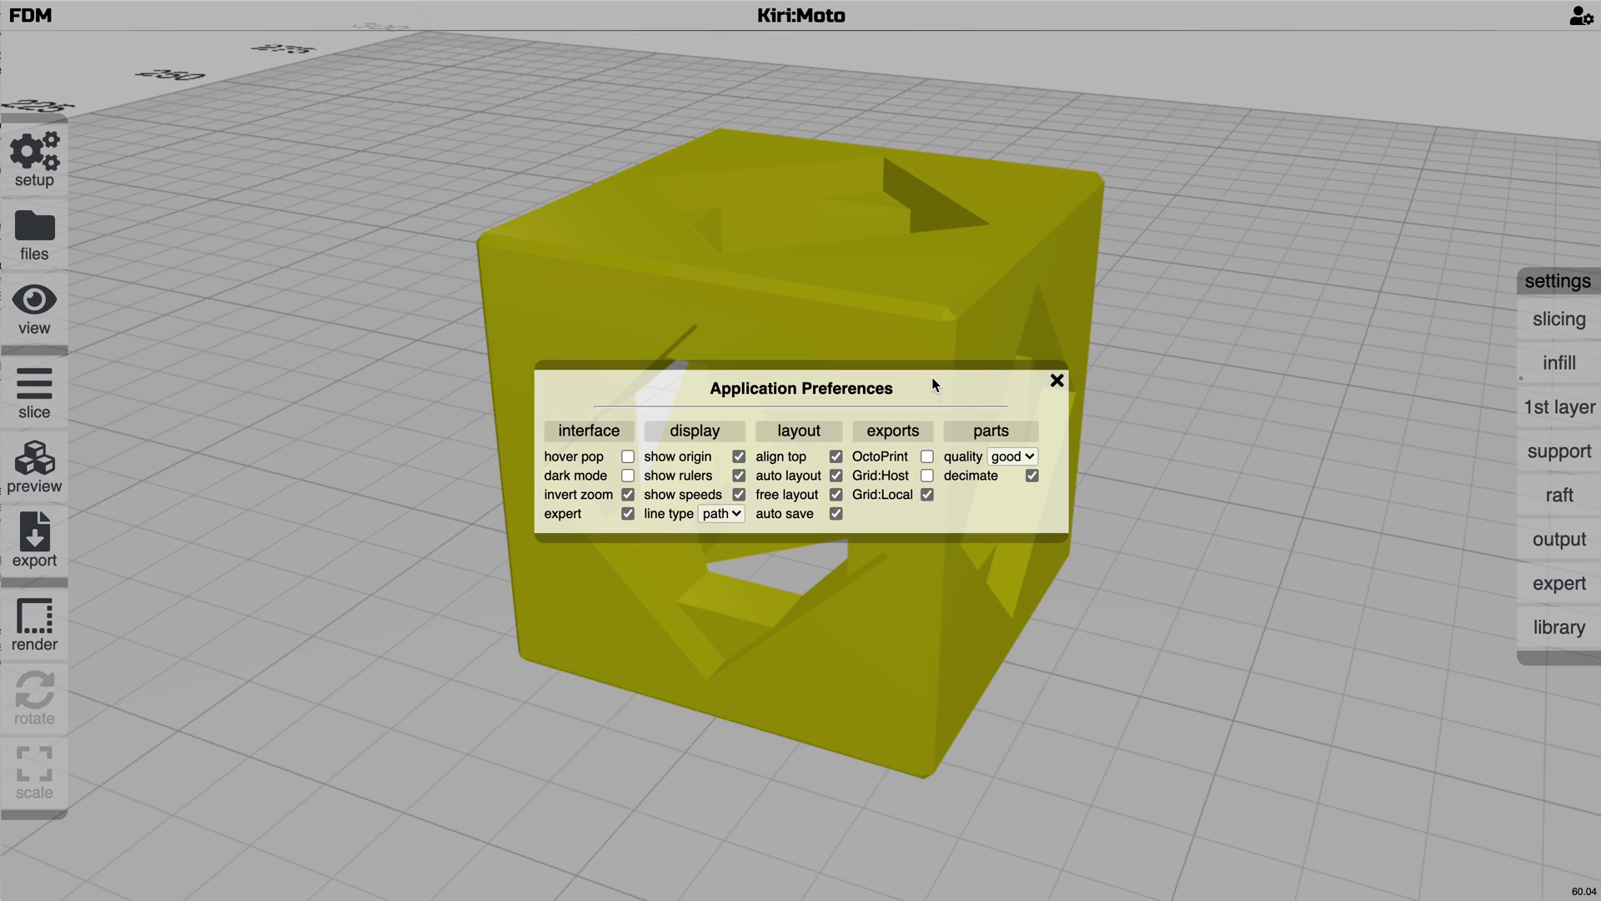
Replace the cube with the Benchy boat model and bring up the preferences
{"action": "left_click", "coordinate": [1012, 456]}
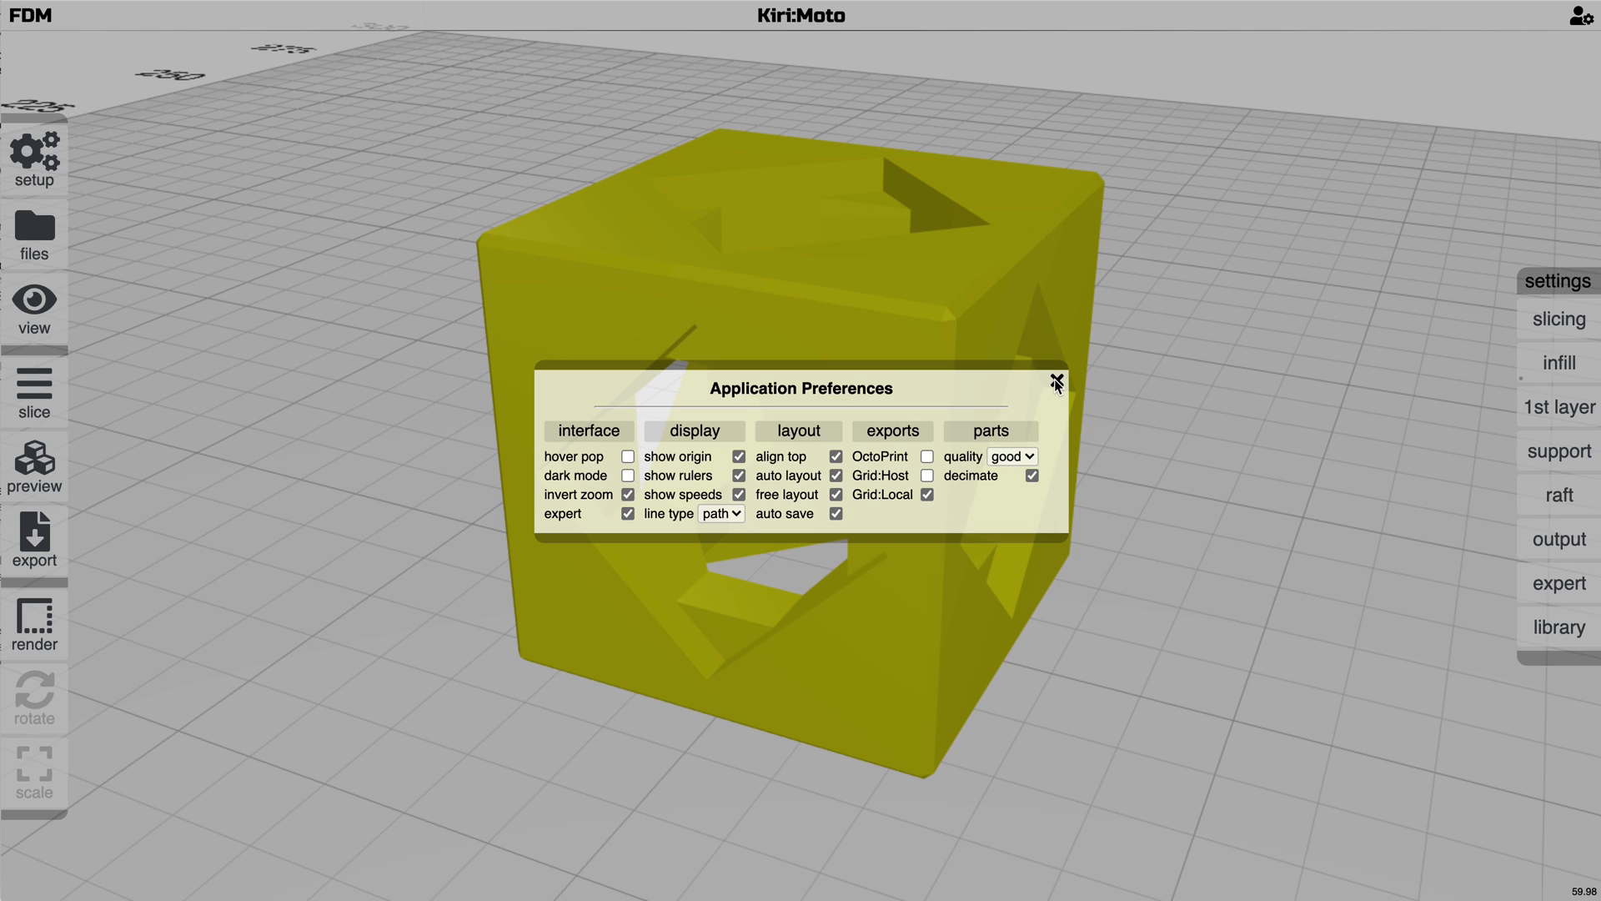
{"action": "left_click", "coordinate": [1058, 383]}
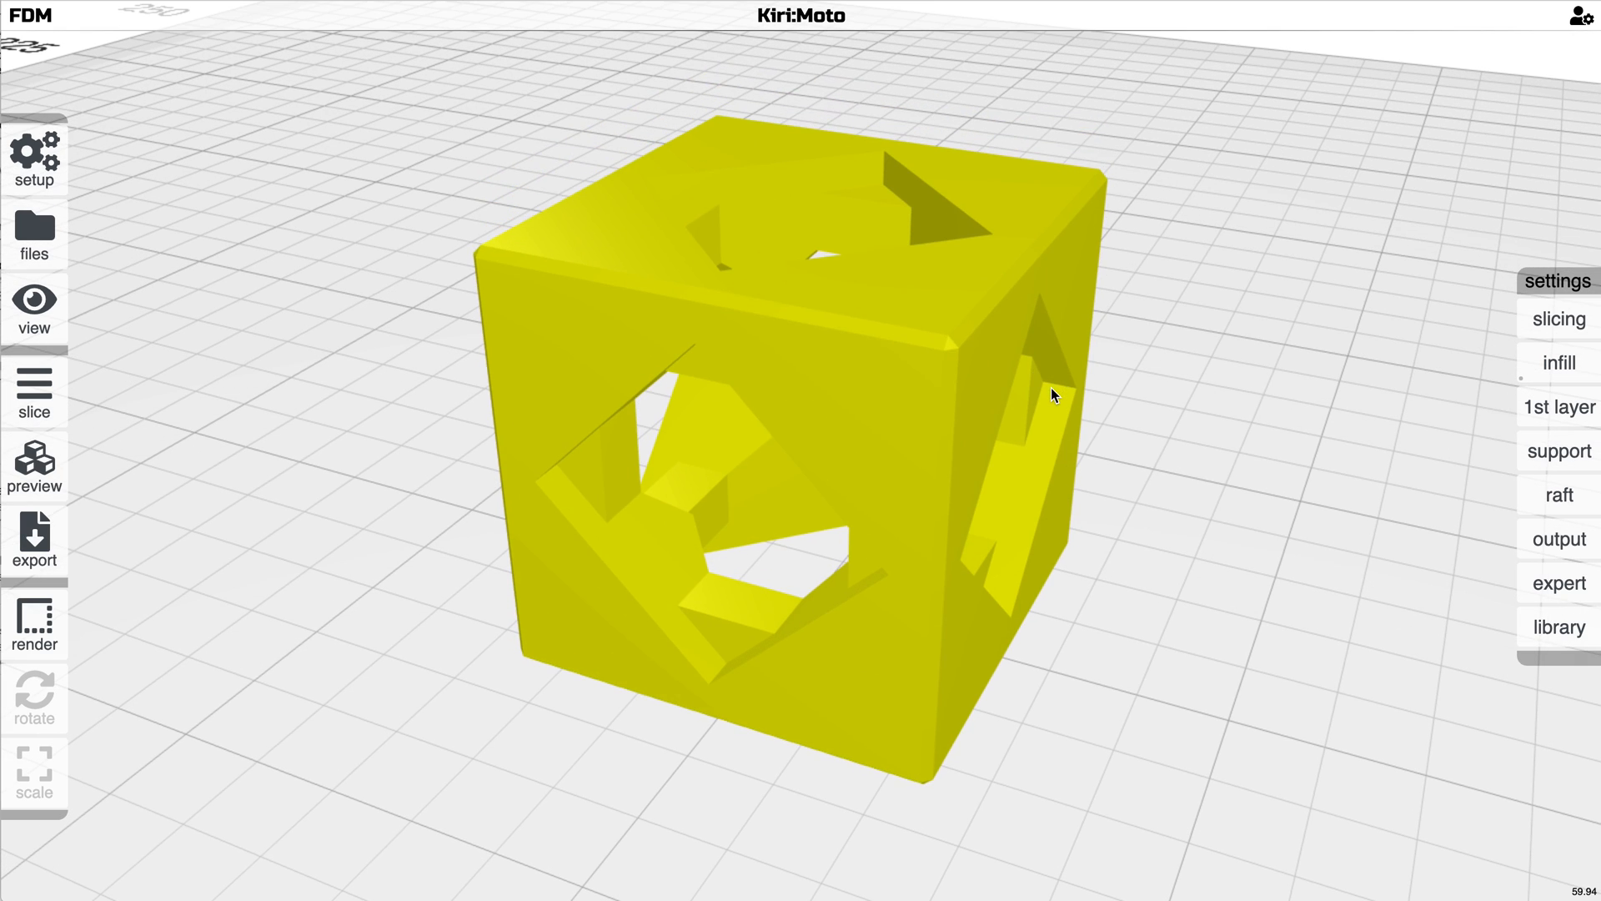
{"action": "left_click", "coordinate": [33, 235]}
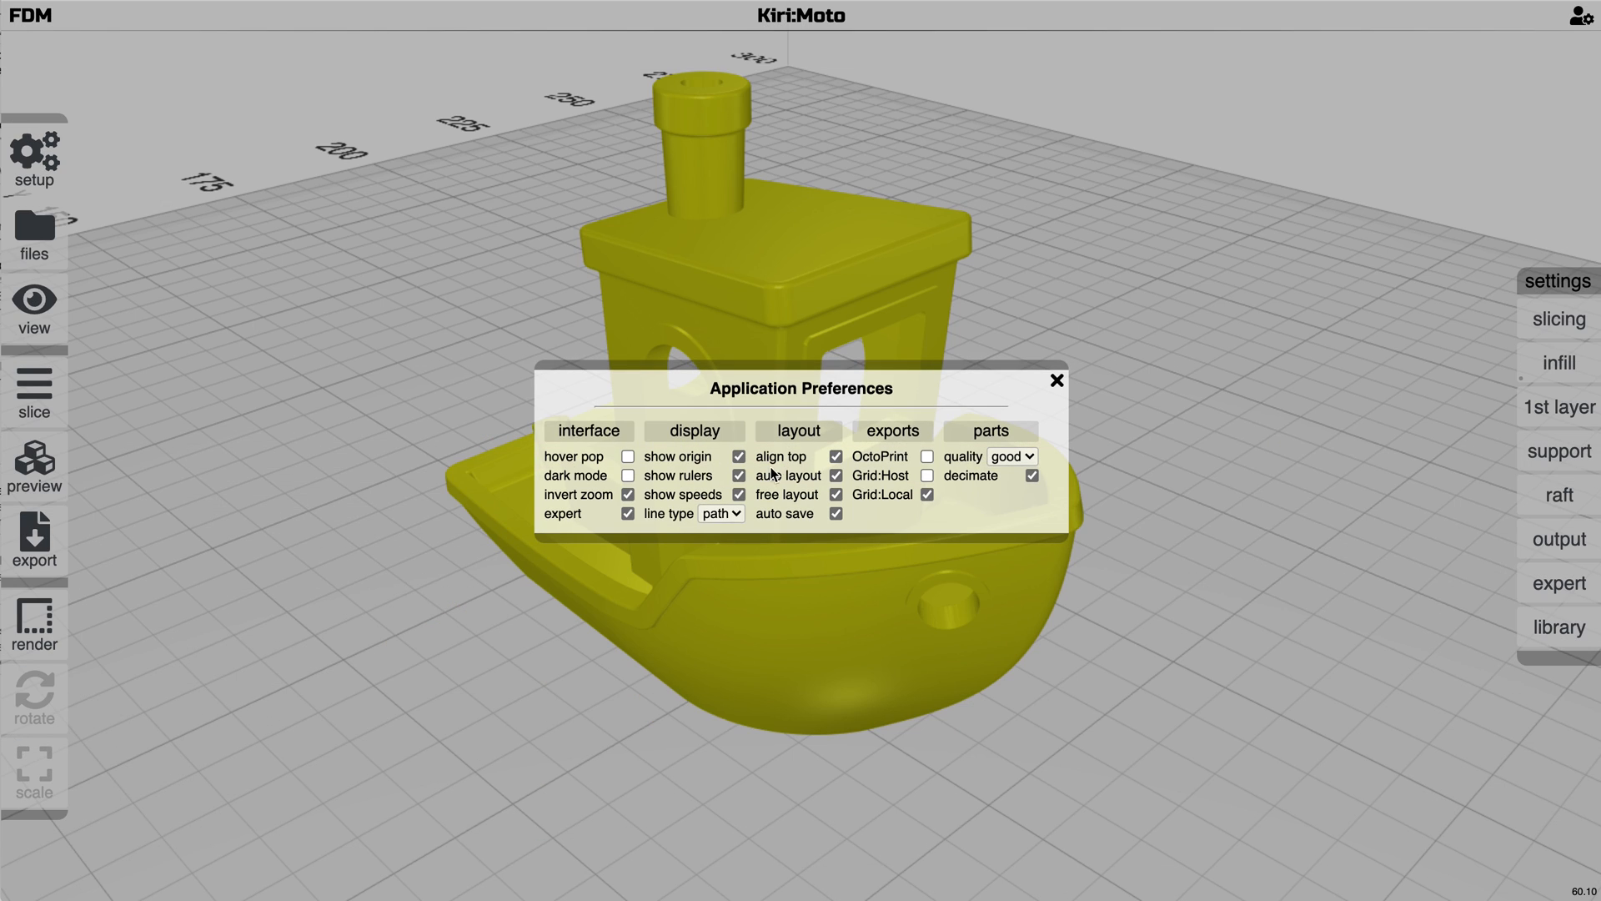
{"action": "left_click", "coordinate": [1058, 380]}
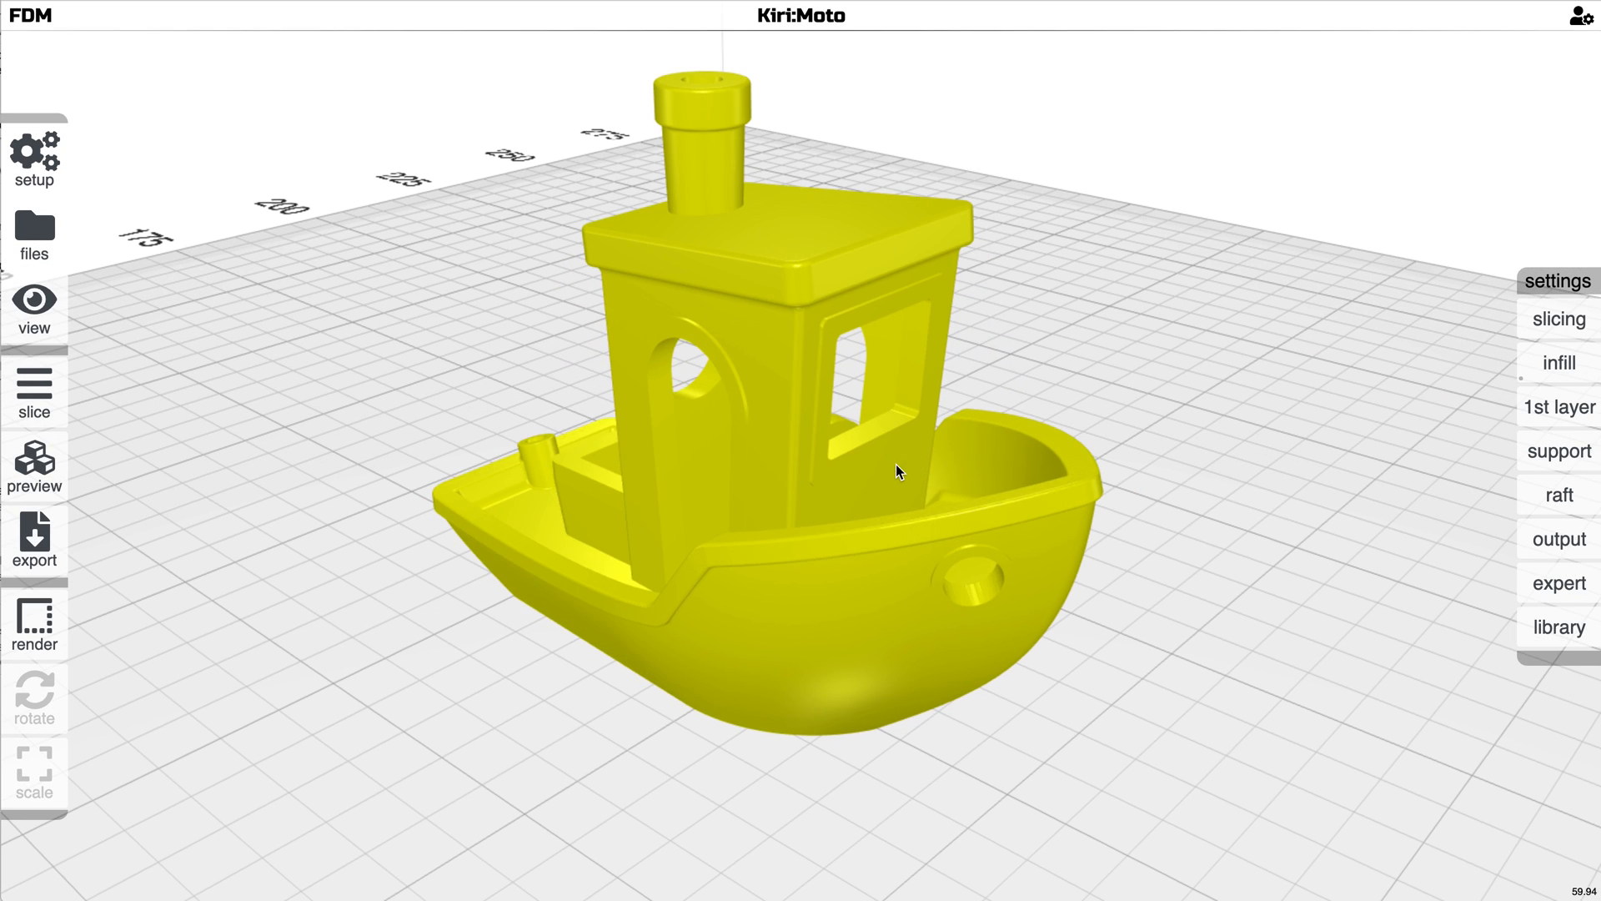
Slice the boat into print layers and inspect the sliced hull from below
{"action": "left_click", "coordinate": [34, 391]}
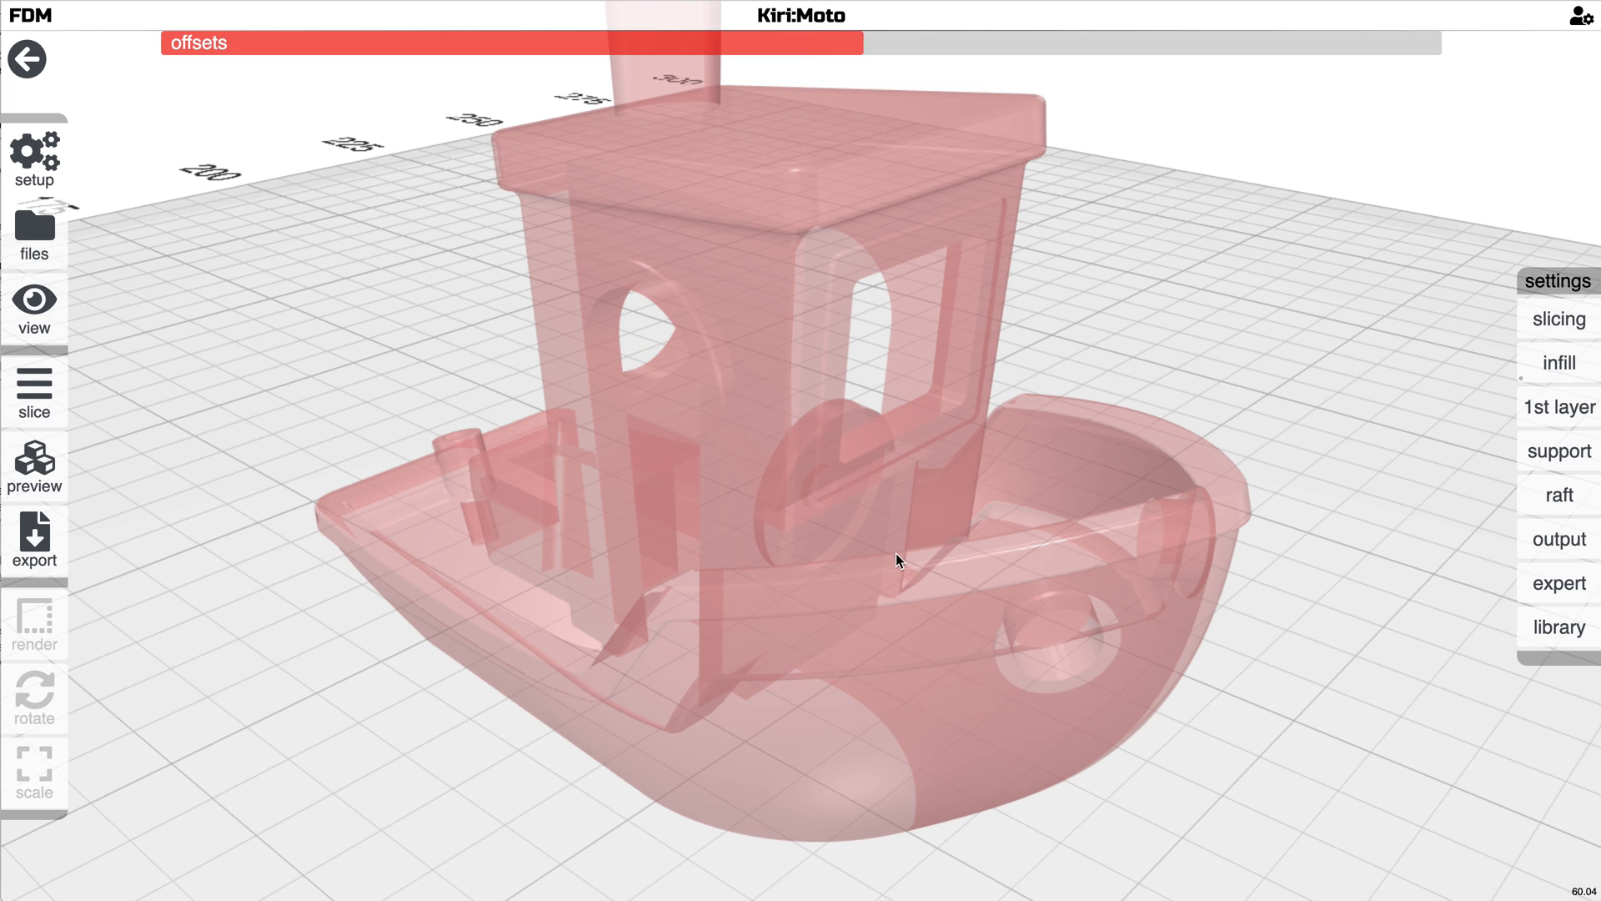
{"action": "left_click", "coordinate": [33, 389]}
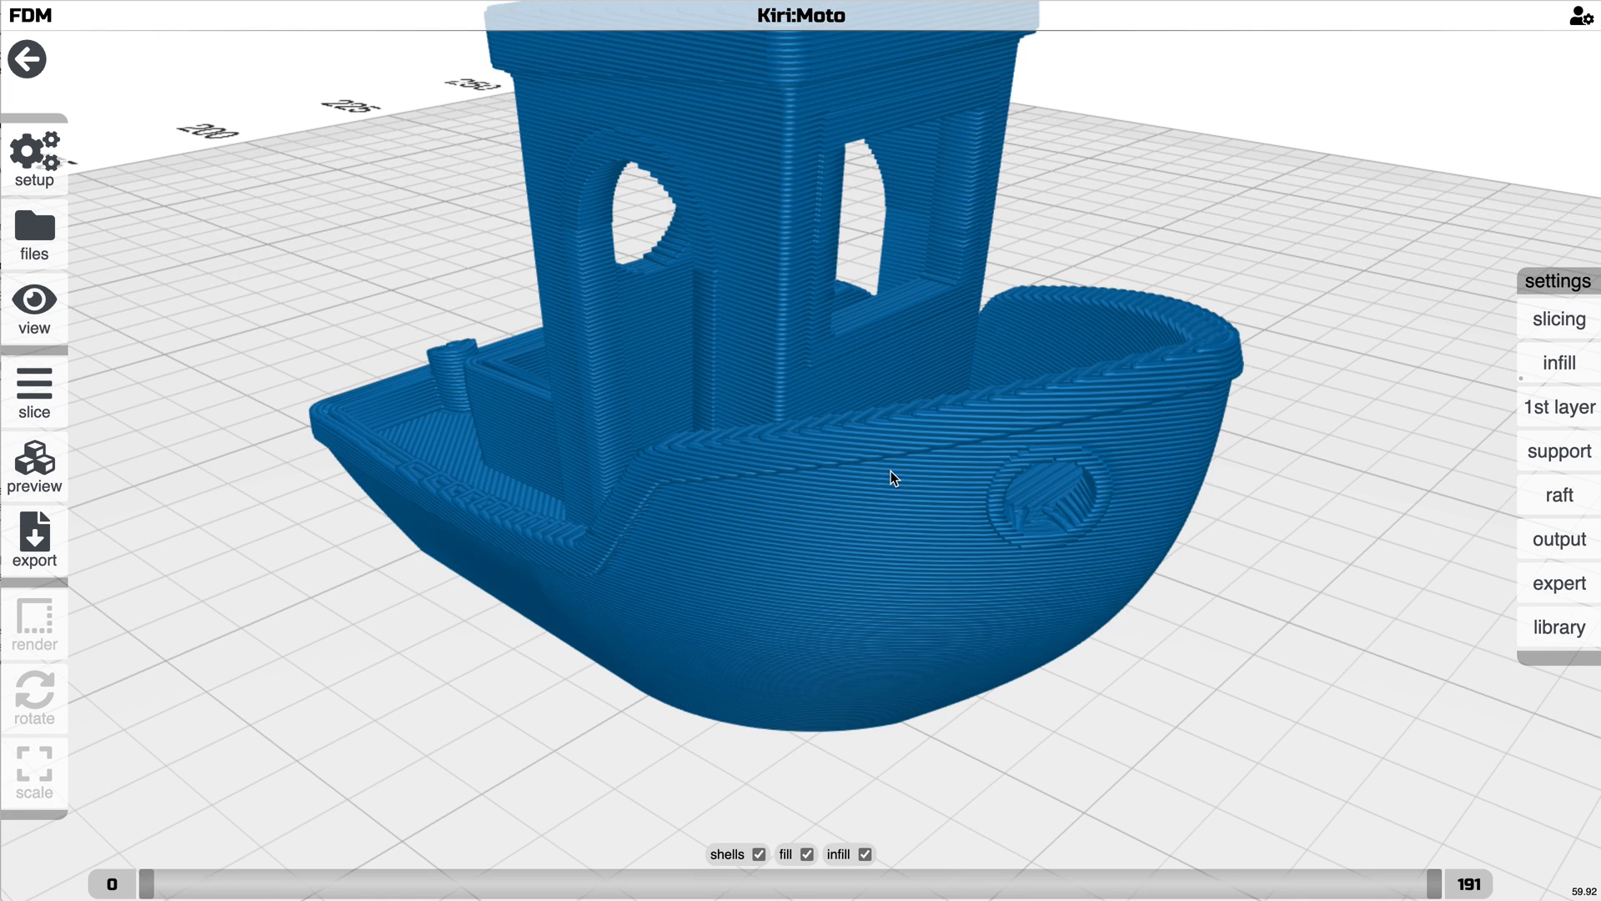
{"action": "left_click_drag", "start_coordinate": [890, 479], "coordinate": [910, 604]}
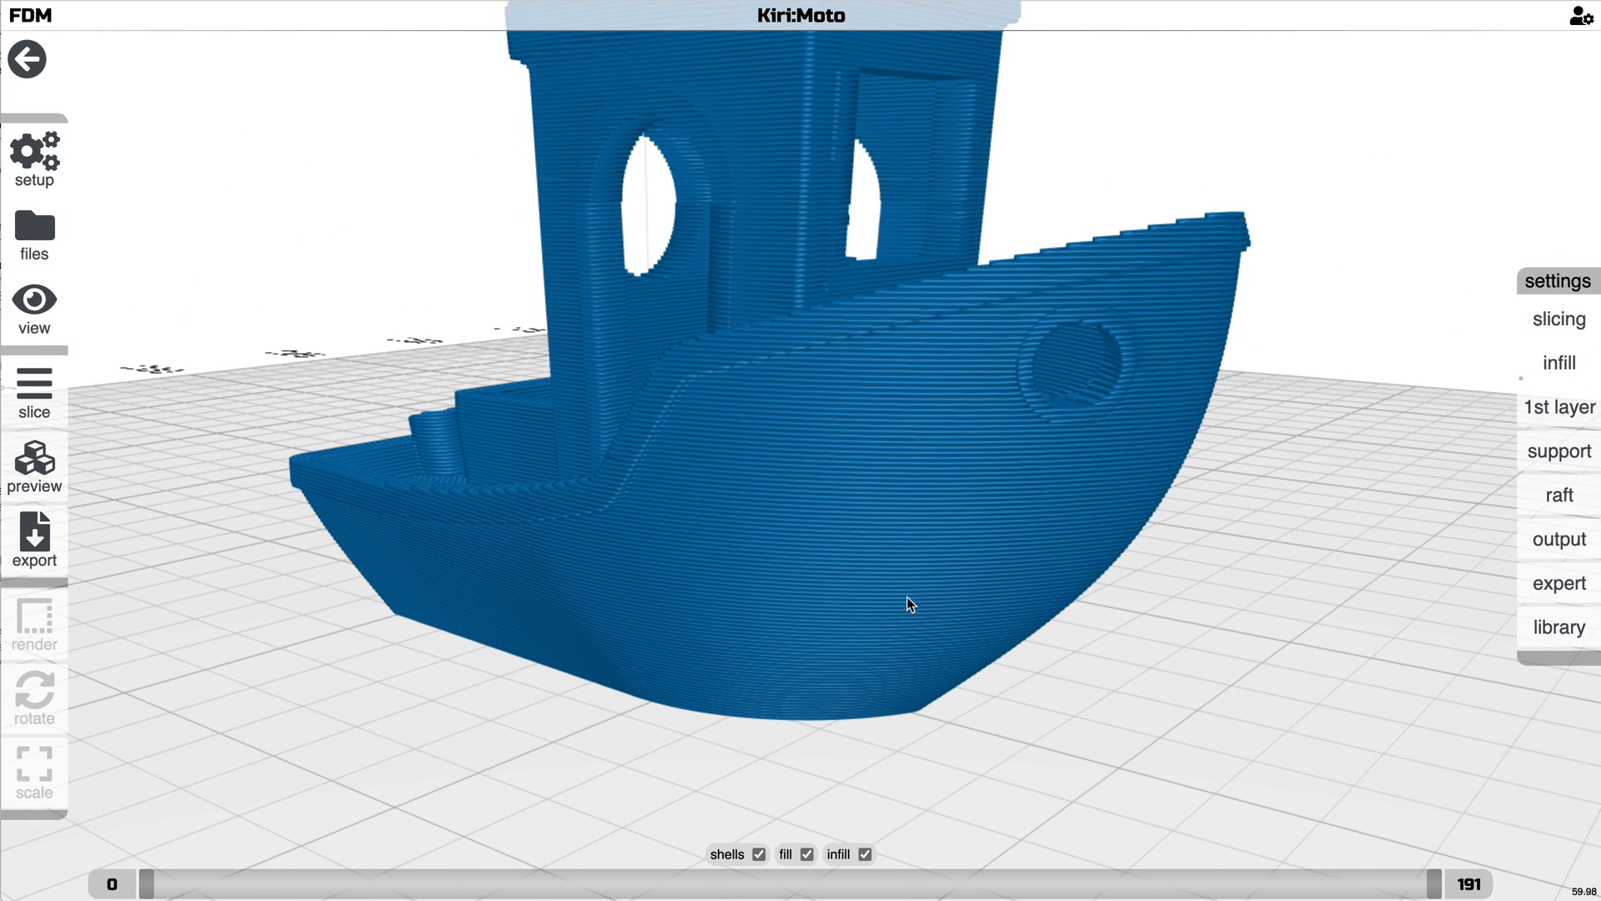
{"action": "left_click_drag", "start_coordinate": [909, 604], "coordinate": [879, 597]}
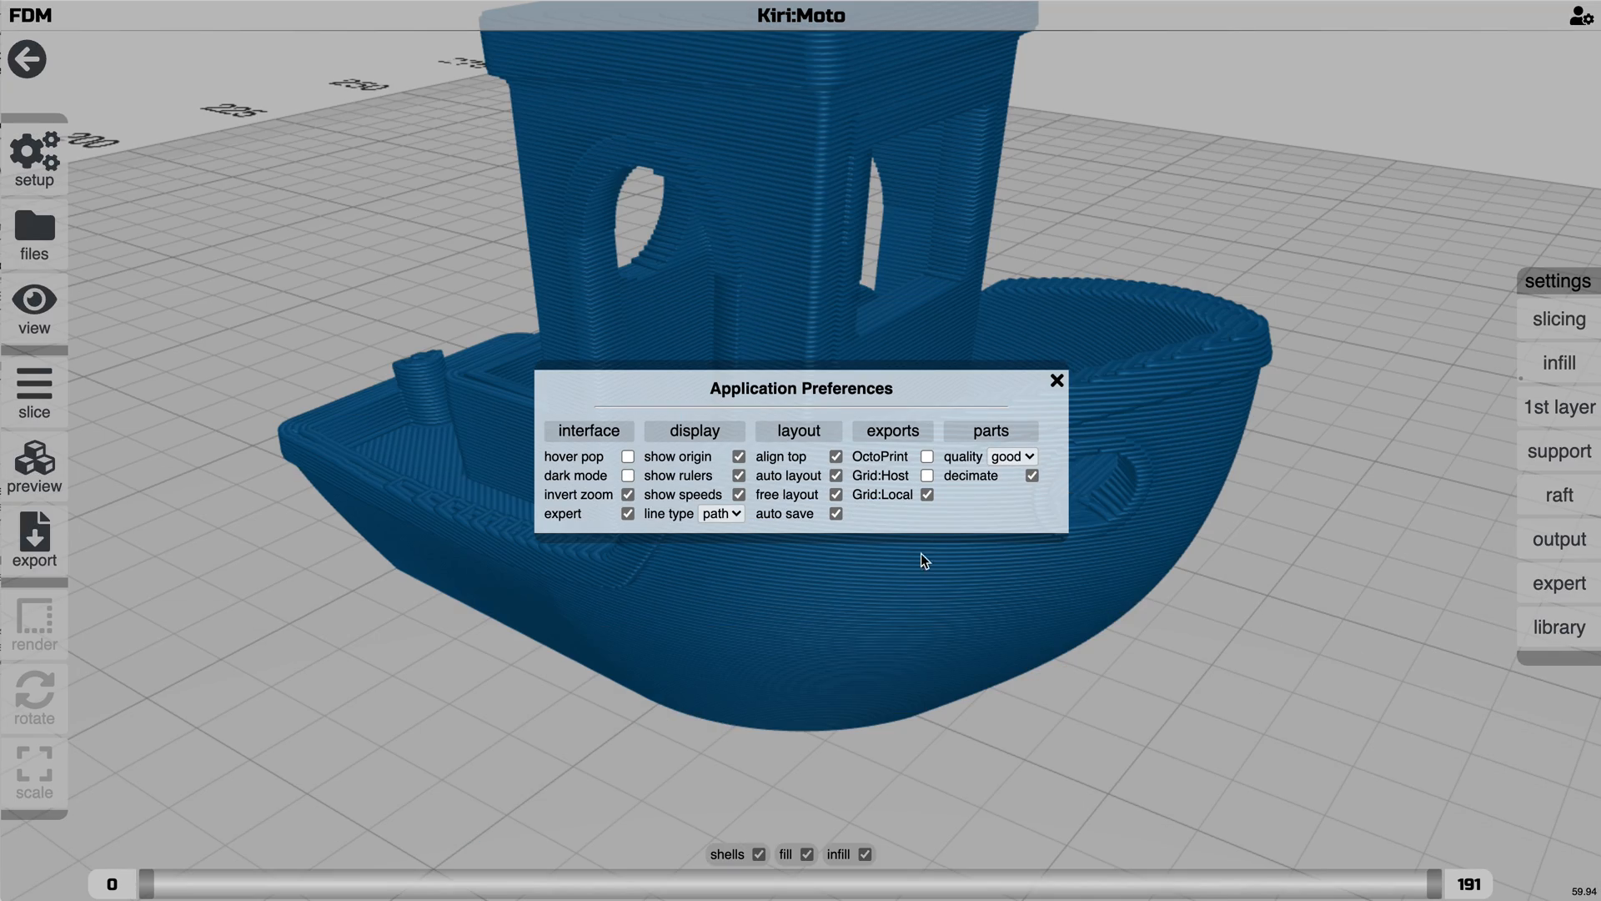
Lower the part quality so the re-sliced hull comes out visibly faceted
{"action": "left_click", "coordinate": [1011, 456]}
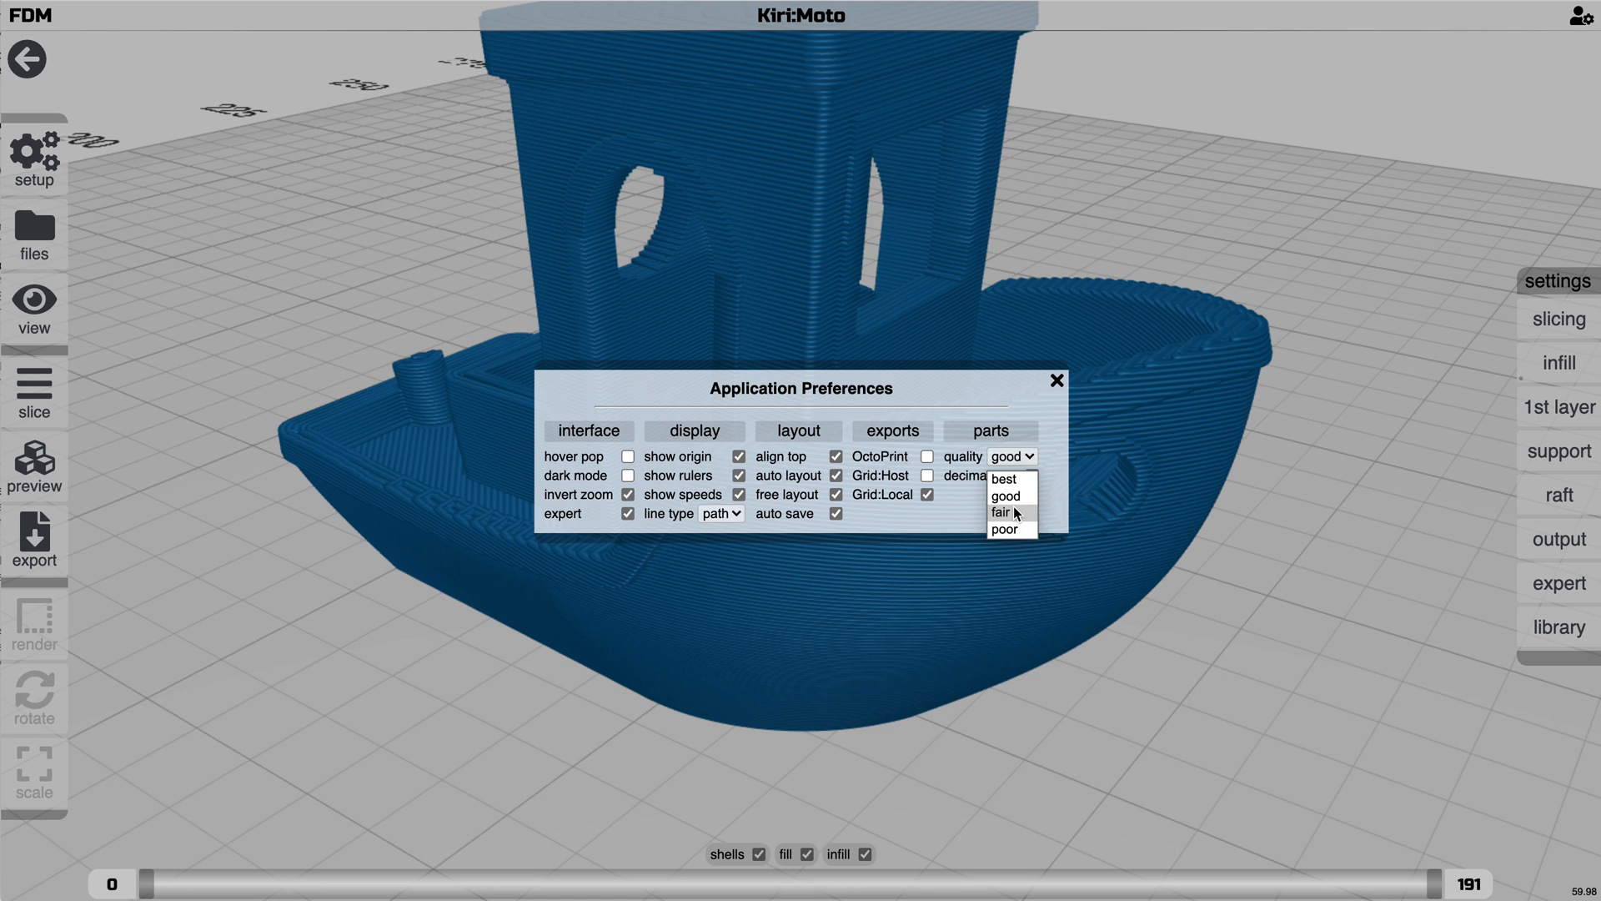
{"action": "left_click", "coordinate": [1058, 380]}
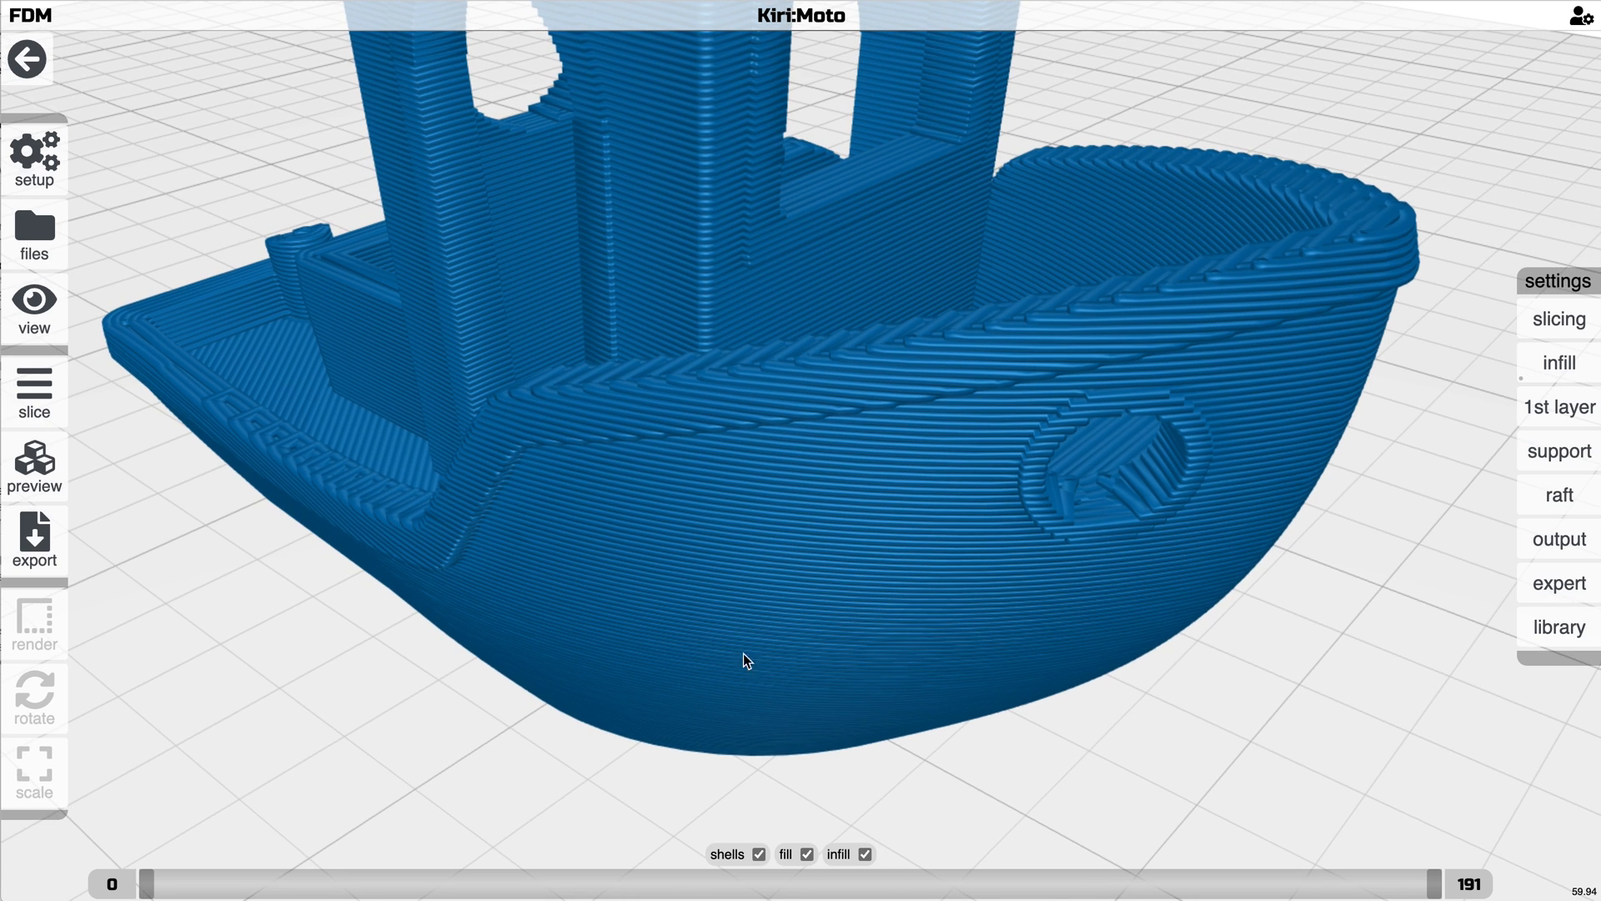
{"action": "left_click", "coordinate": [1581, 15]}
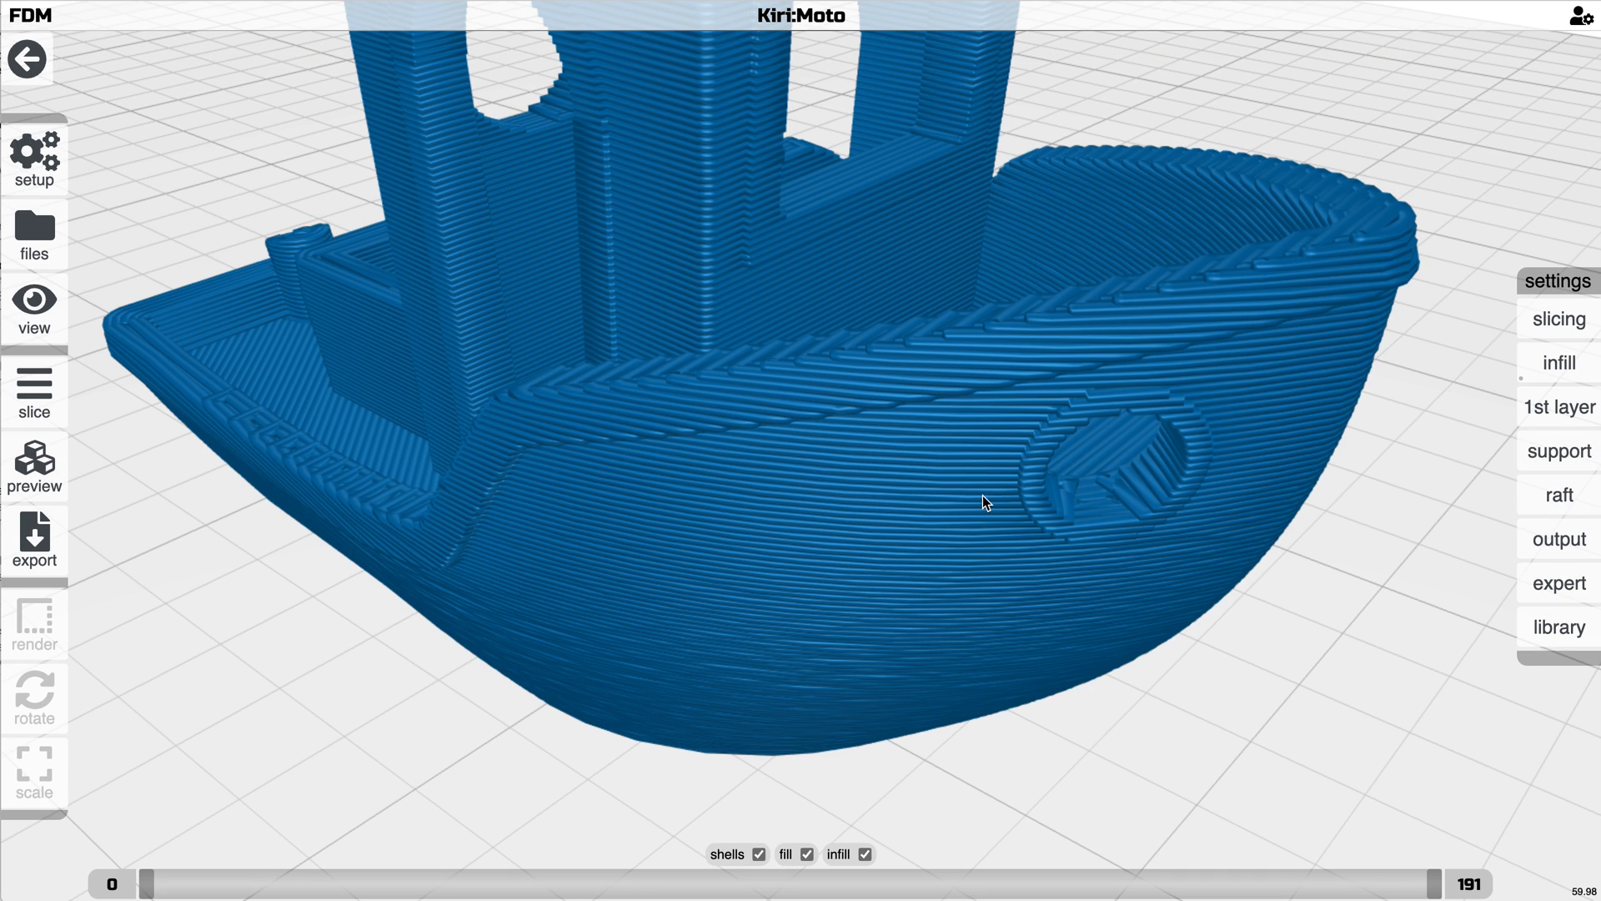
{"action": "left_click_drag", "start_coordinate": [986, 502], "coordinate": [948, 487]}
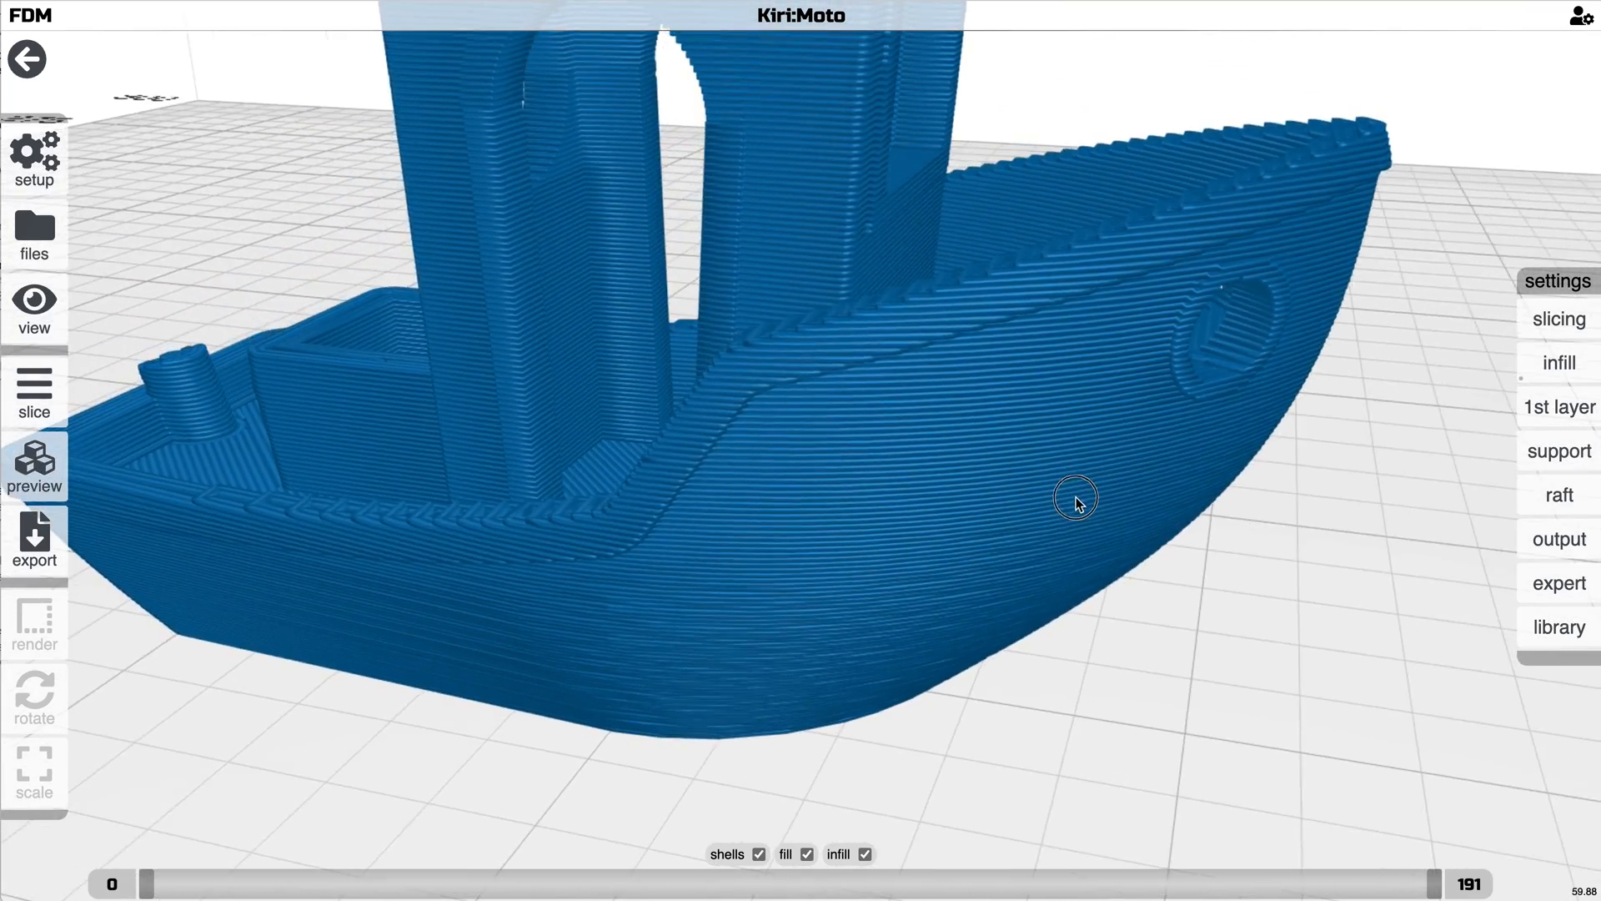
{"action": "left_click_drag", "start_coordinate": [1075, 500], "coordinate": [1026, 522]}
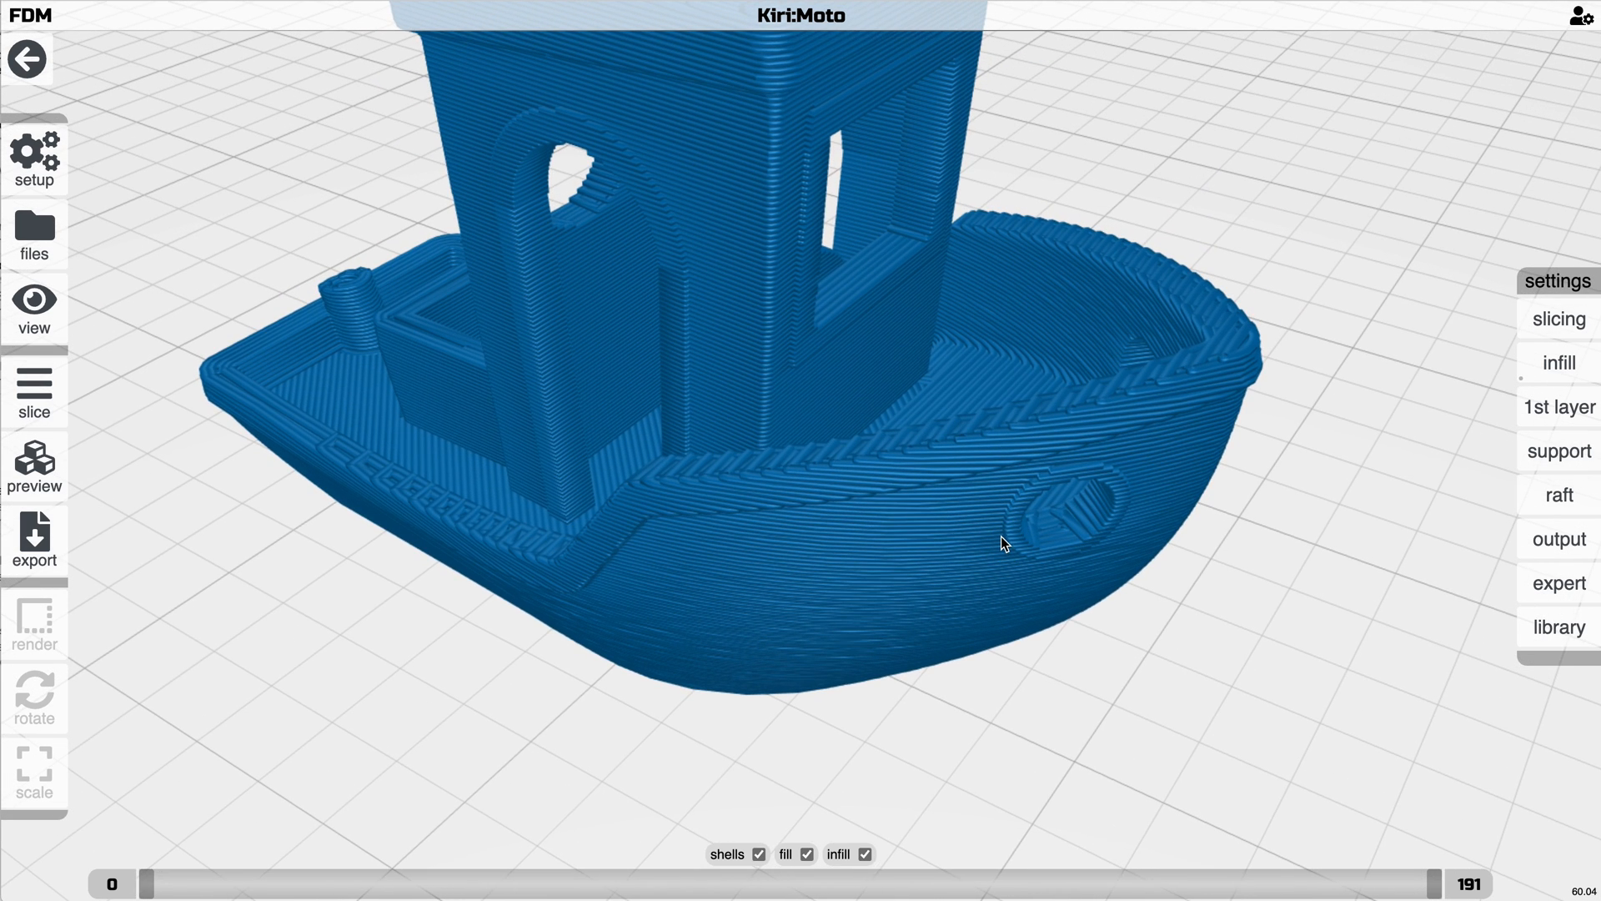
Set the part quality back to good and return to the smooth unsliced boat
{"action": "left_click", "coordinate": [1011, 456]}
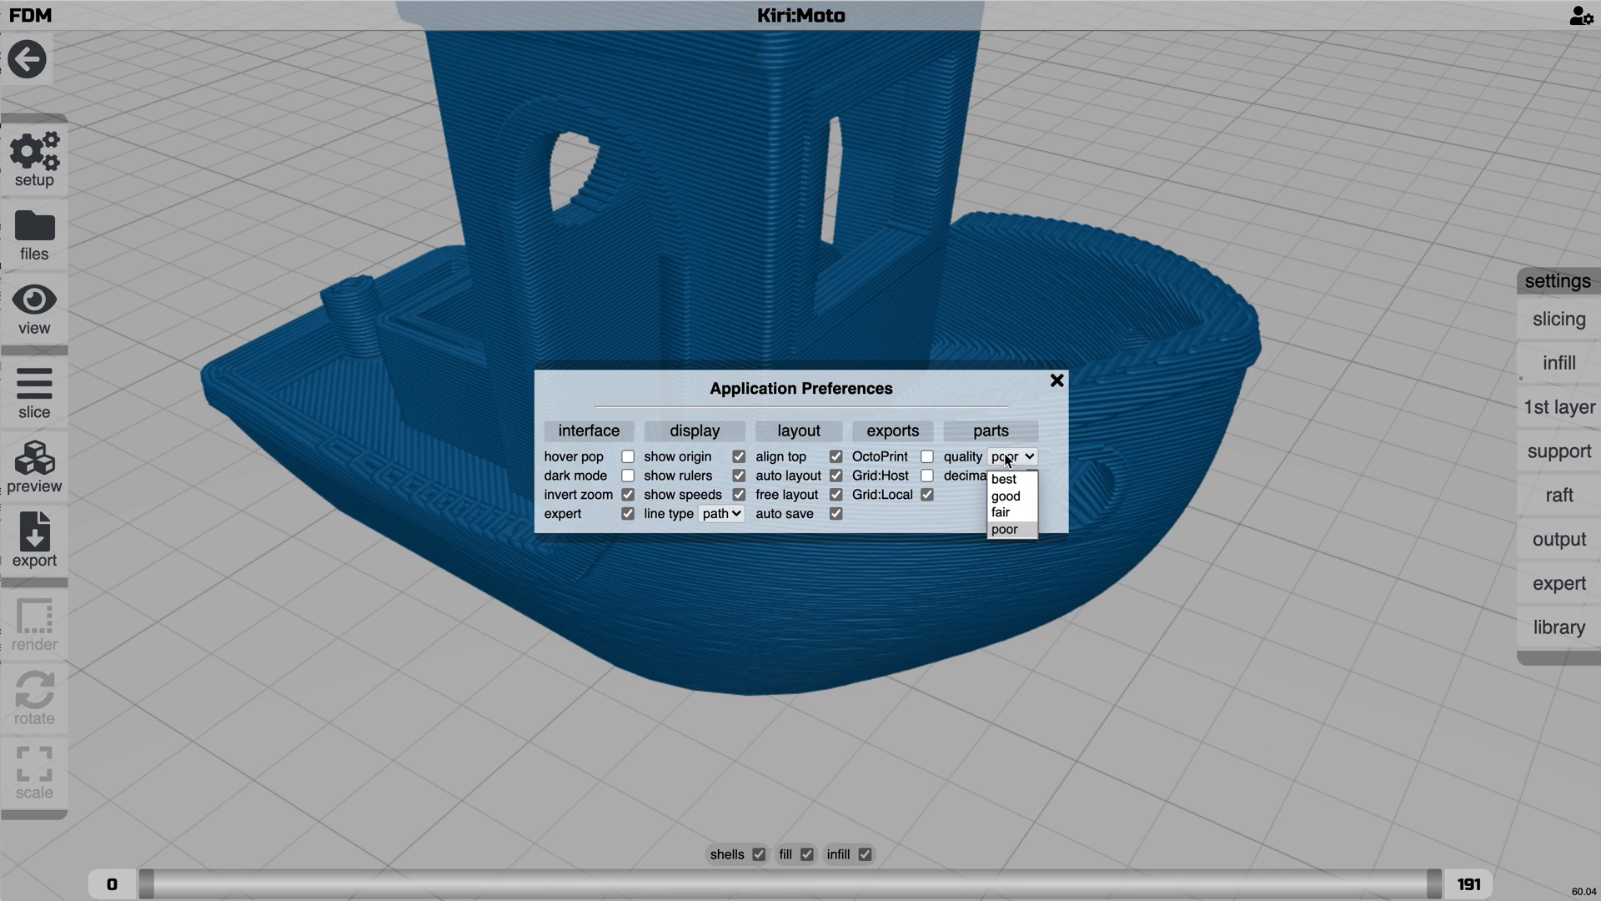
{"action": "left_click", "coordinate": [1013, 512]}
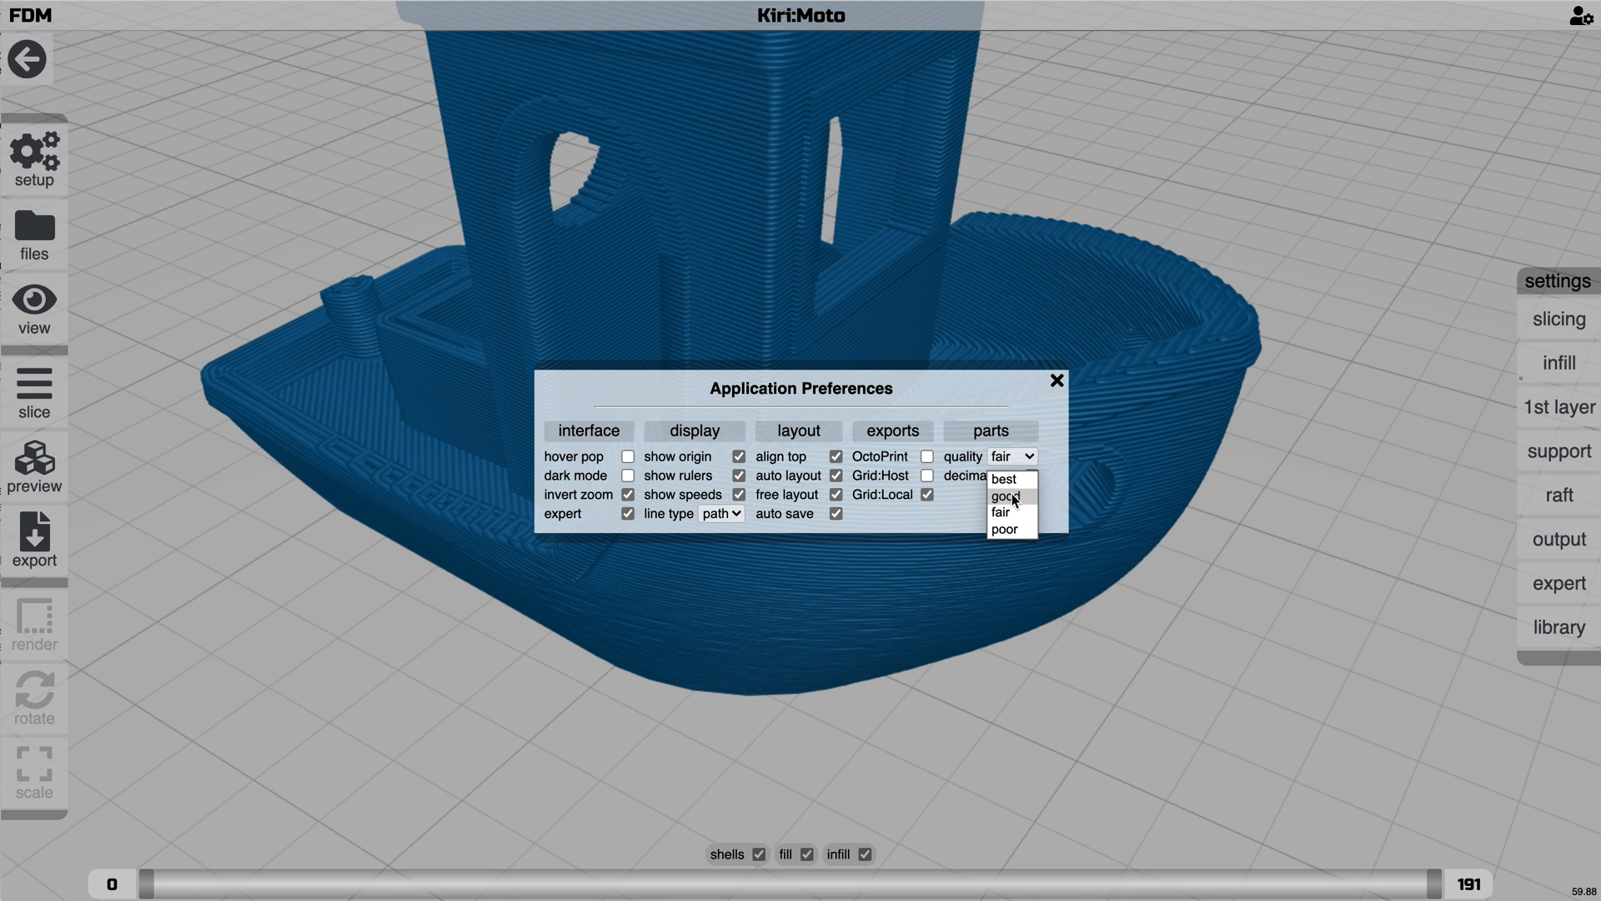
{"action": "left_click", "coordinate": [1057, 380]}
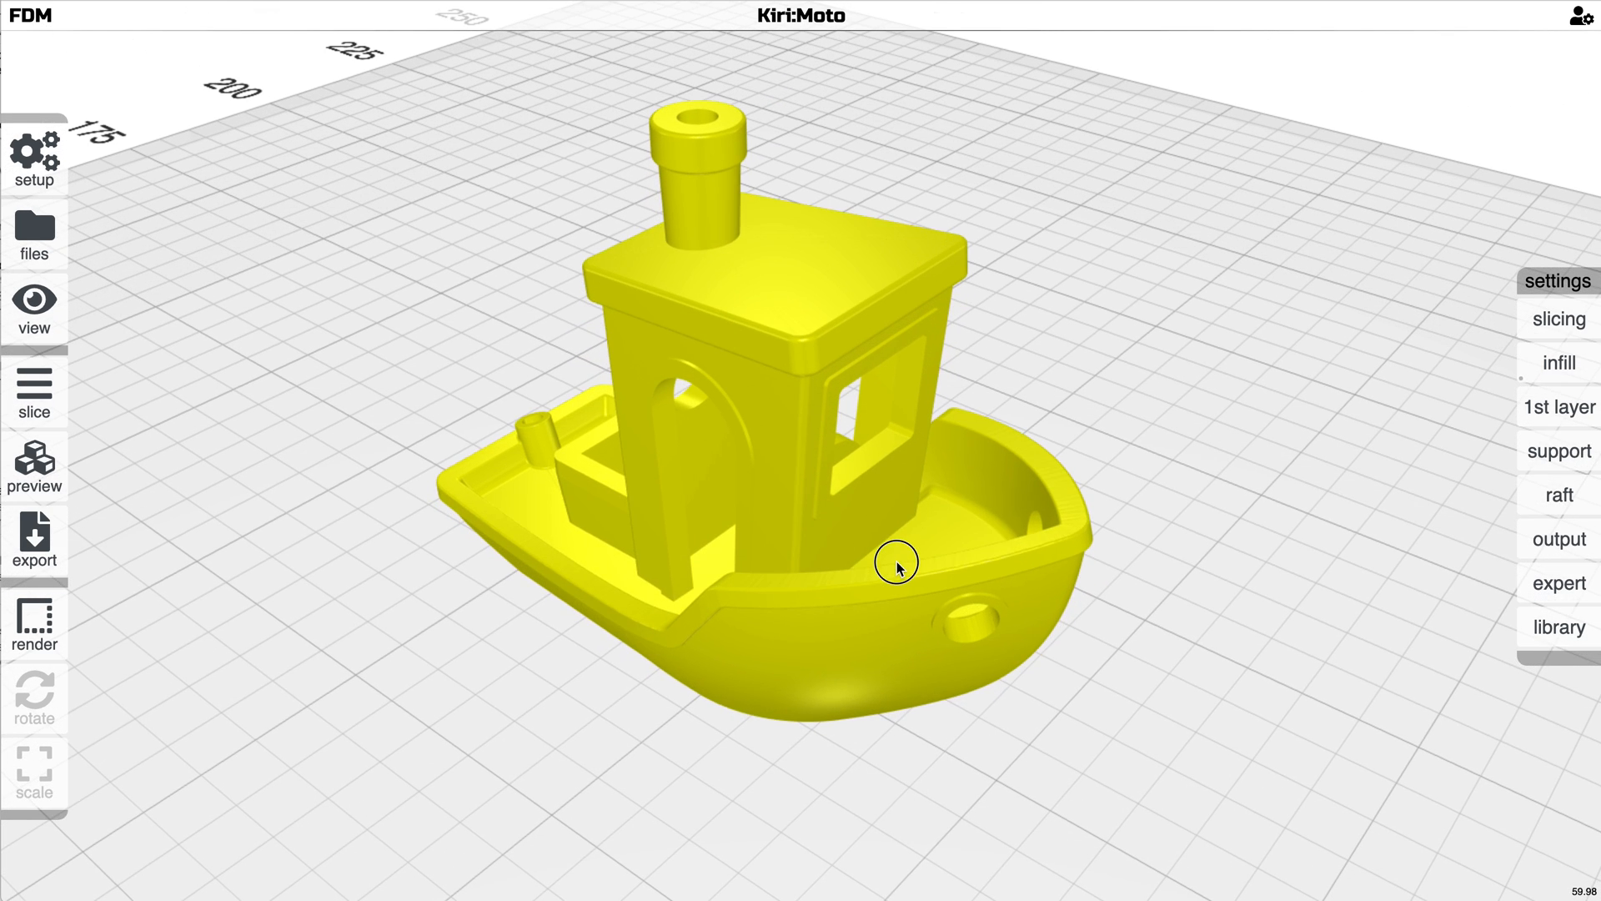
{"action": "left_click_drag", "start_coordinate": [899, 567], "coordinate": [889, 541]}
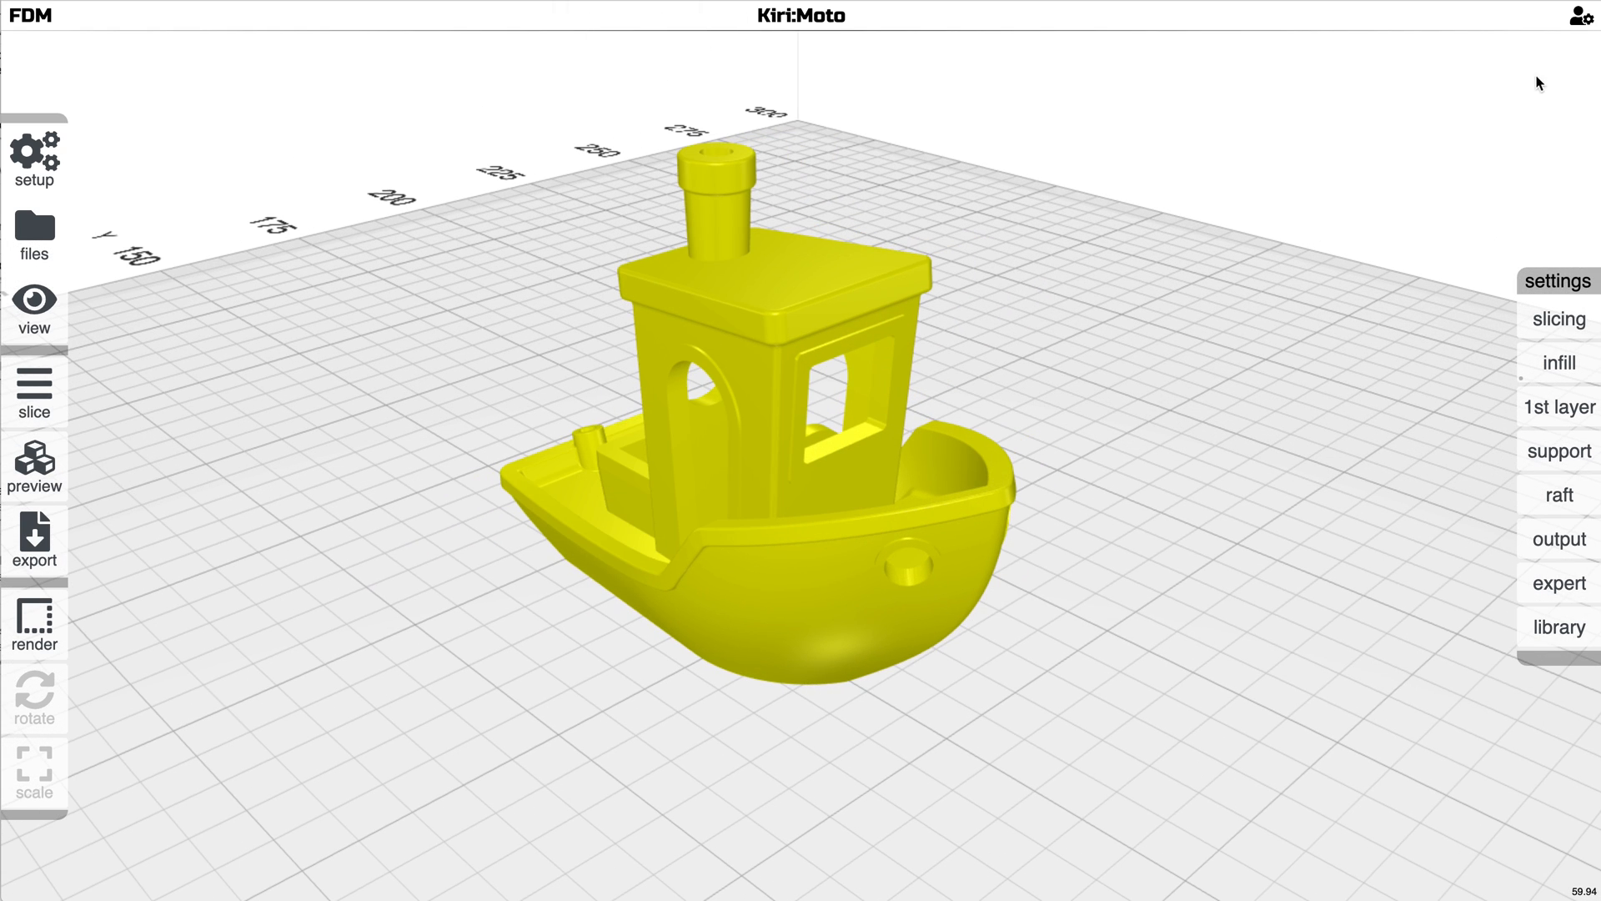
Export device profiles and settings with the workspace included as km_conf.b64
{"action": "left_click", "coordinate": [1582, 15]}
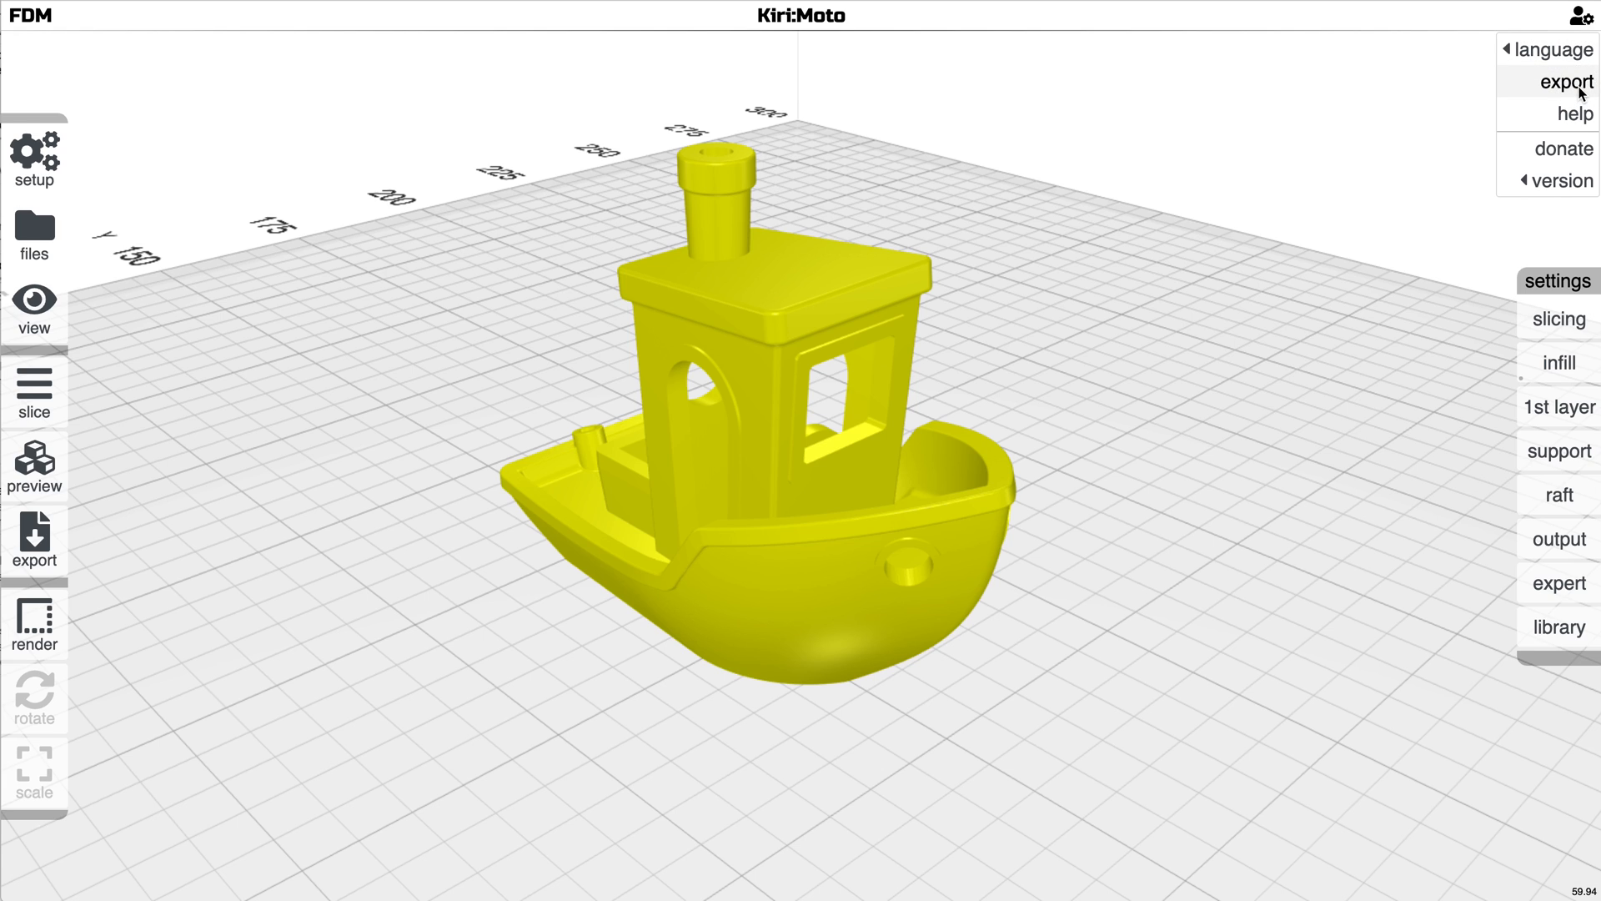
{"action": "left_click", "coordinate": [1568, 82]}
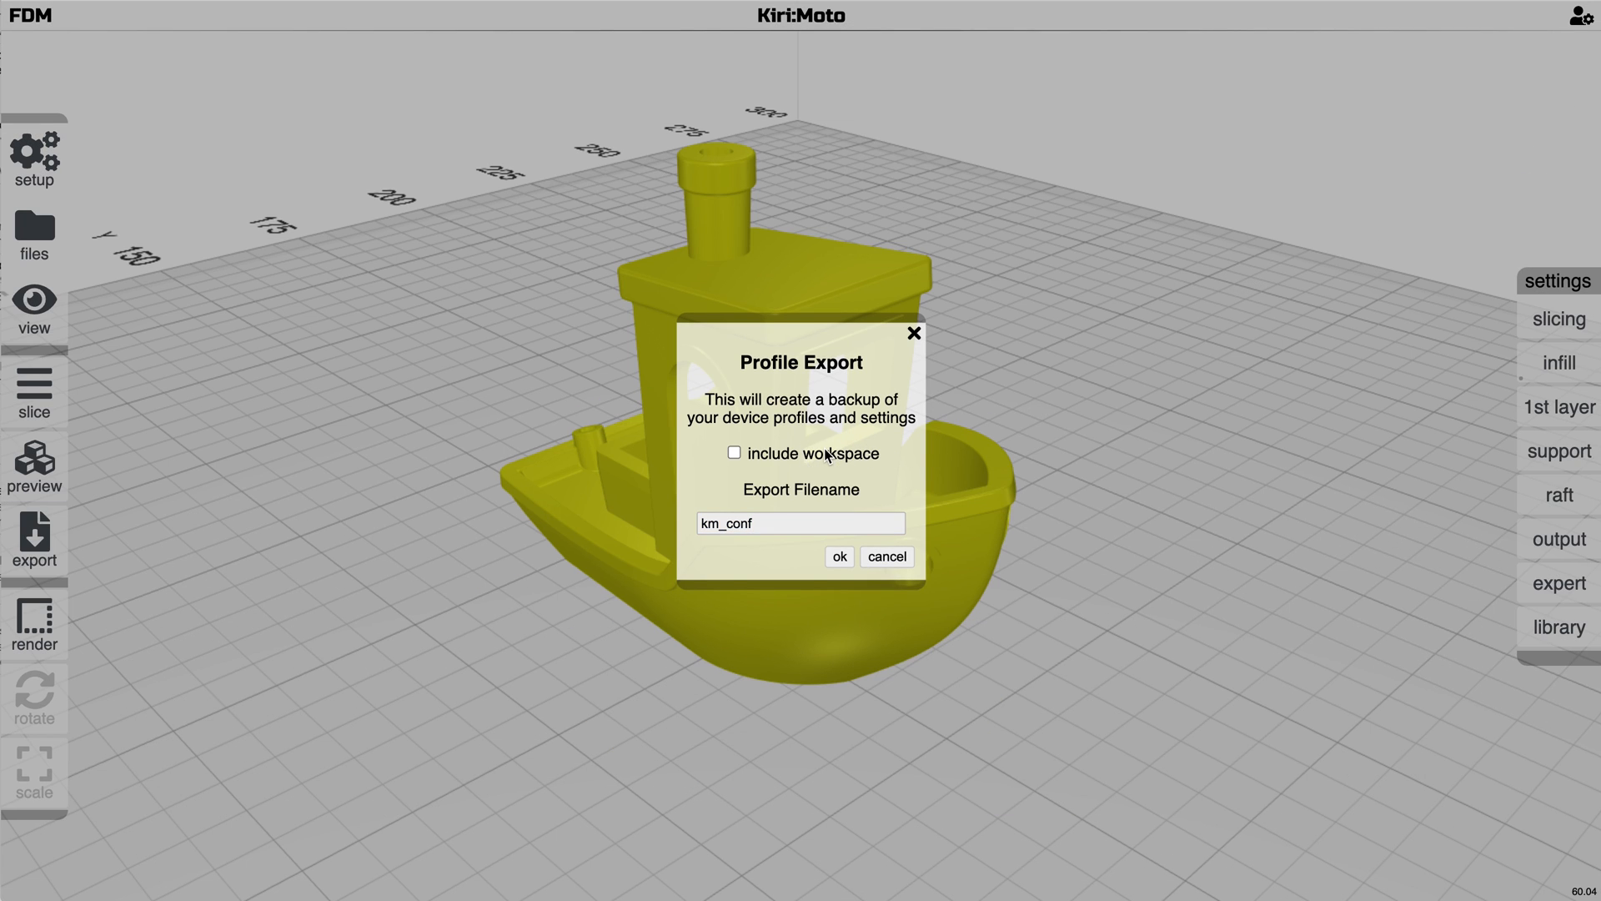
{"action": "left_click", "coordinate": [734, 452]}
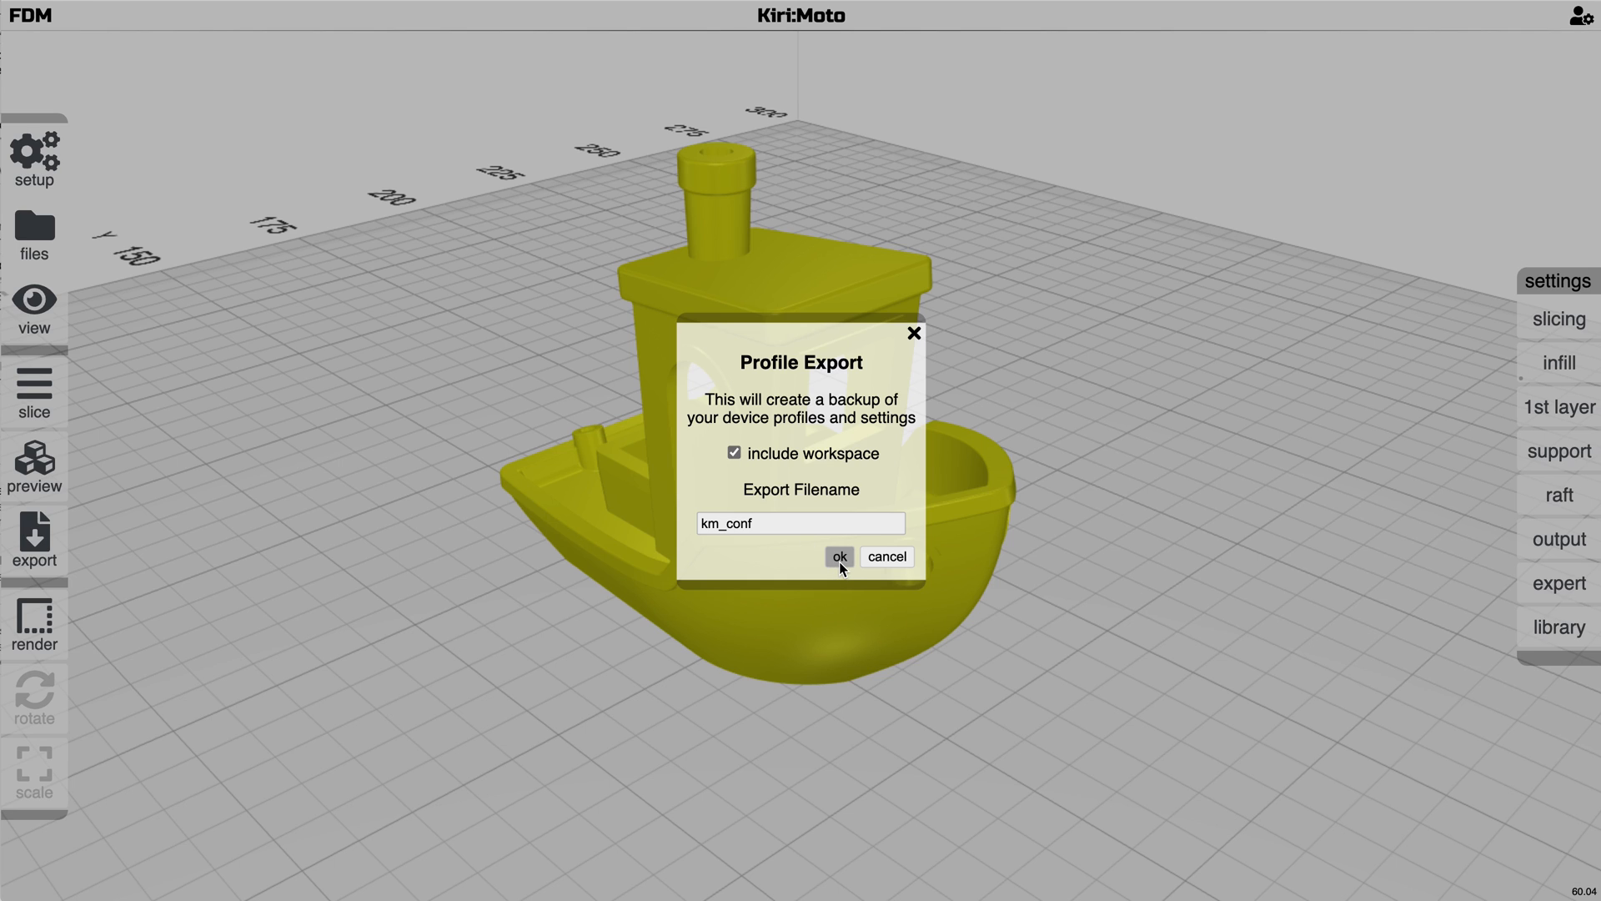
{"action": "left_click", "coordinate": [839, 557]}
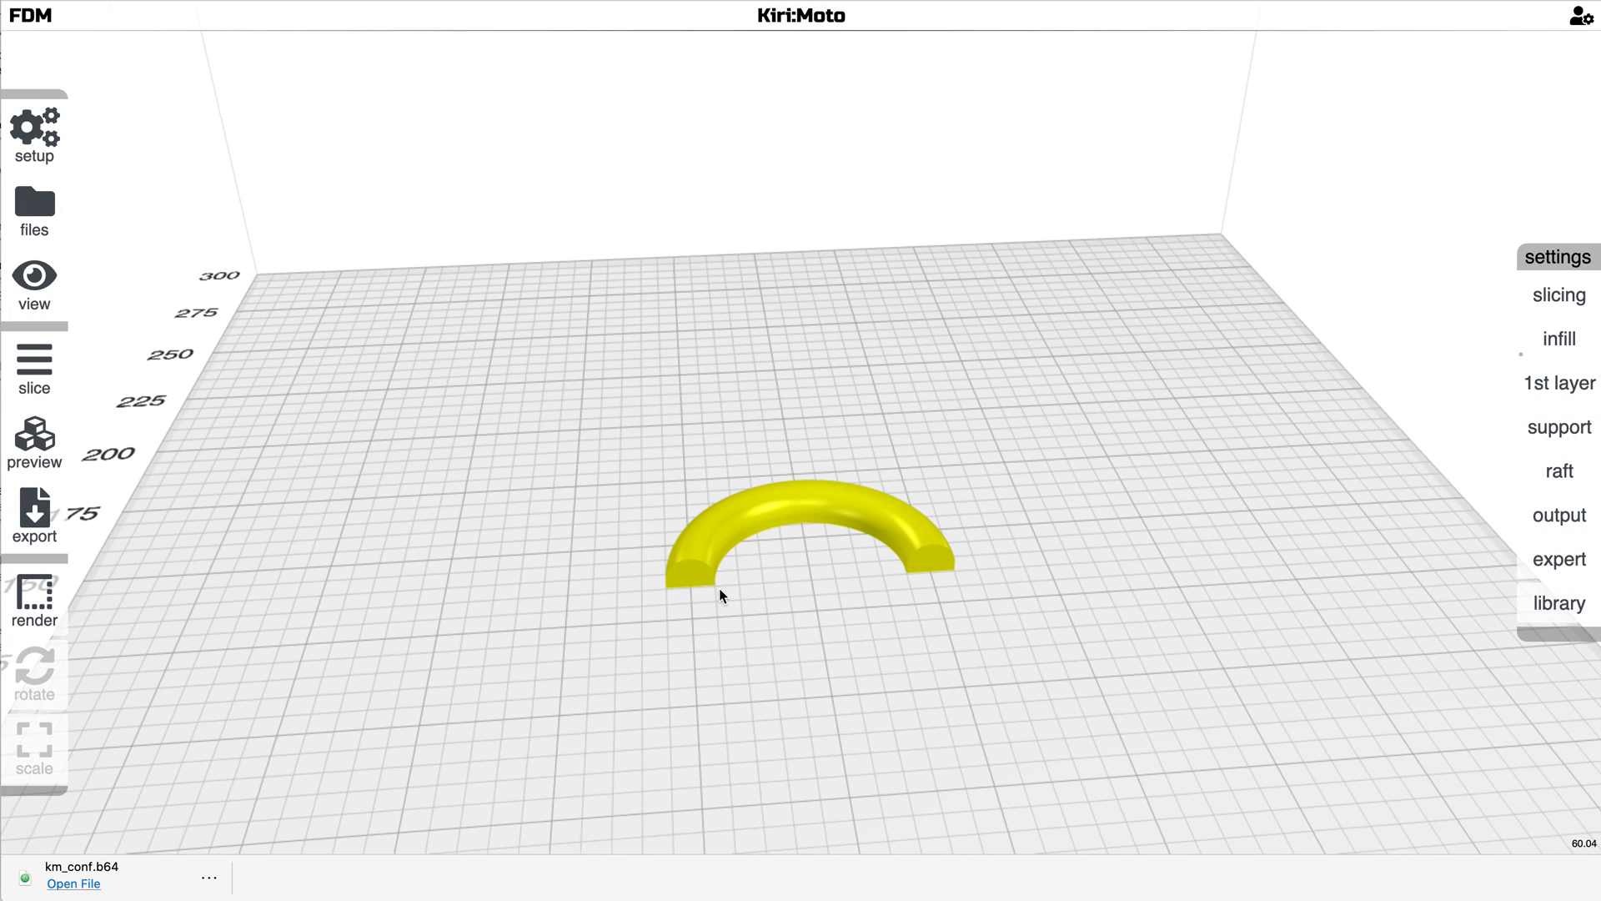
Import the downloaded km_conf.b64 backup to restore the settings and boat workspace
{"action": "left_click", "coordinate": [71, 884]}
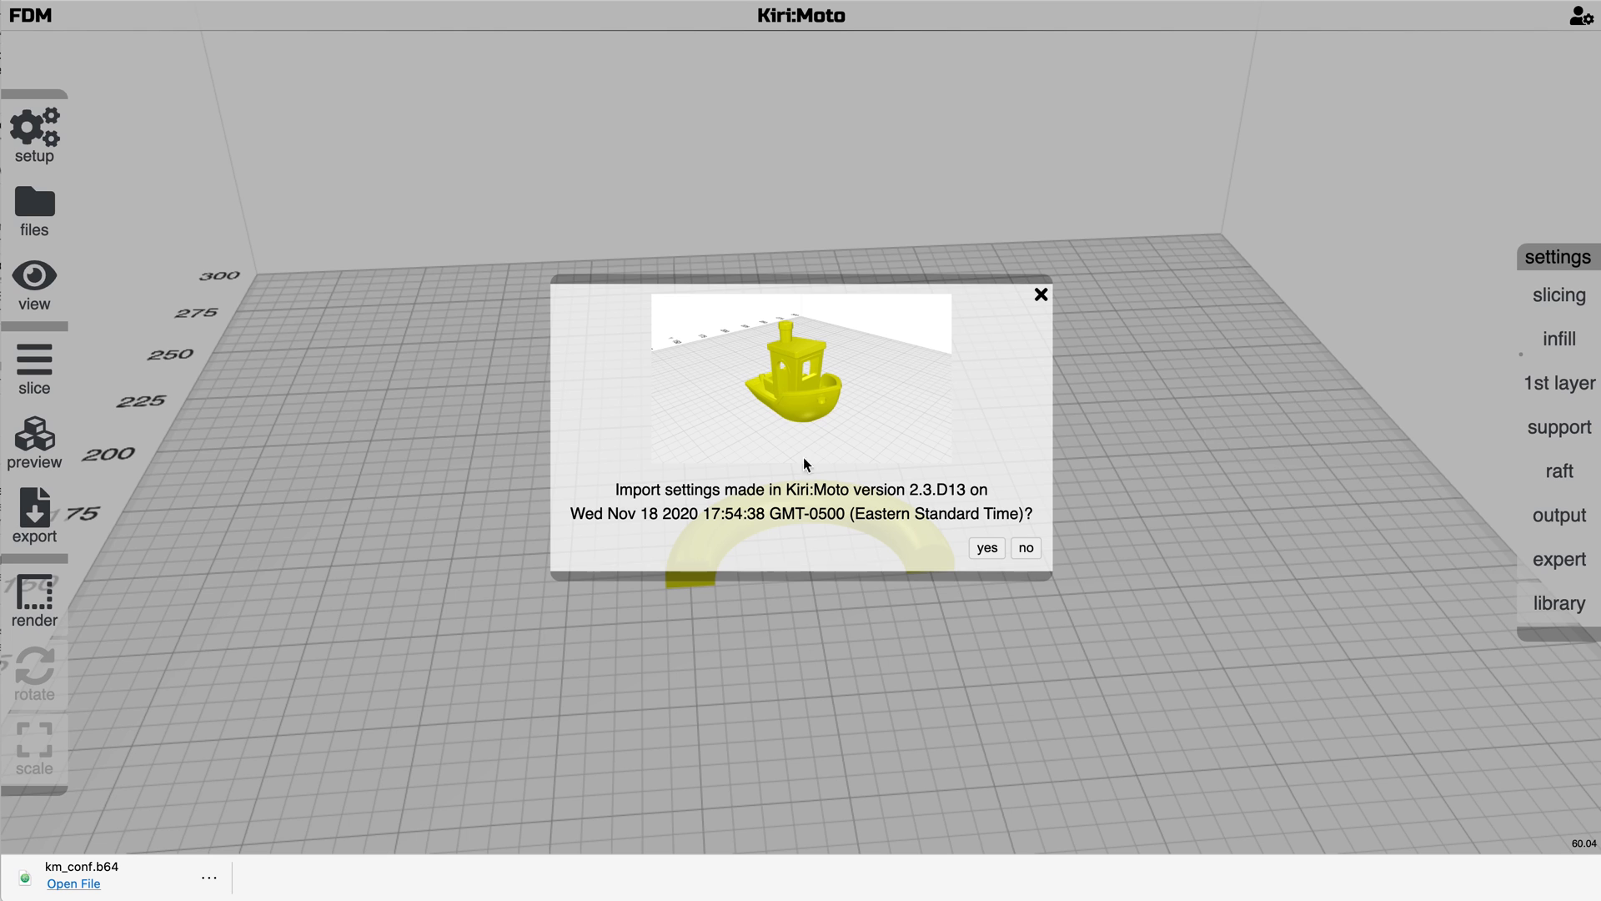
{"action": "left_click", "coordinate": [1024, 547]}
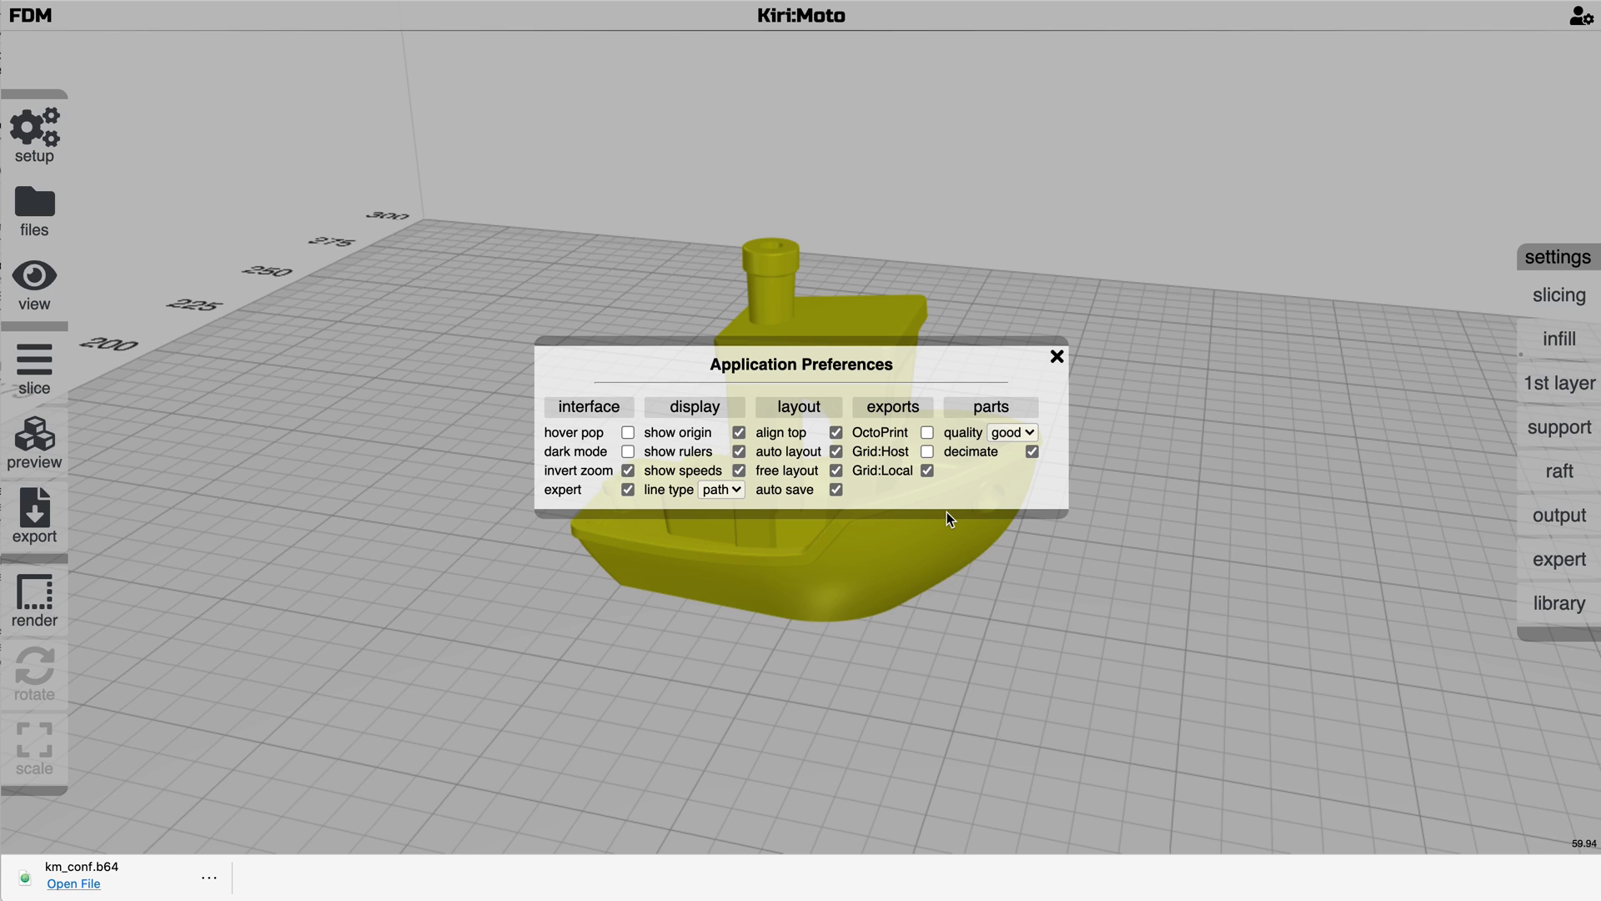
Toggle the auto save option and close Preferences, returning to the km_conf import prompt
{"action": "left_click", "coordinate": [834, 491]}
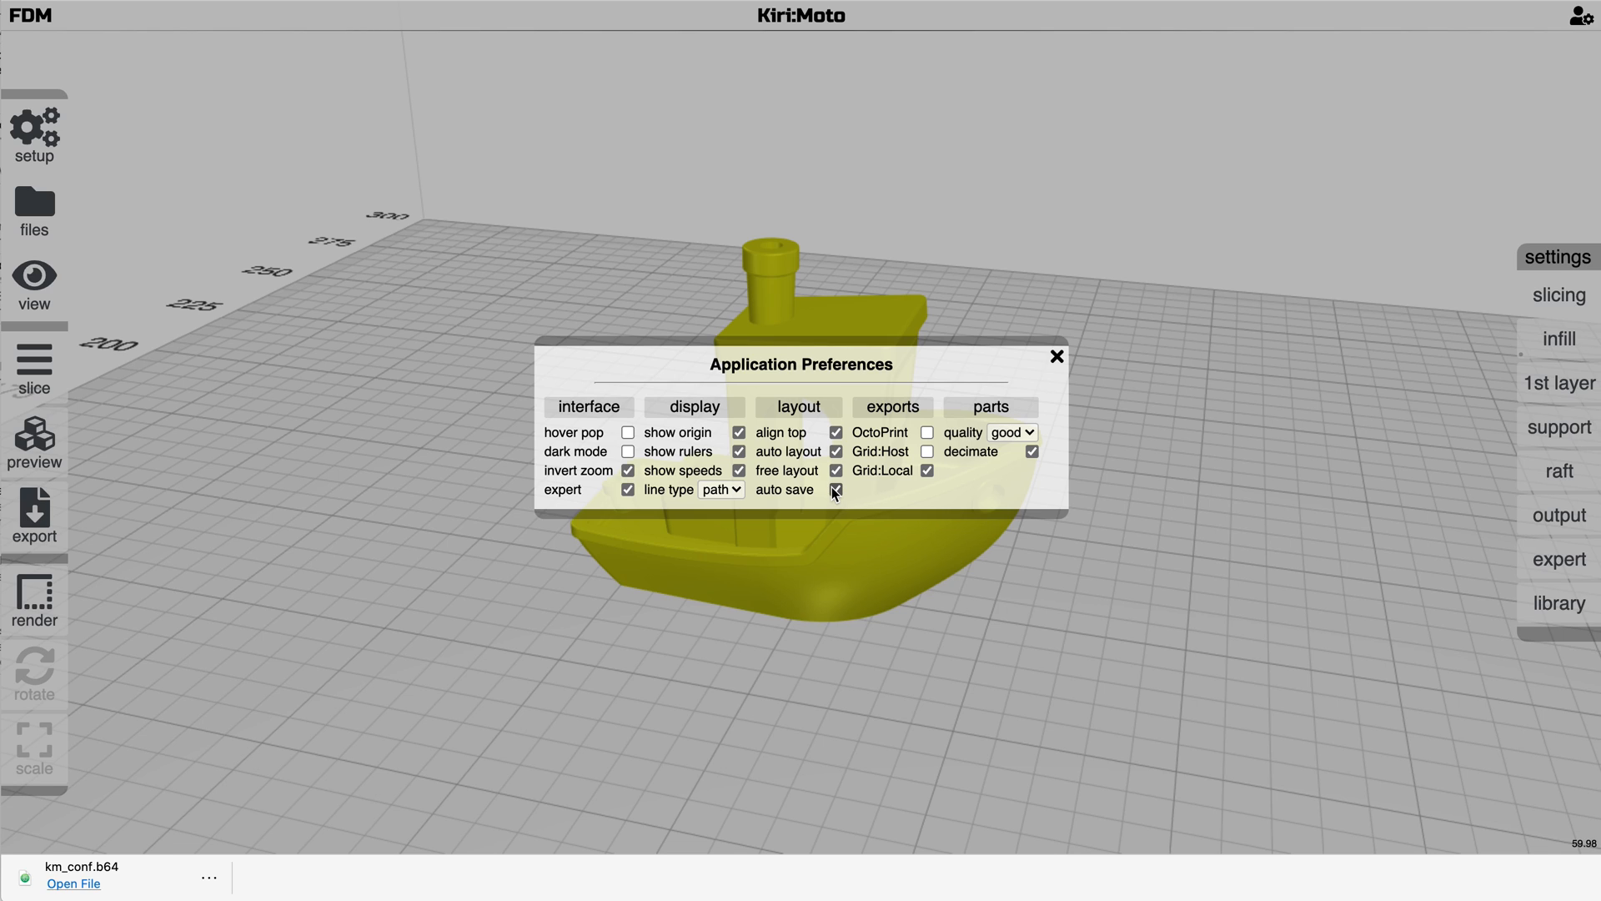
{"action": "left_click", "coordinate": [836, 489]}
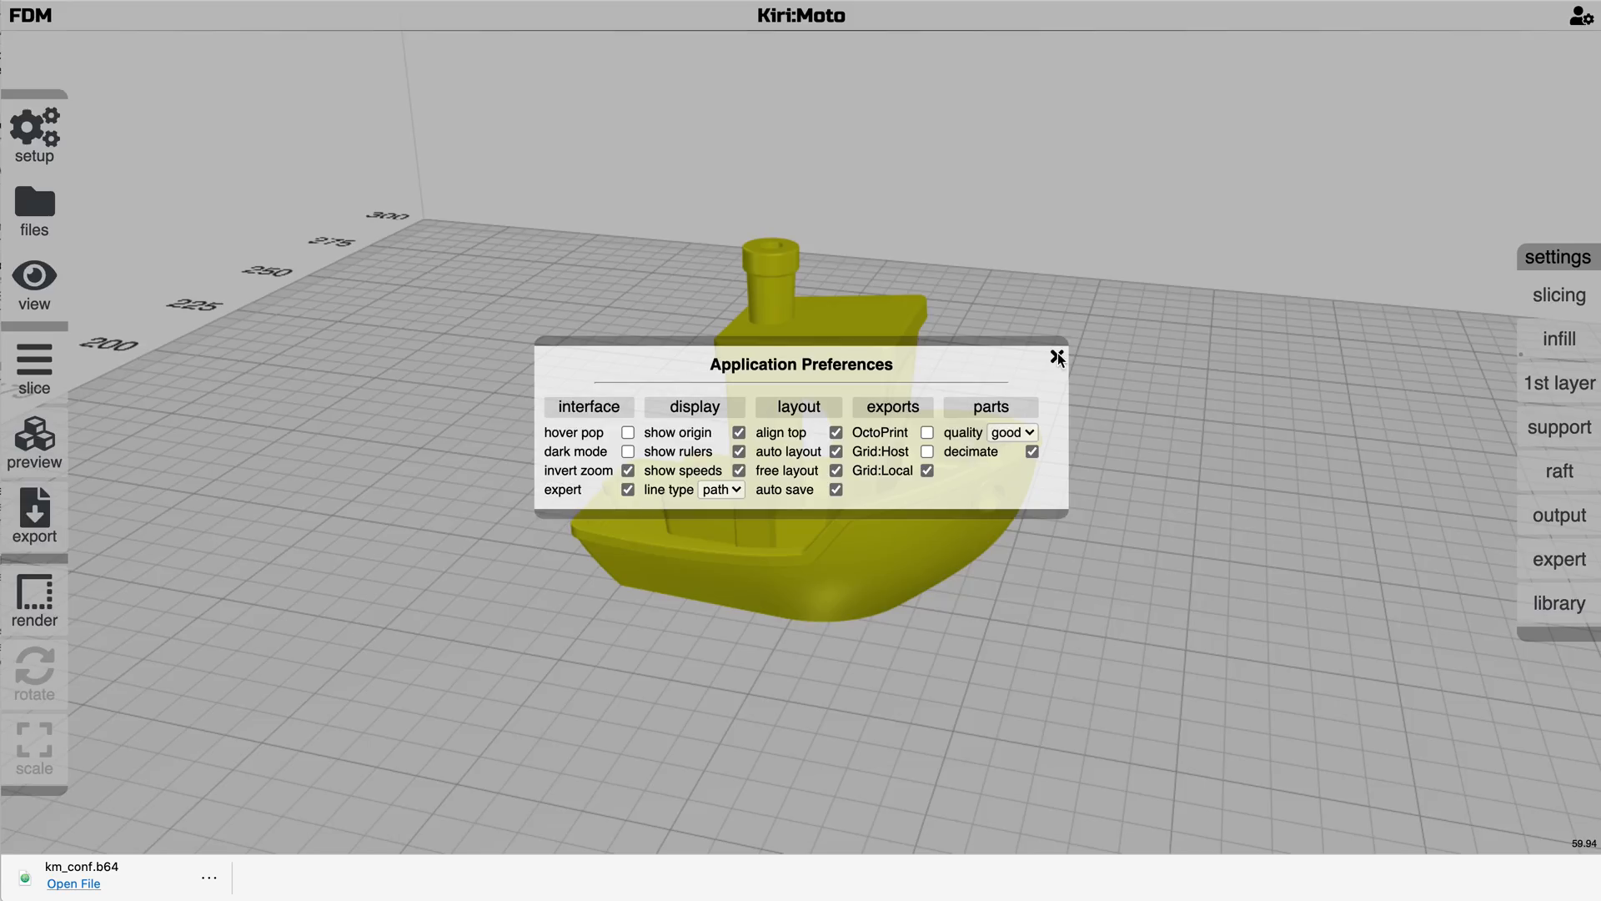
{"action": "left_click", "coordinate": [1057, 357]}
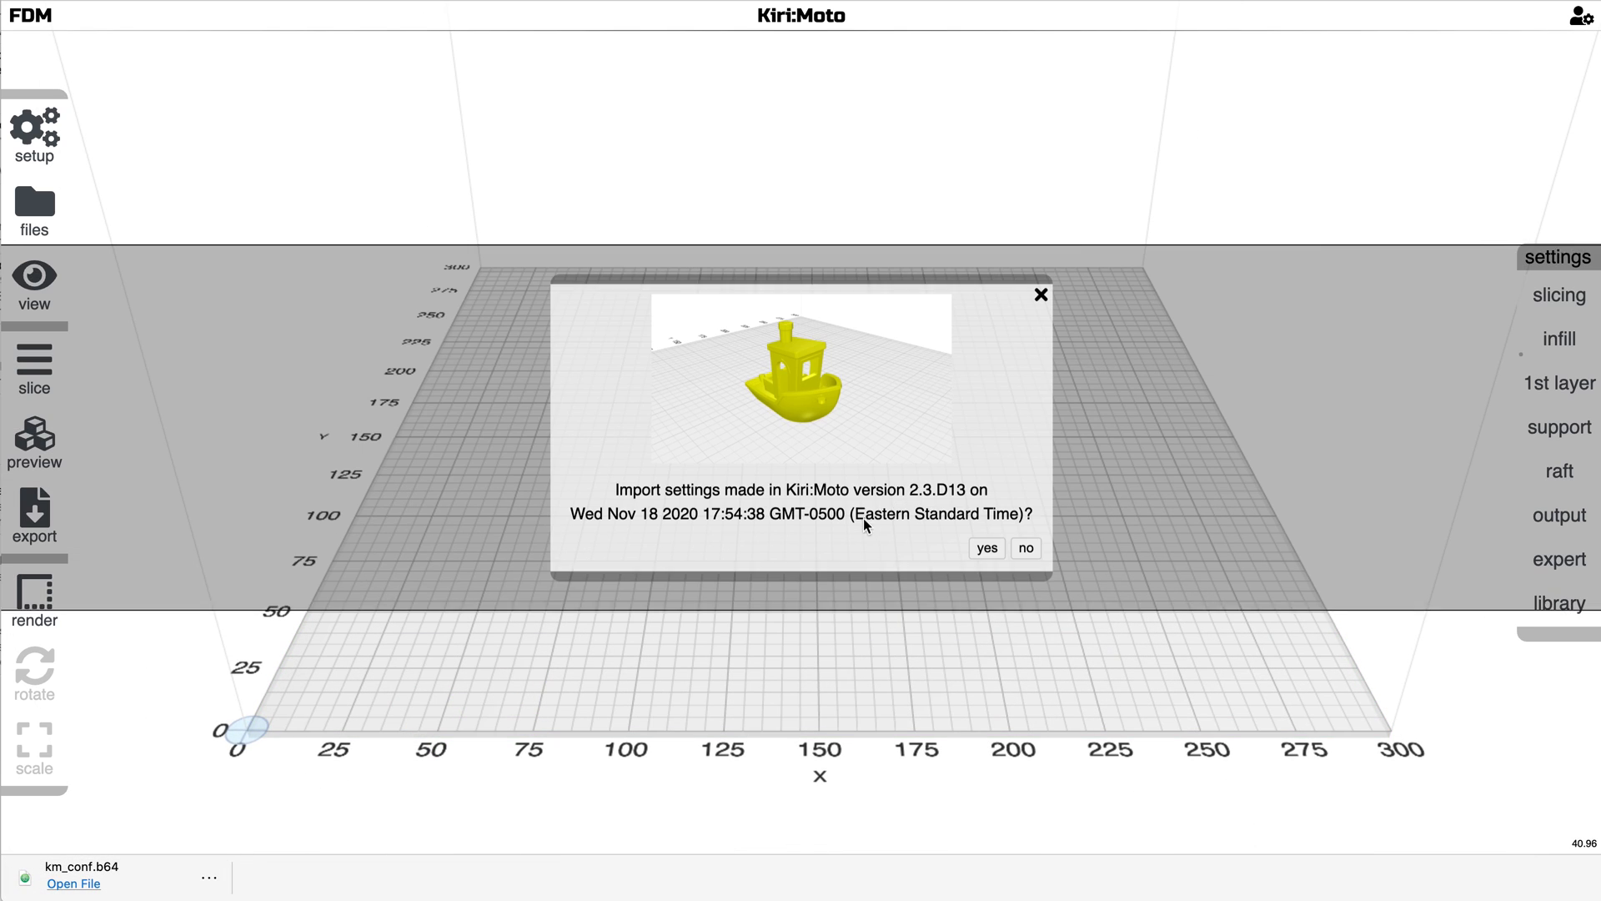
Accept the km_conf import to restore the boat and slice it into a 191-layer toolpath preview
{"action": "left_click", "coordinate": [1024, 547]}
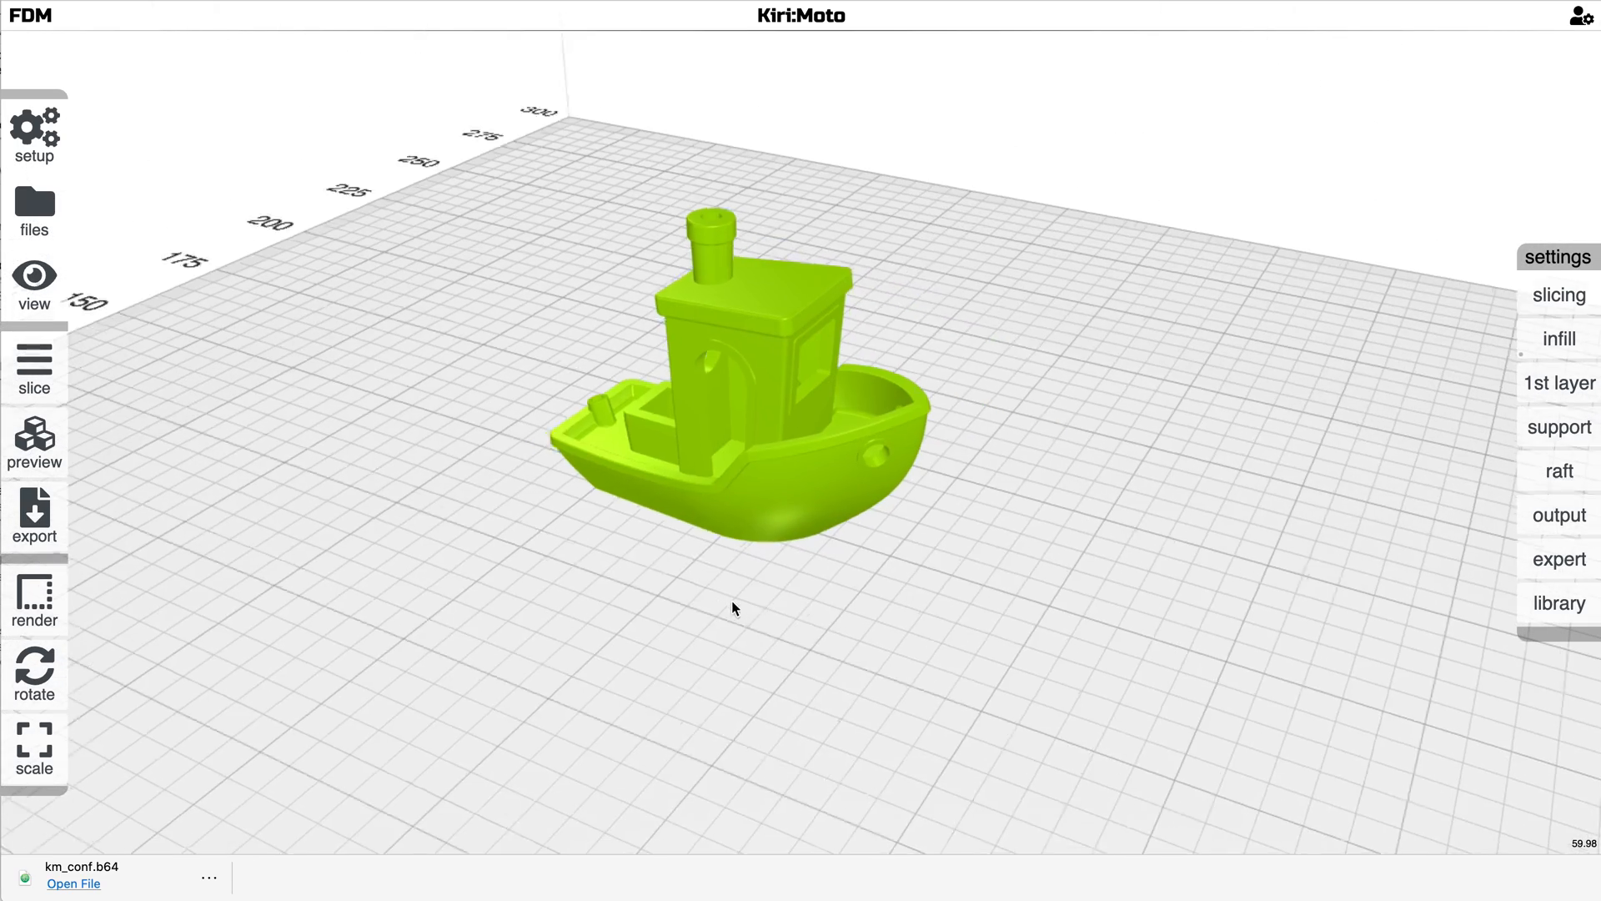
{"action": "left_click_drag", "start_coordinate": [732, 608], "coordinate": [771, 639]}
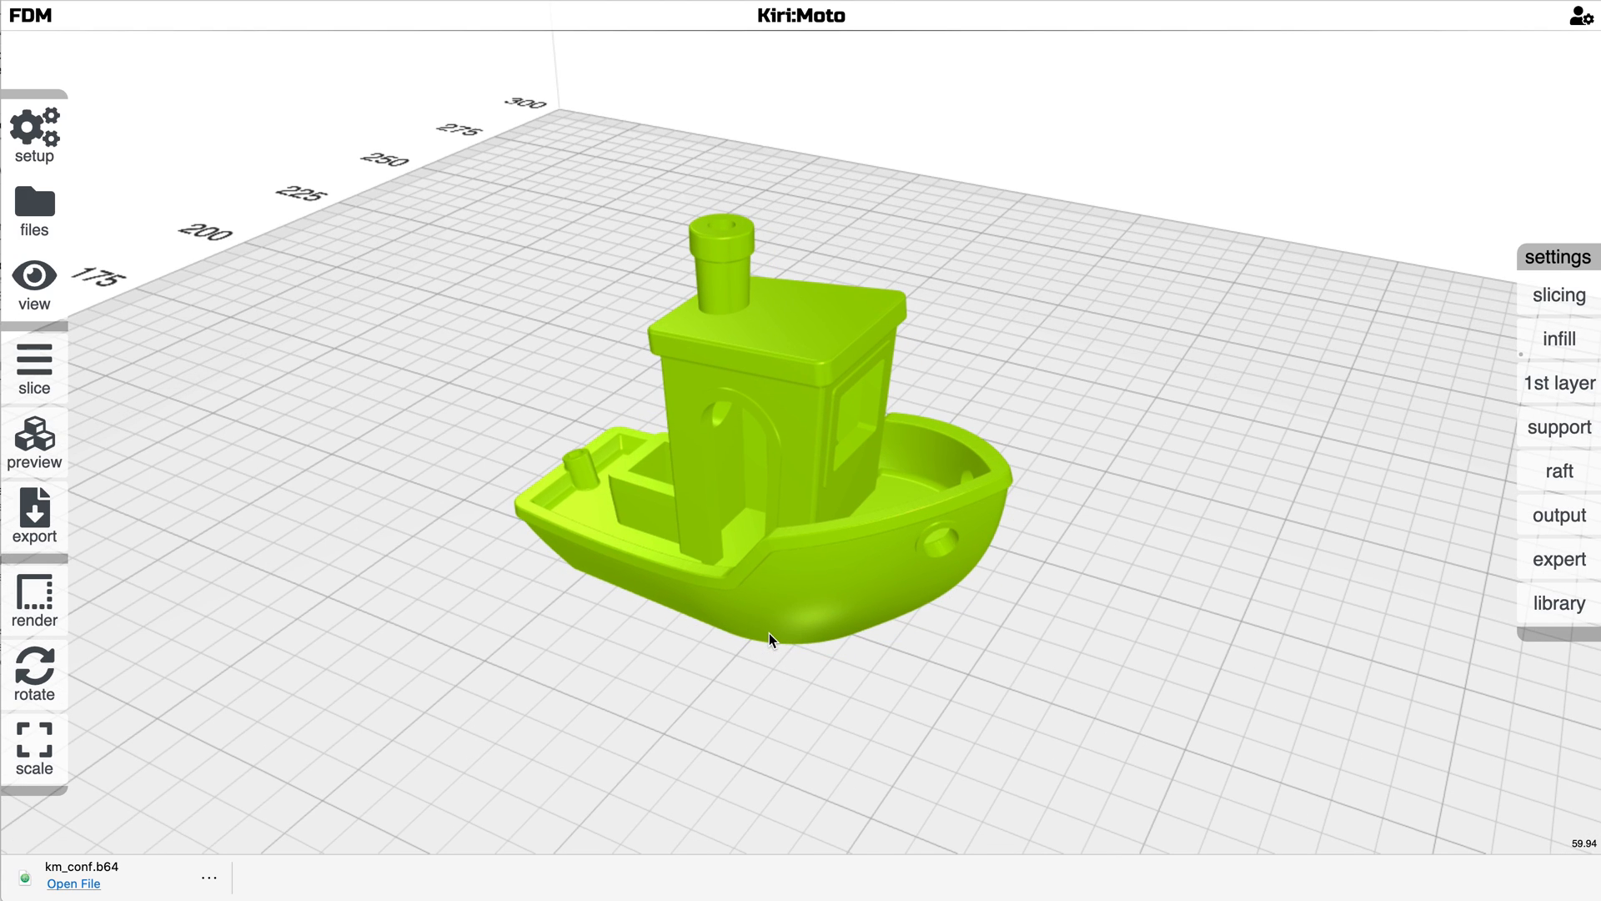
{"action": "left_click", "coordinate": [33, 366]}
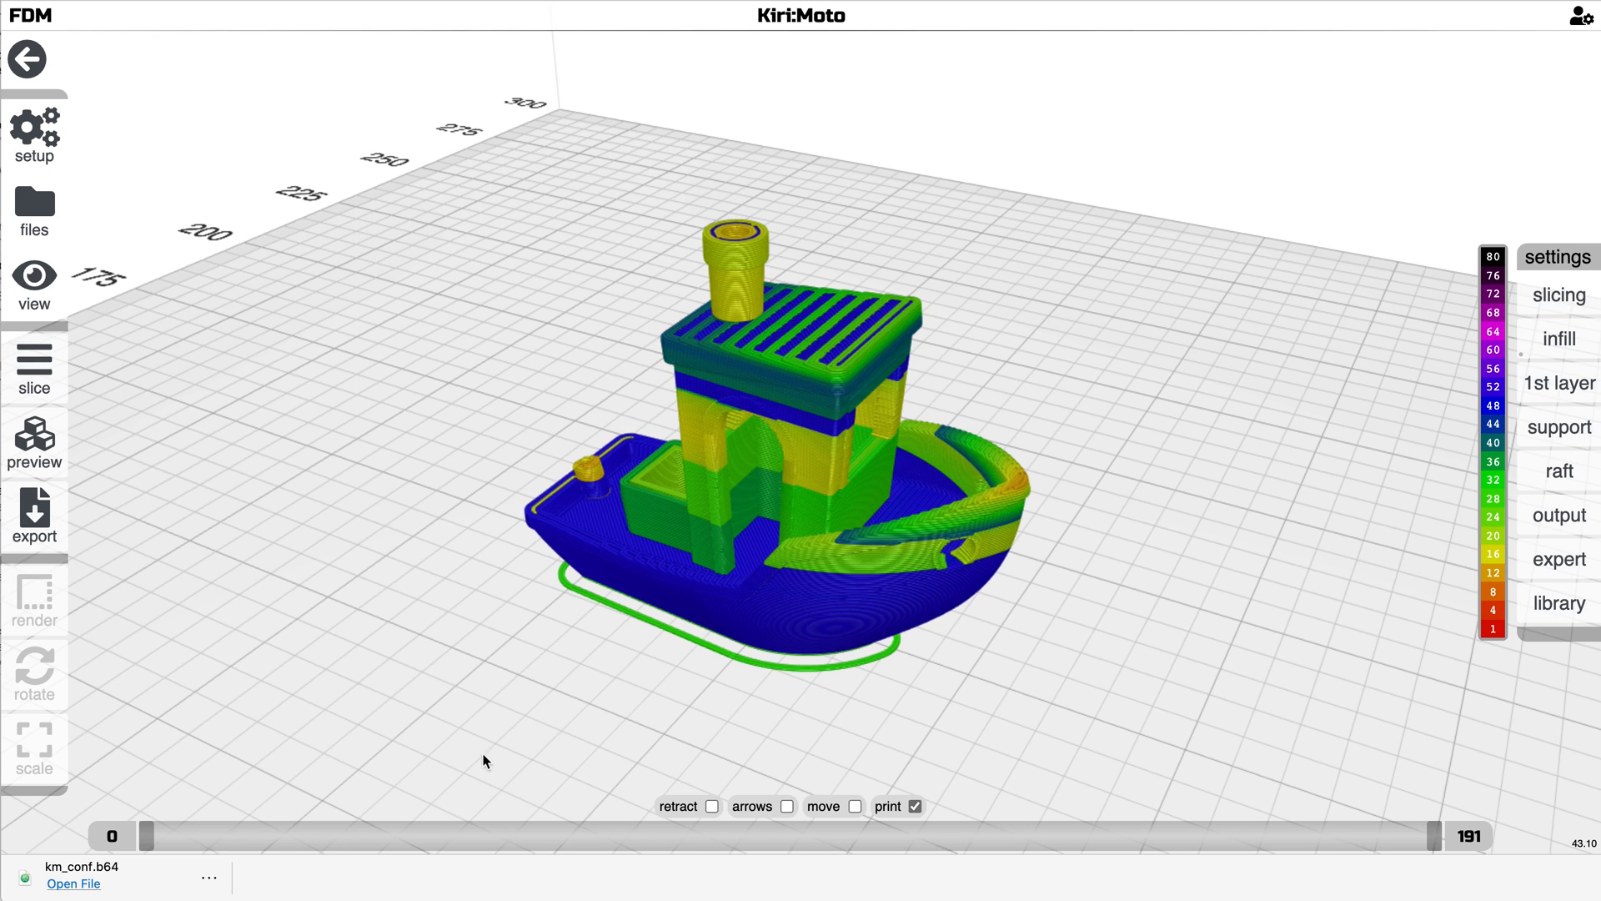
Export the boat's G-code as print-002, clear the plate and look down on it
{"action": "left_click", "coordinate": [33, 516]}
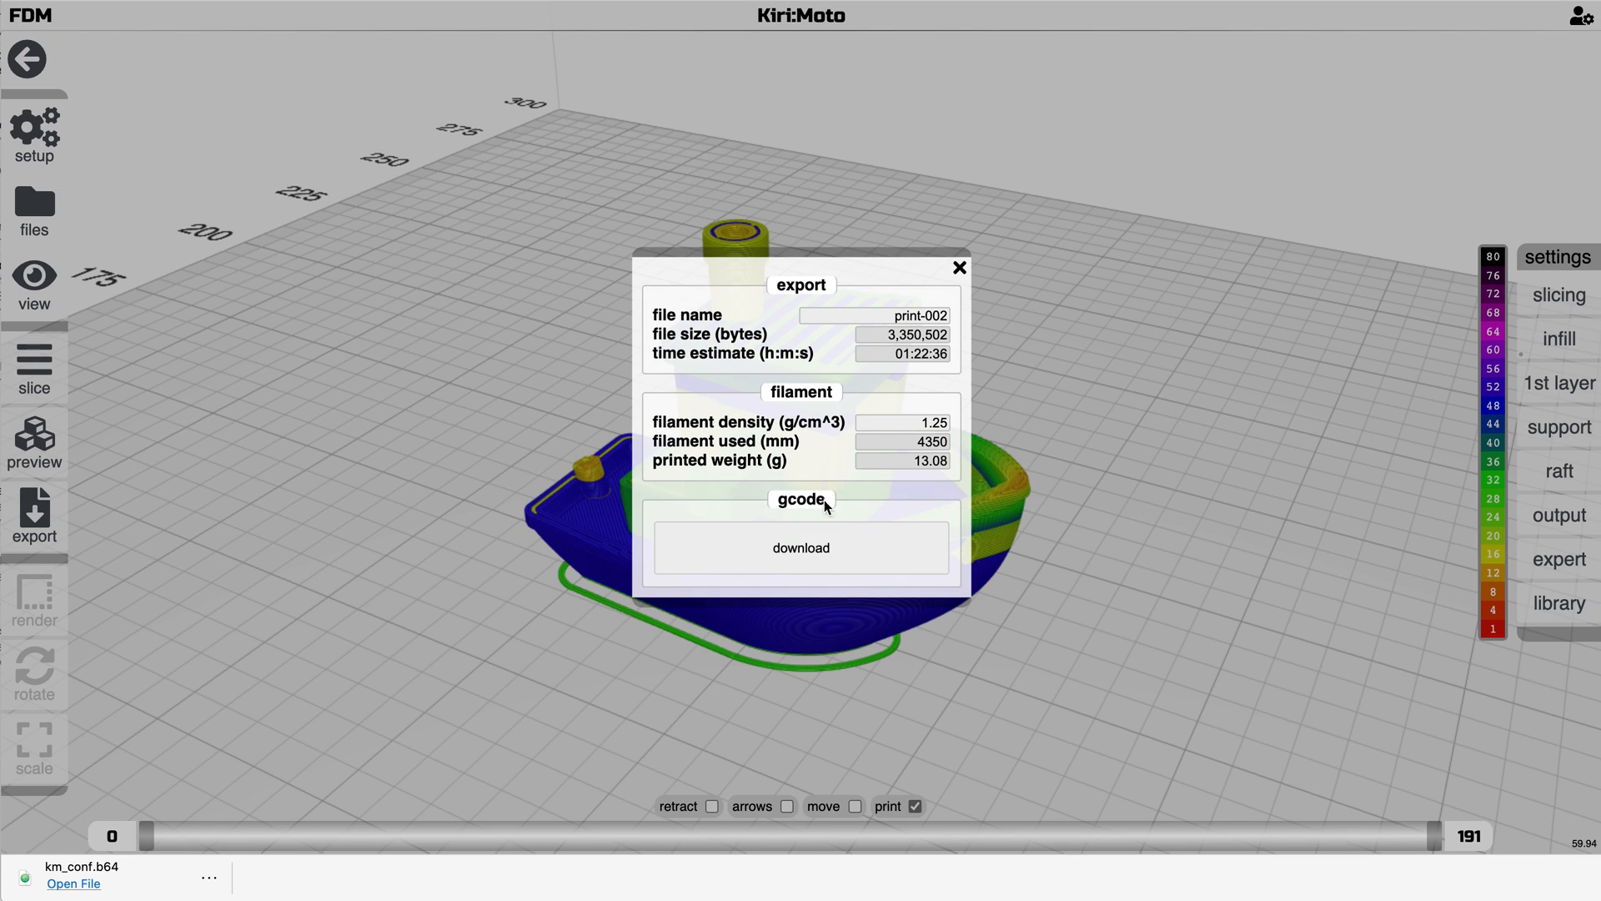
{"action": "left_click", "coordinate": [800, 548]}
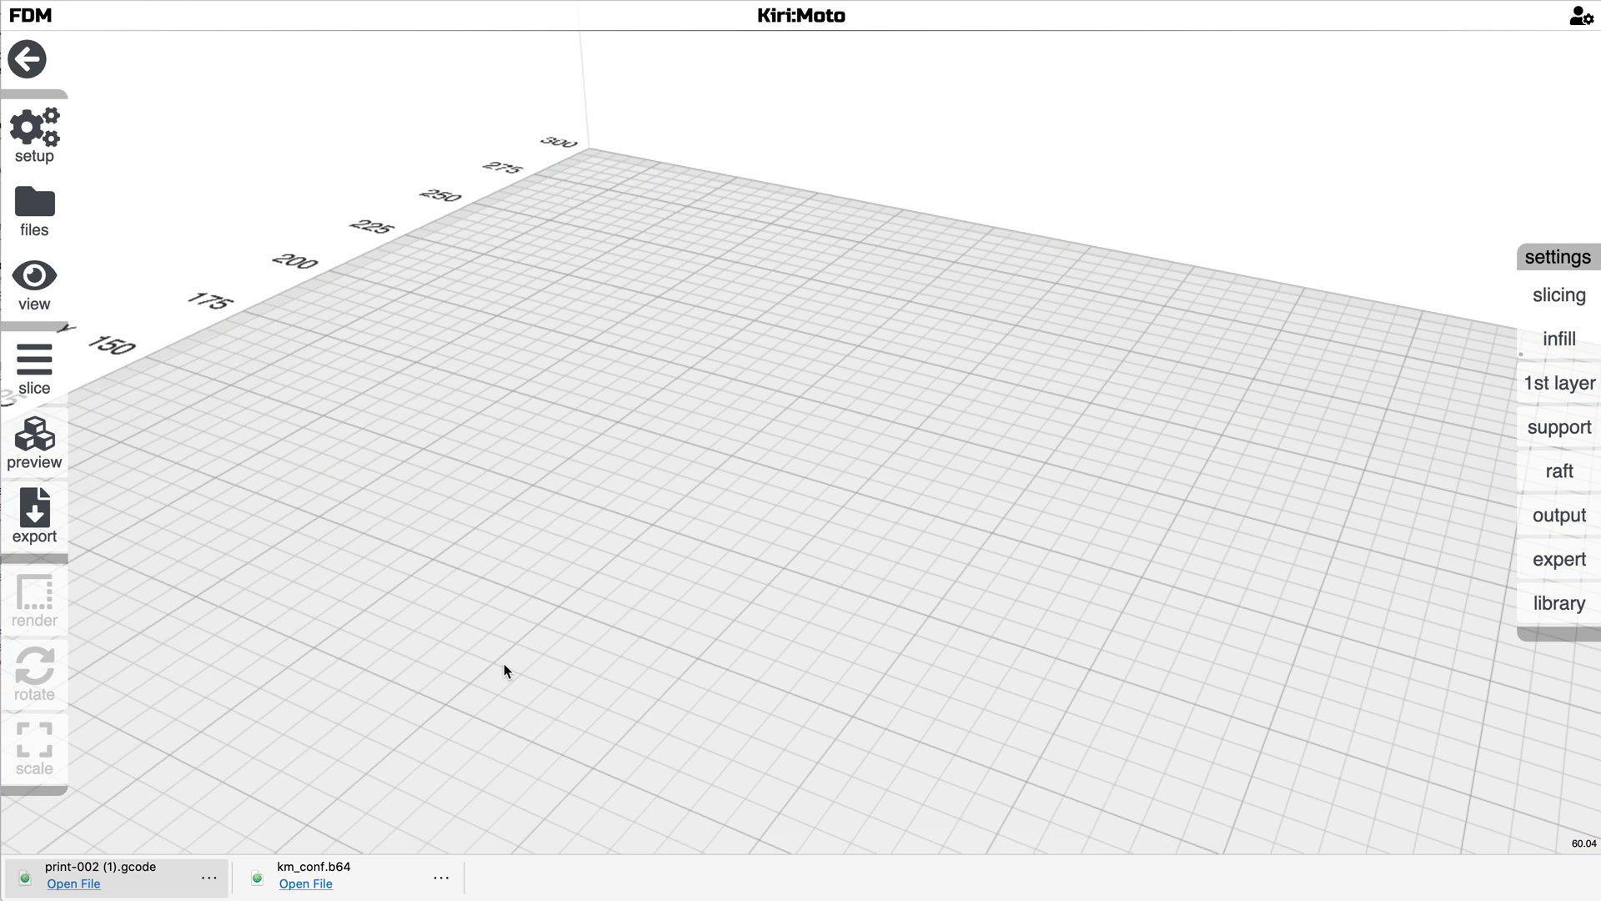
{"action": "left_click", "coordinate": [33, 439]}
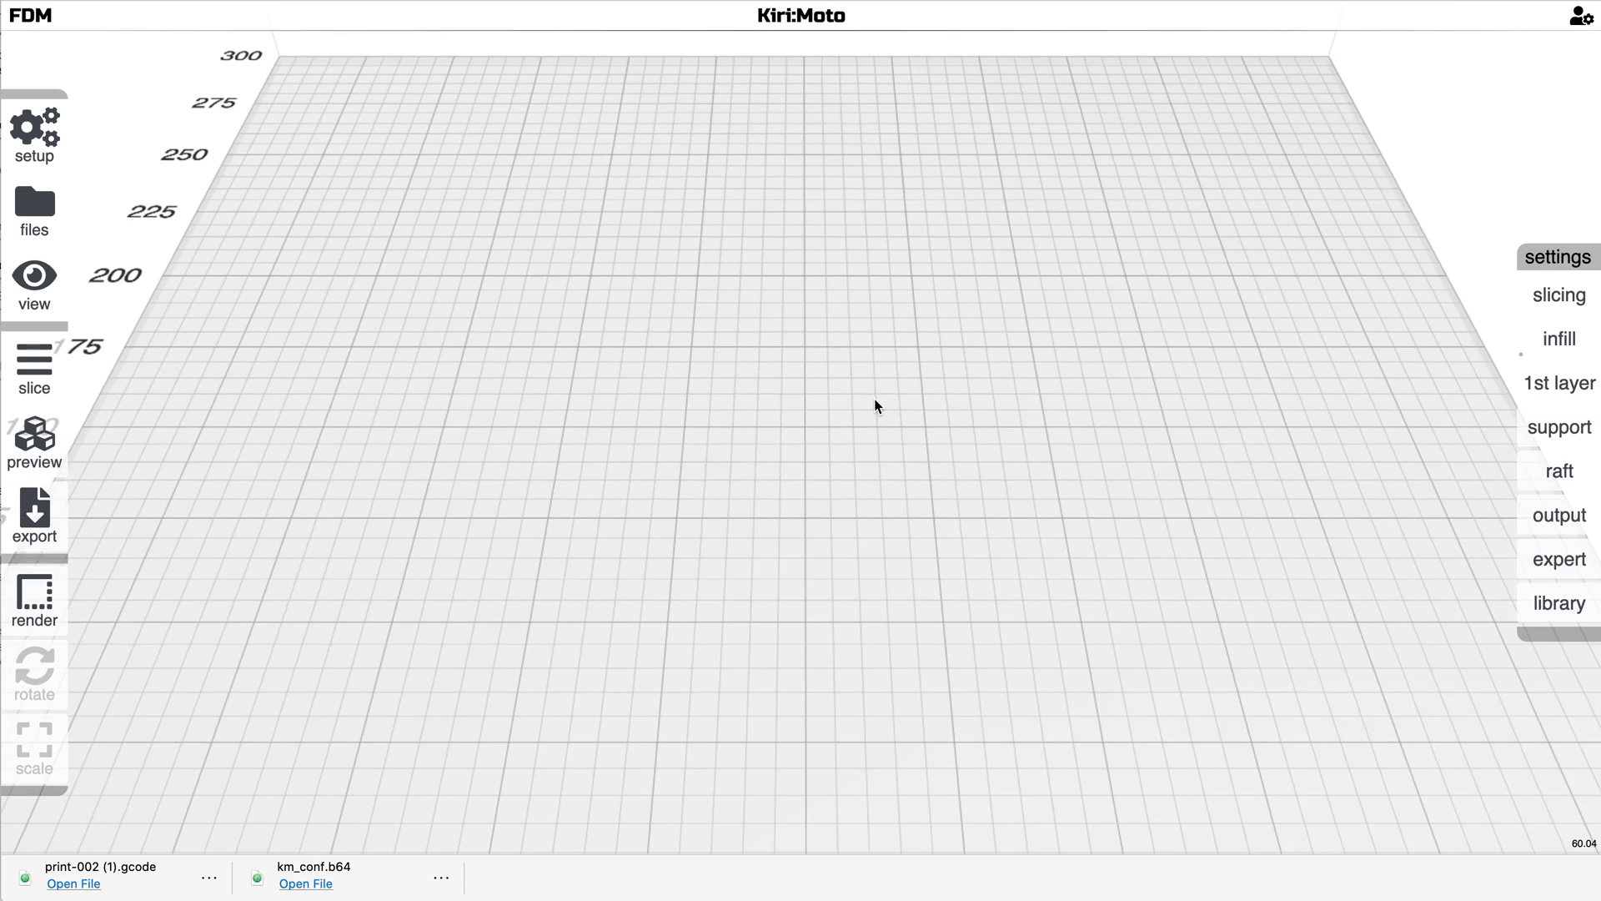
{"action": "left_click_drag", "start_coordinate": [876, 407], "coordinate": [880, 366]}
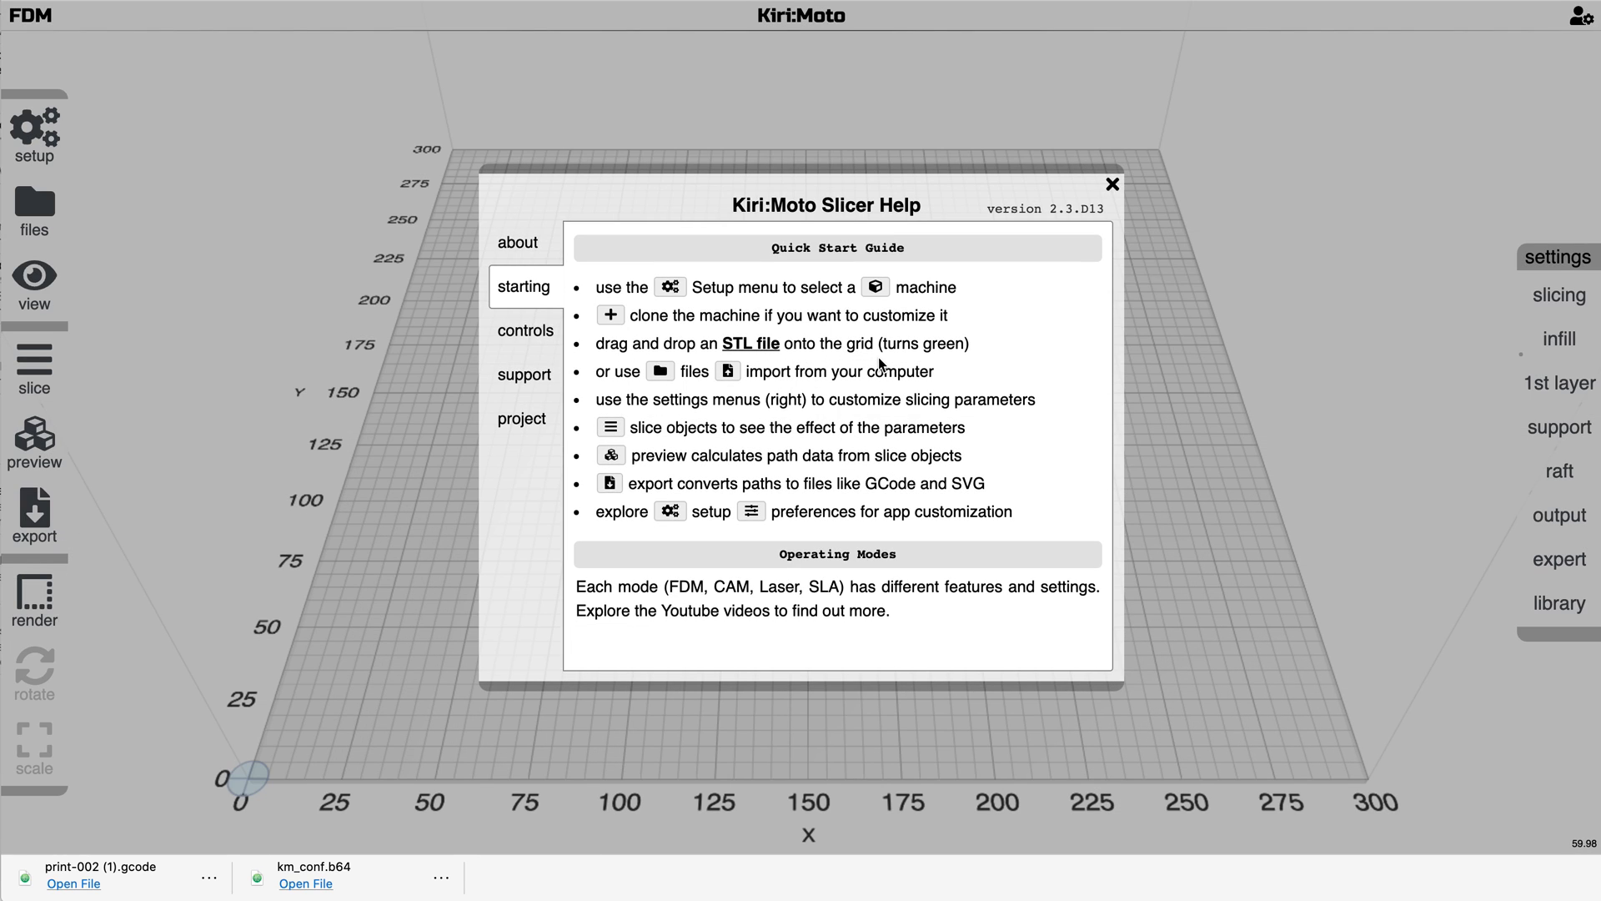
Show the support resources list with forums, Discord, YouTube and the Grid.Space Wiki
{"action": "left_click", "coordinate": [524, 374]}
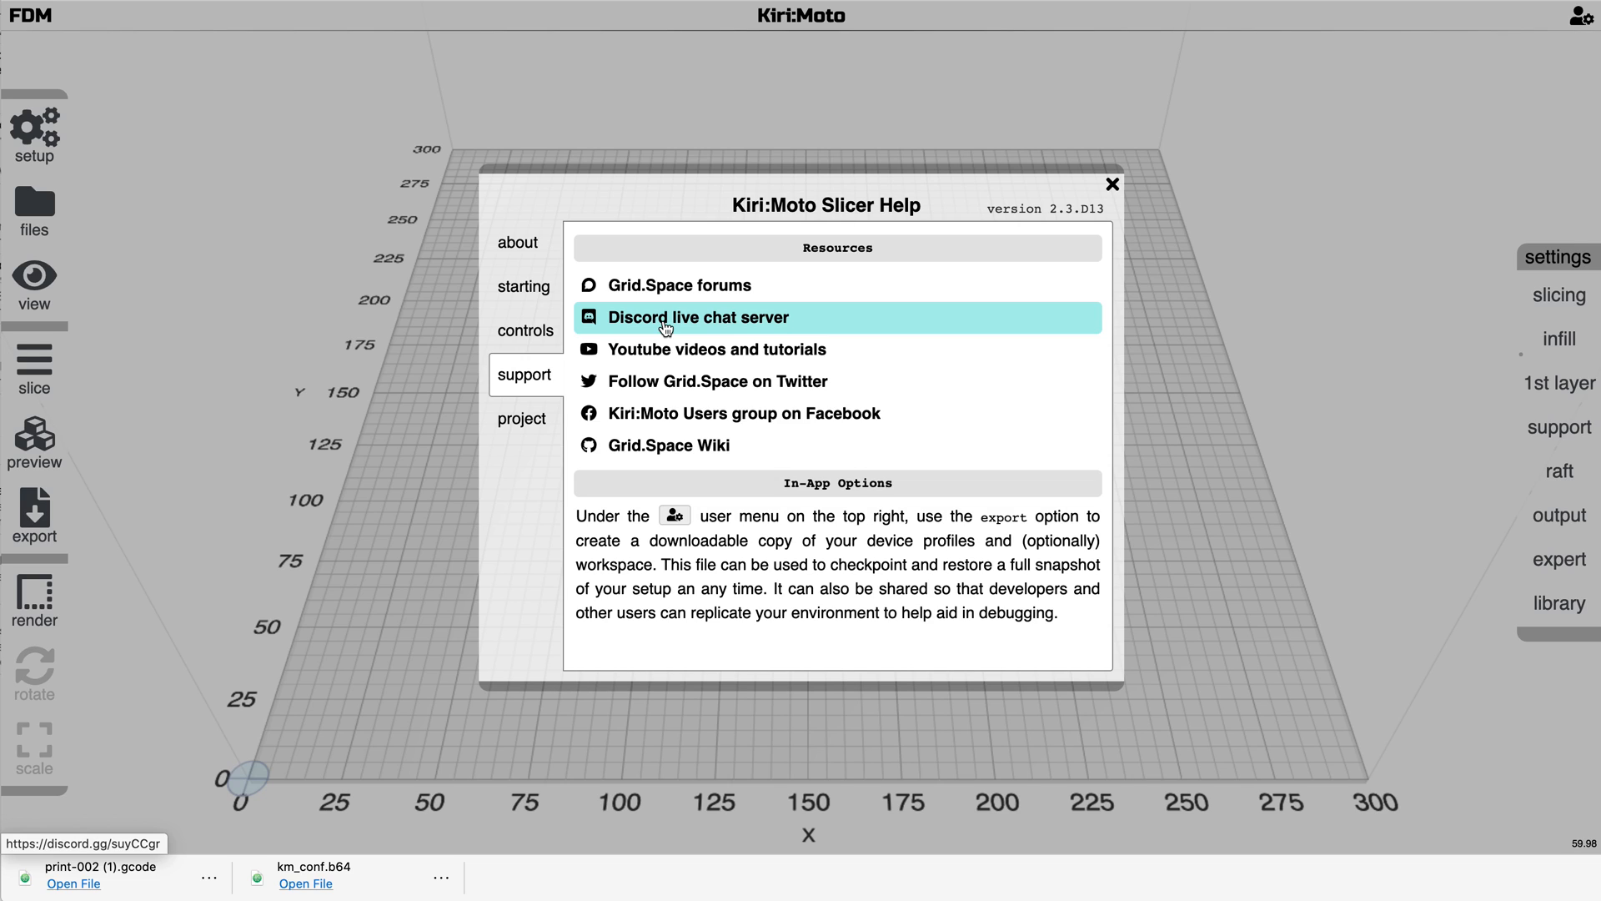
{"action": "mouse_move", "coordinate": [677, 348]}
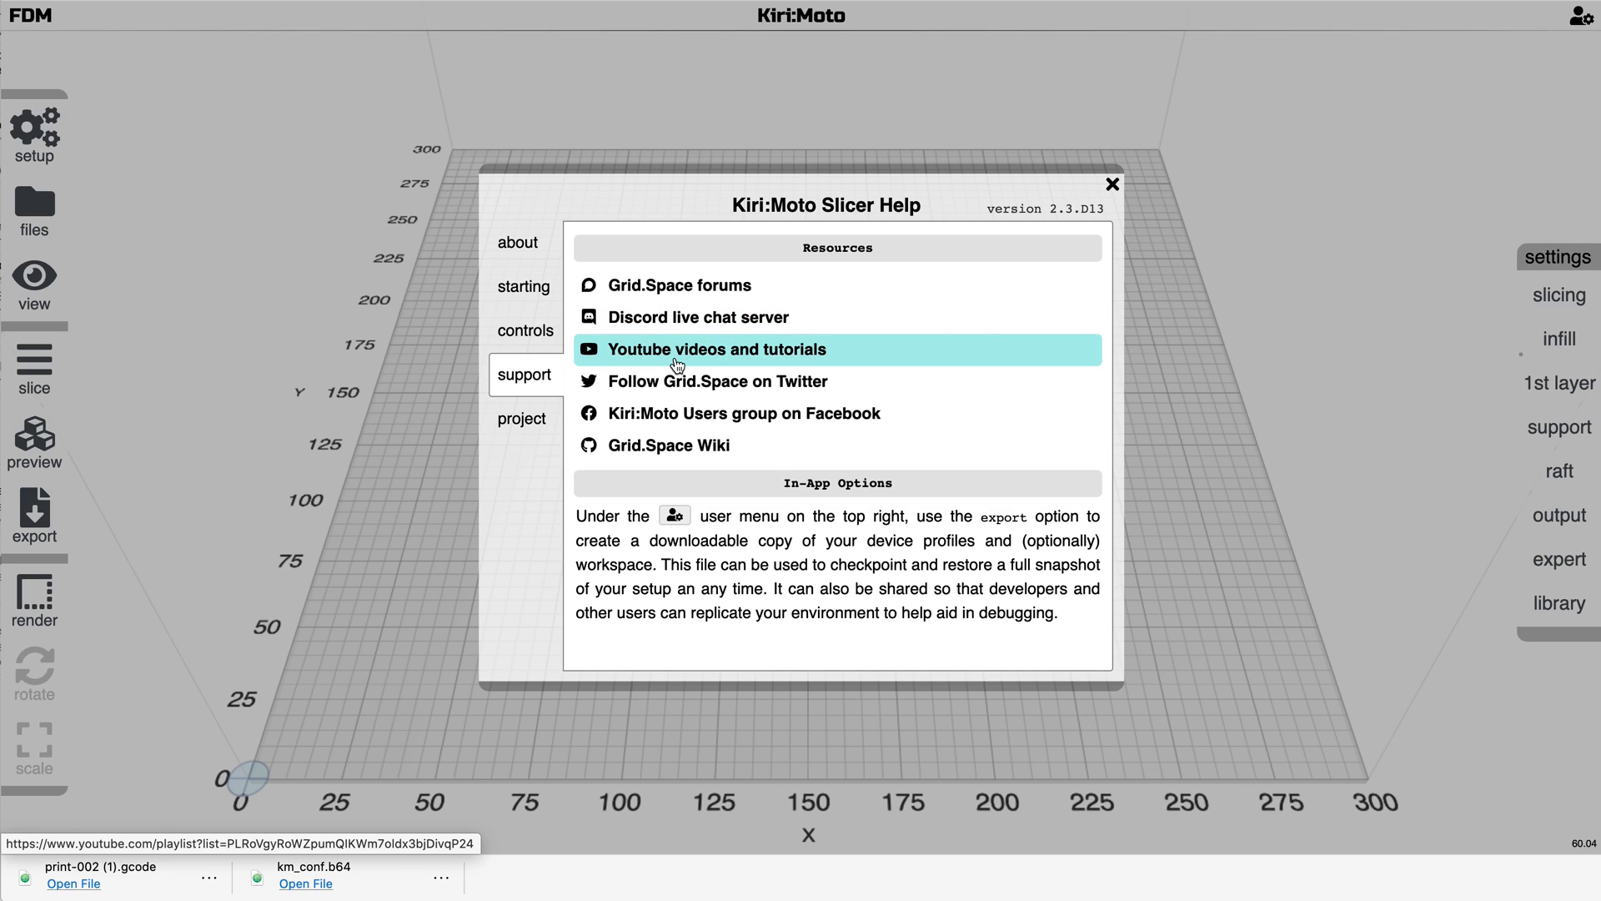